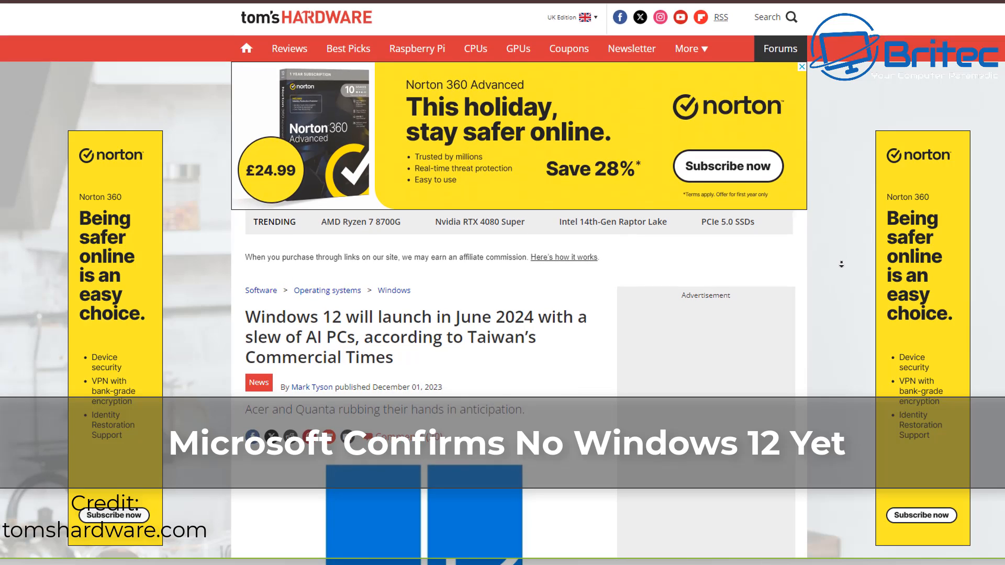
# Scroll down the results page reviewing the many articles repeating the Windows 12 June 2024 claim.
pyautogui.scroll(-3)
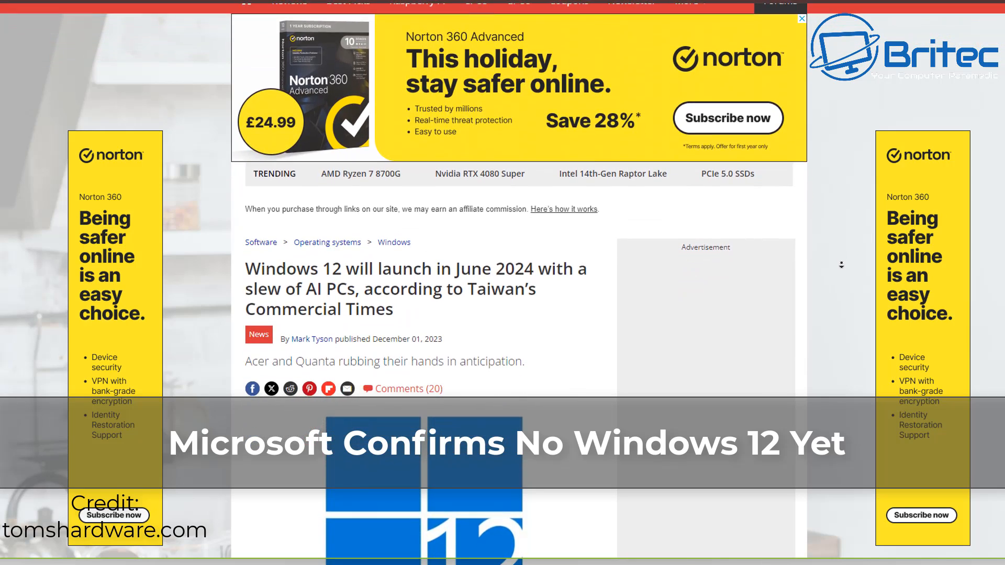
pyautogui.scroll(-3)
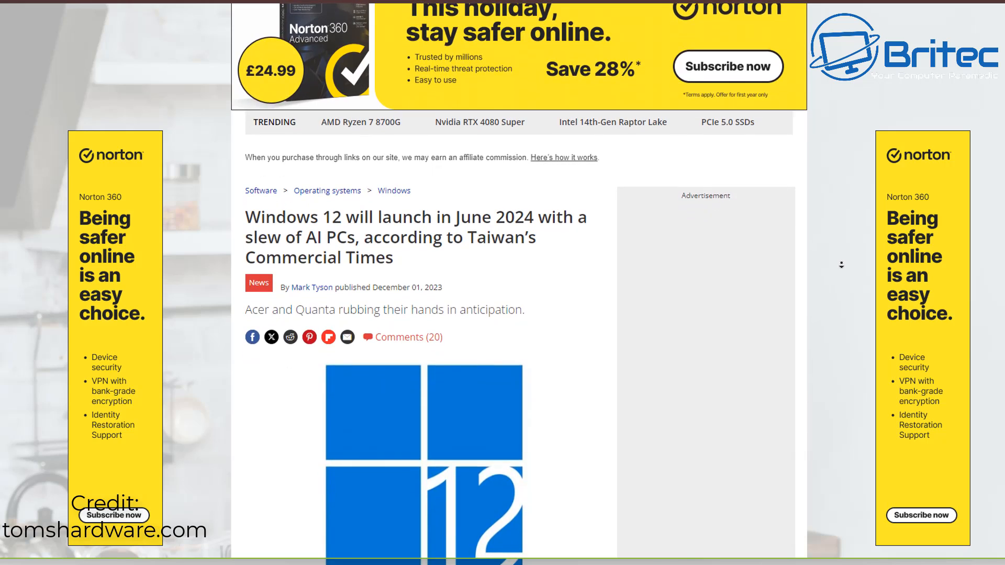
pyautogui.scroll(-3)
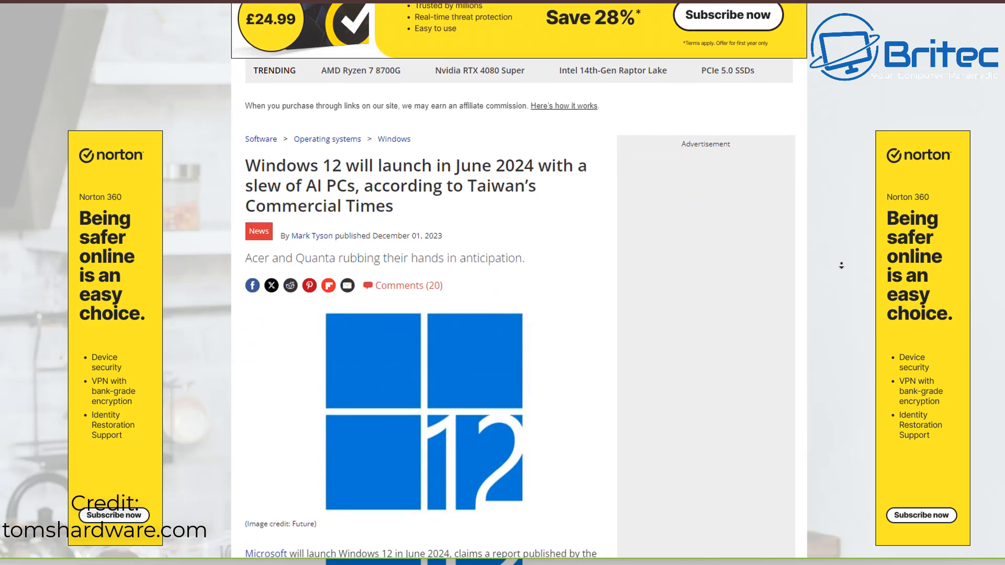
pyautogui.scroll(-3)
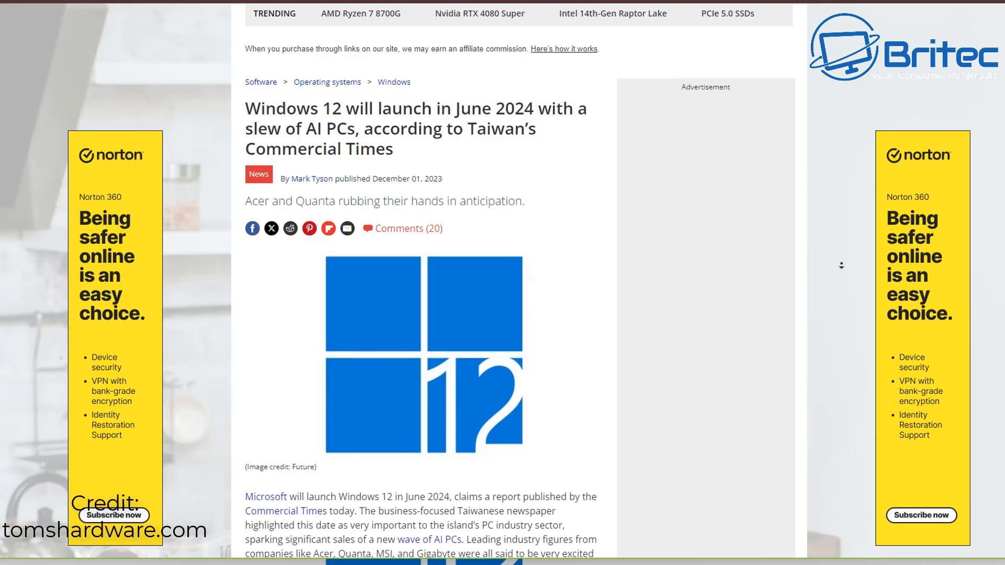
pyautogui.scroll(-3)
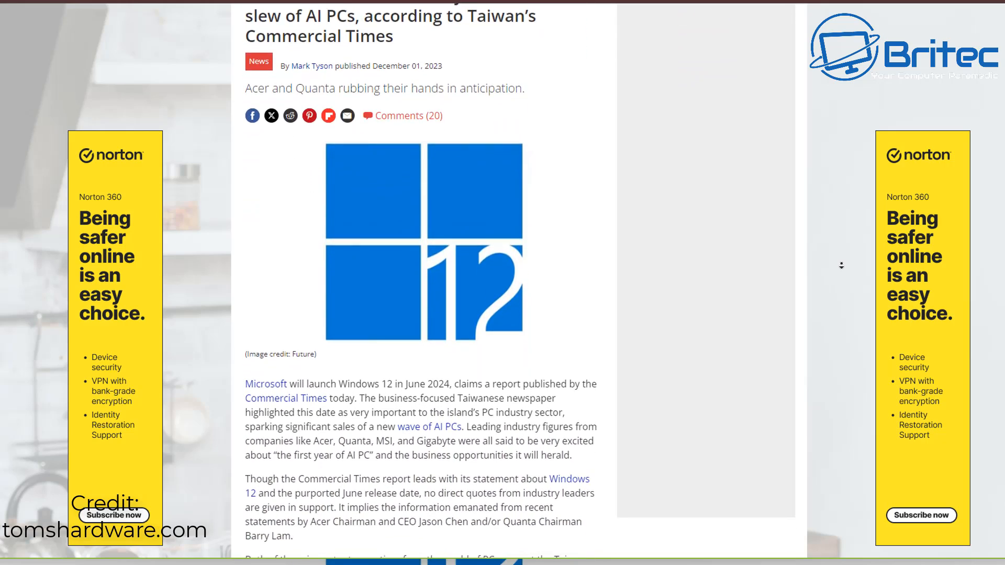
pyautogui.scroll(-3)
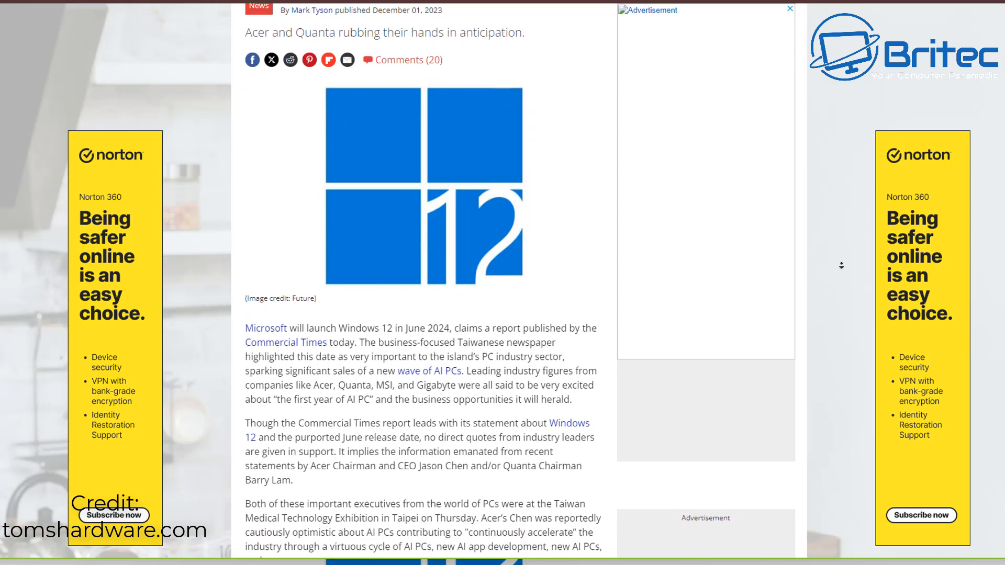
pyautogui.scroll(-3)
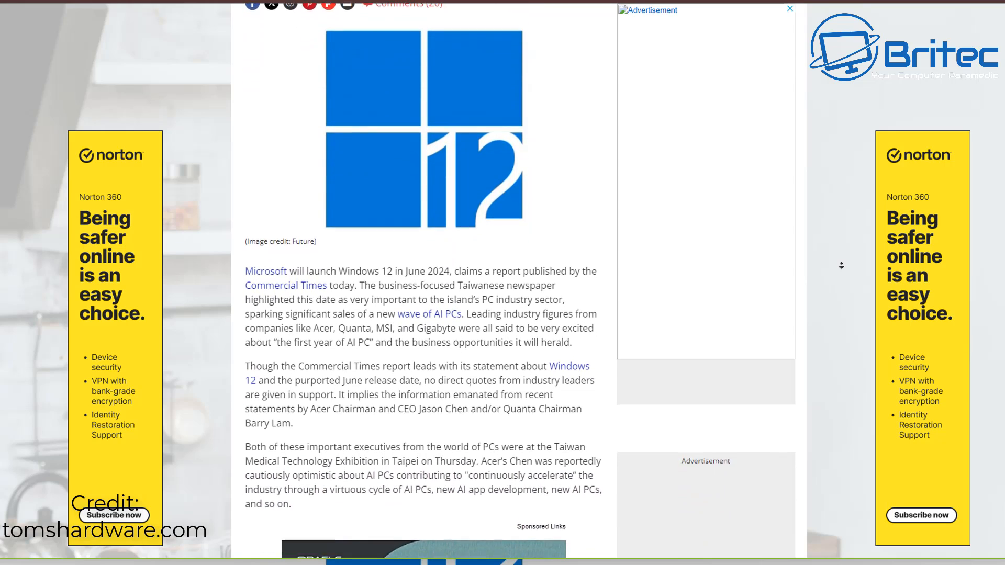
pyautogui.scroll(-3)
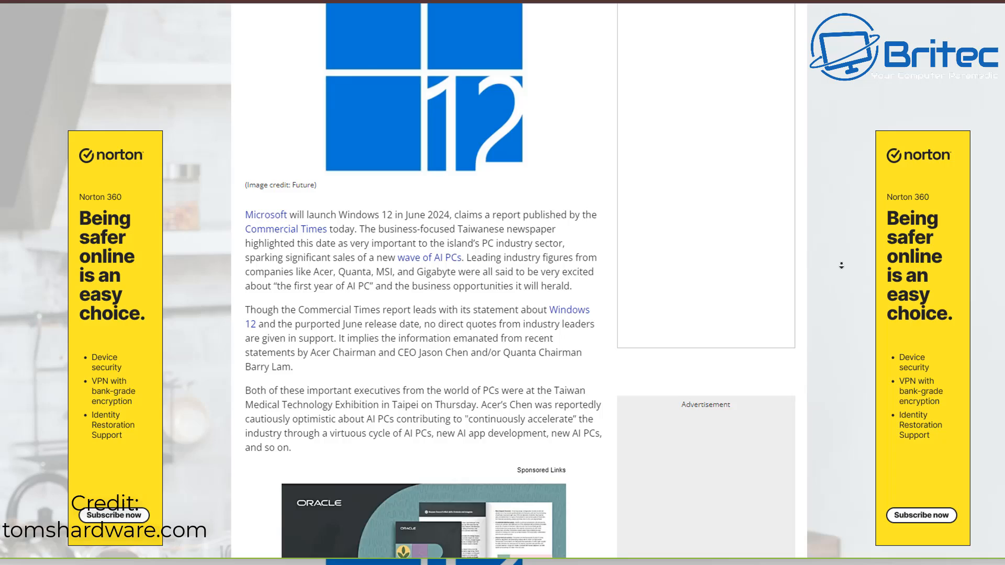
pyautogui.scroll(-3)
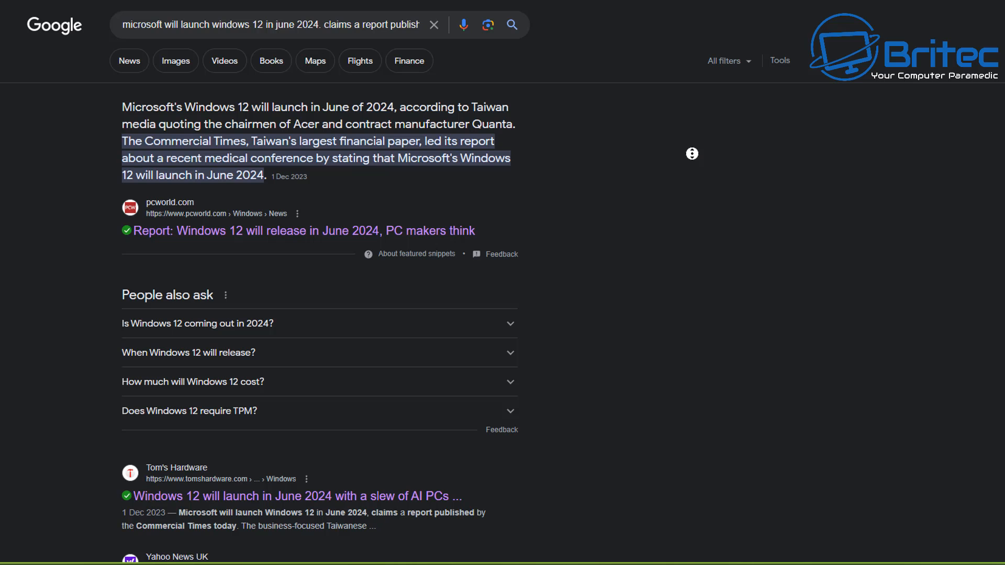
pyautogui.scroll(-3)
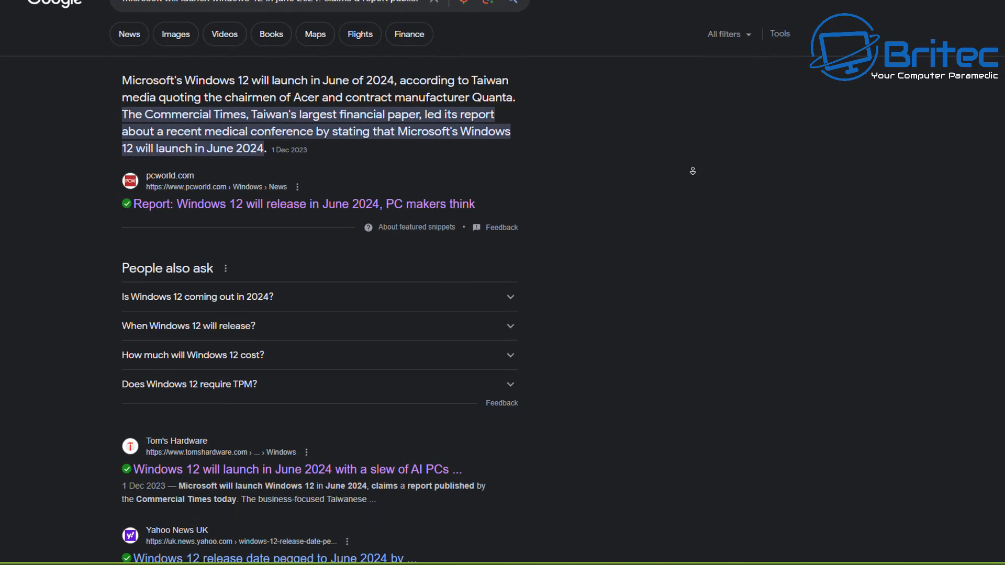
pyautogui.scroll(-3)
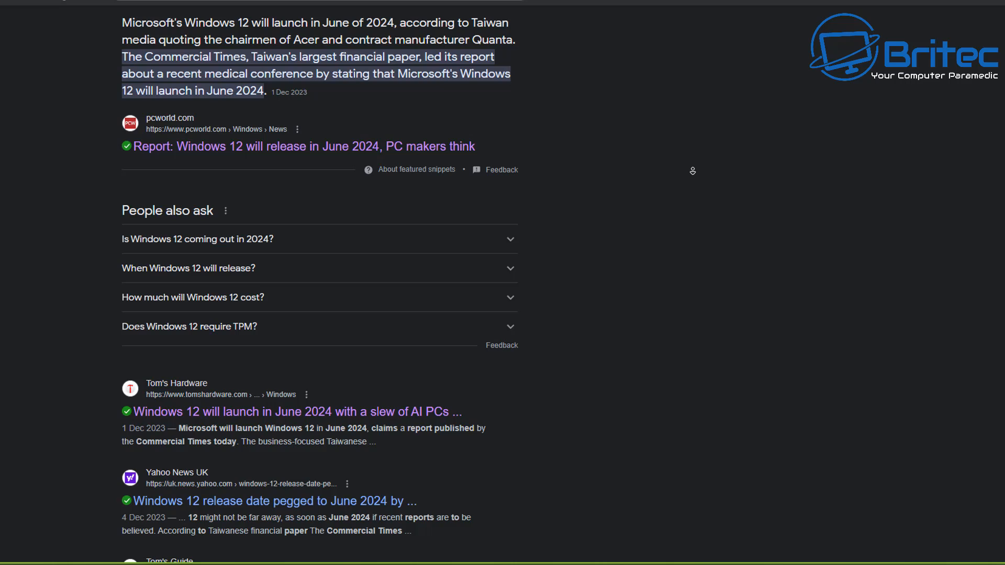
pyautogui.scroll(-3)
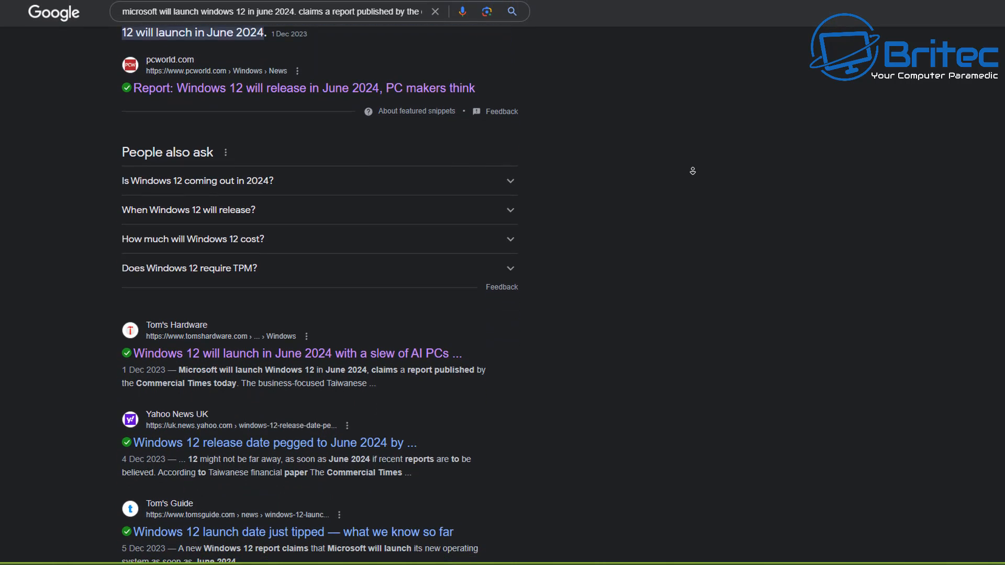
pyautogui.scroll(-3)
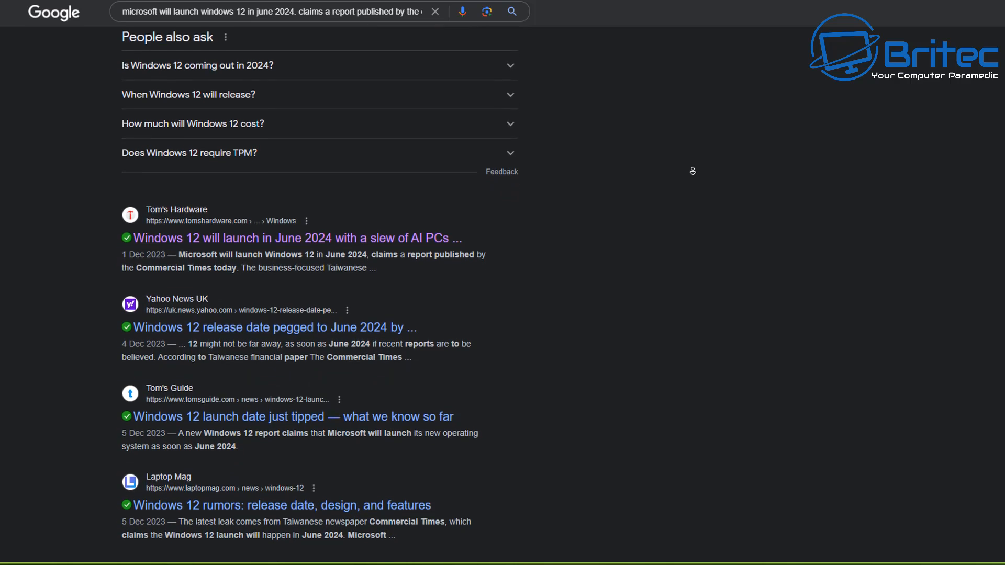
pyautogui.scroll(-3)
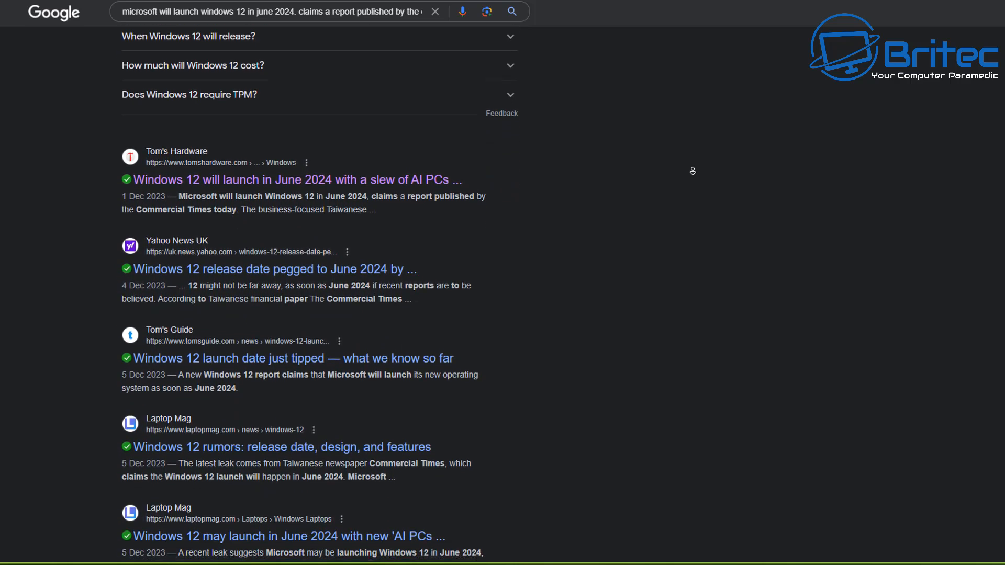
pyautogui.scroll(-3)
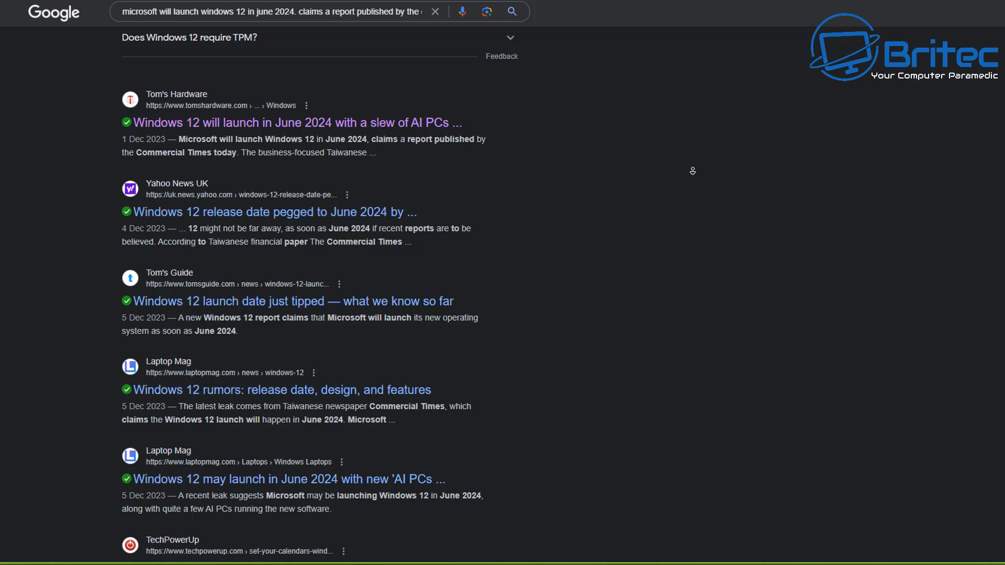
pyautogui.scroll(-3)
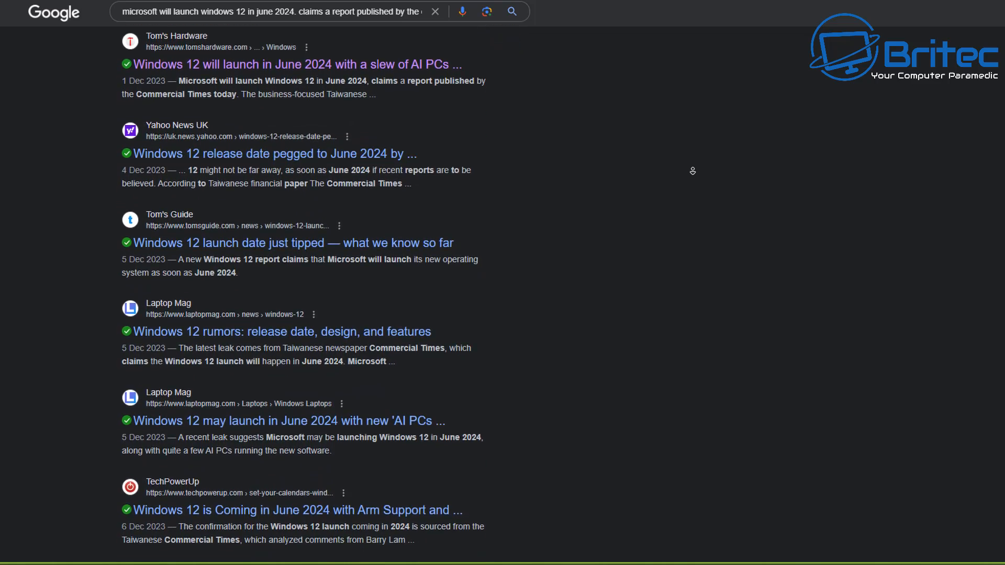
pyautogui.scroll(-3)
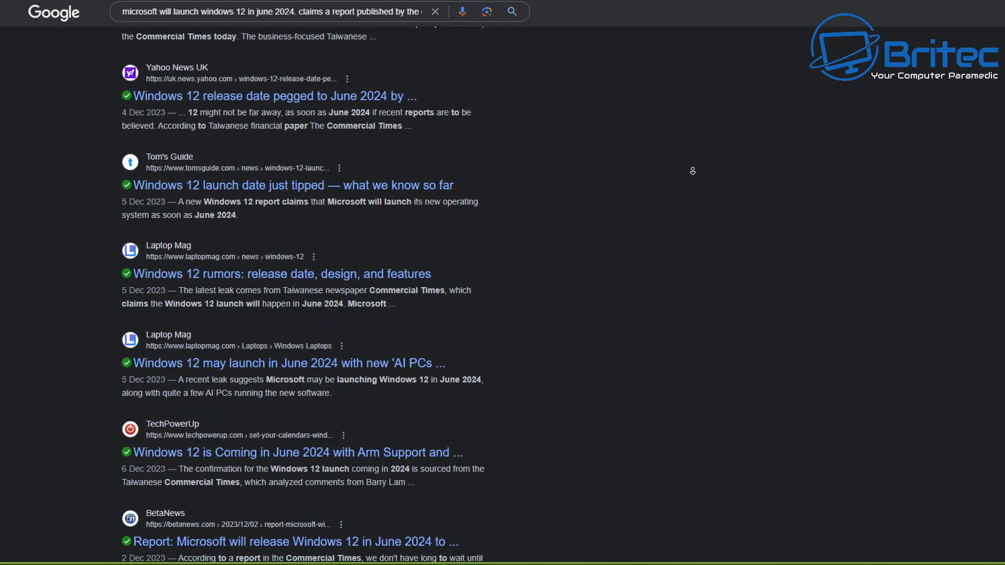
pyautogui.scroll(-3)
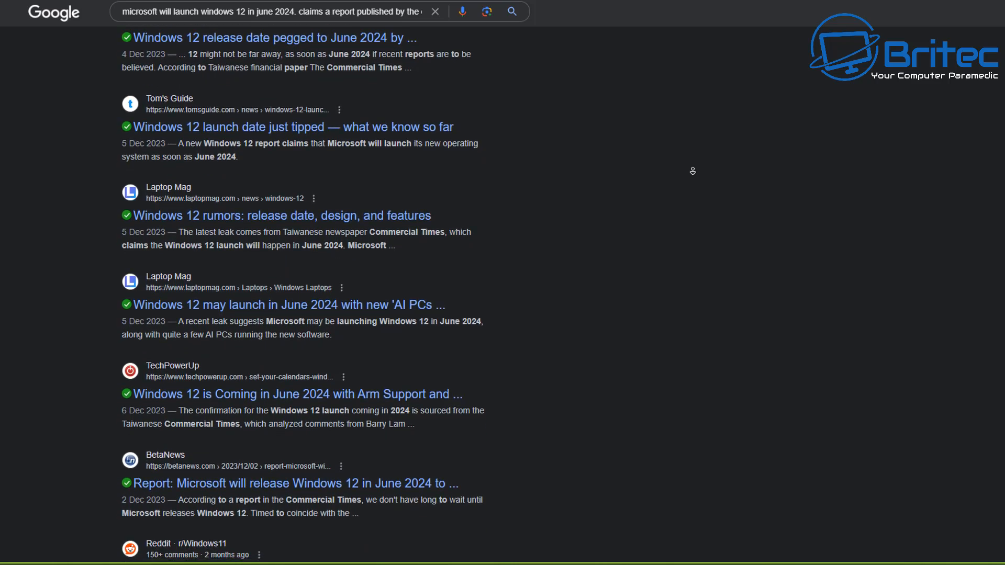
pyautogui.scroll(-3)
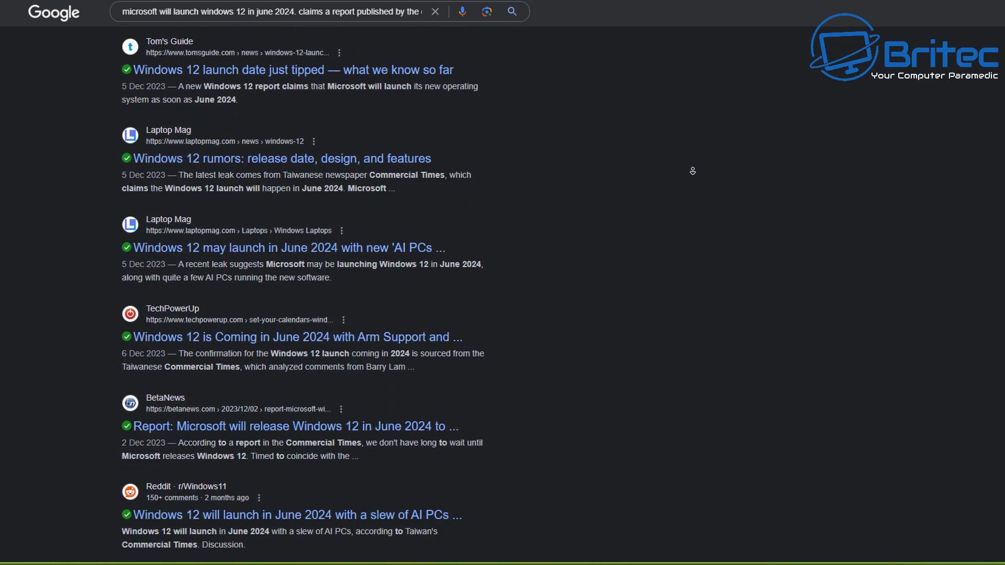
pyautogui.scroll(-3)
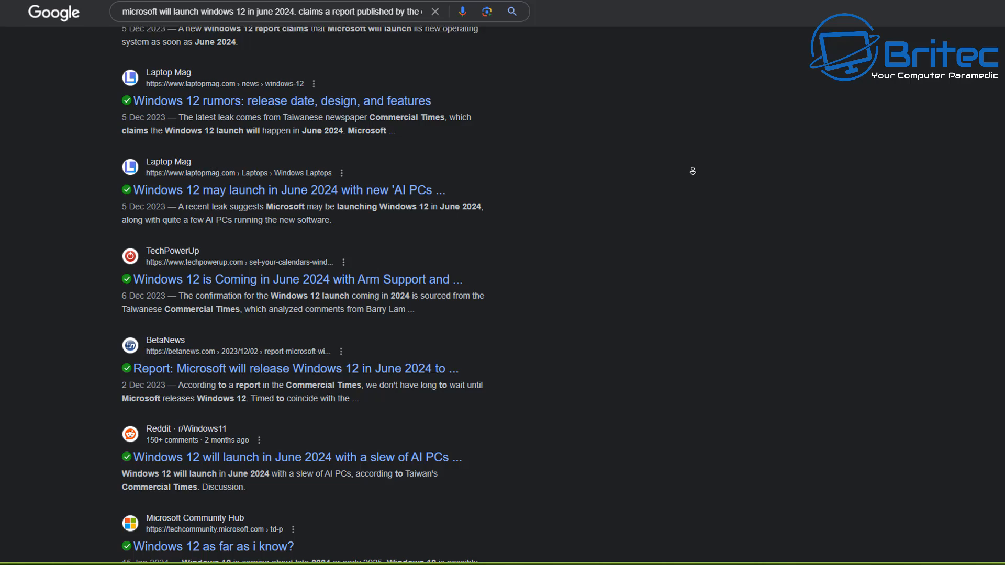
pyautogui.scroll(-3)
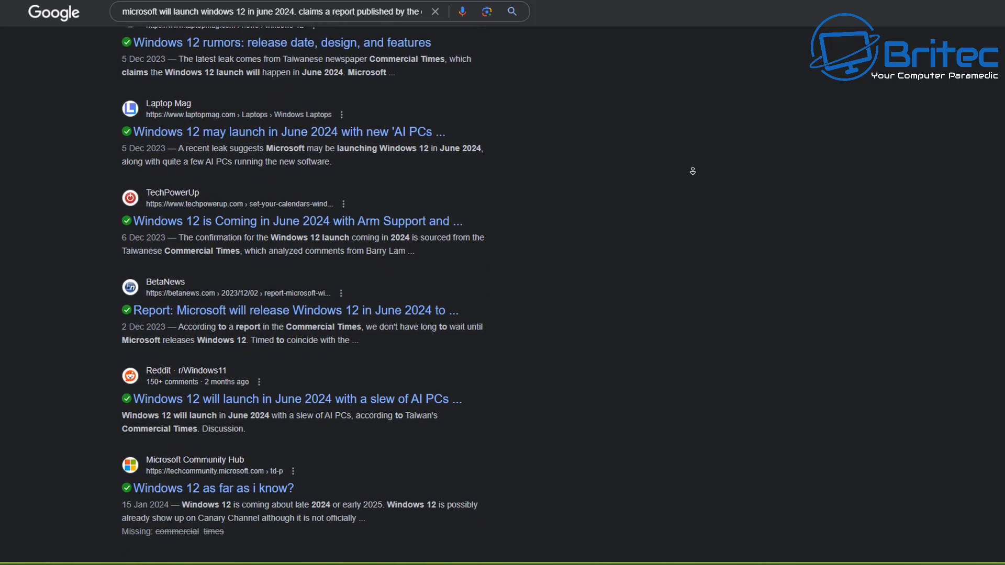
pyautogui.scroll(-3)
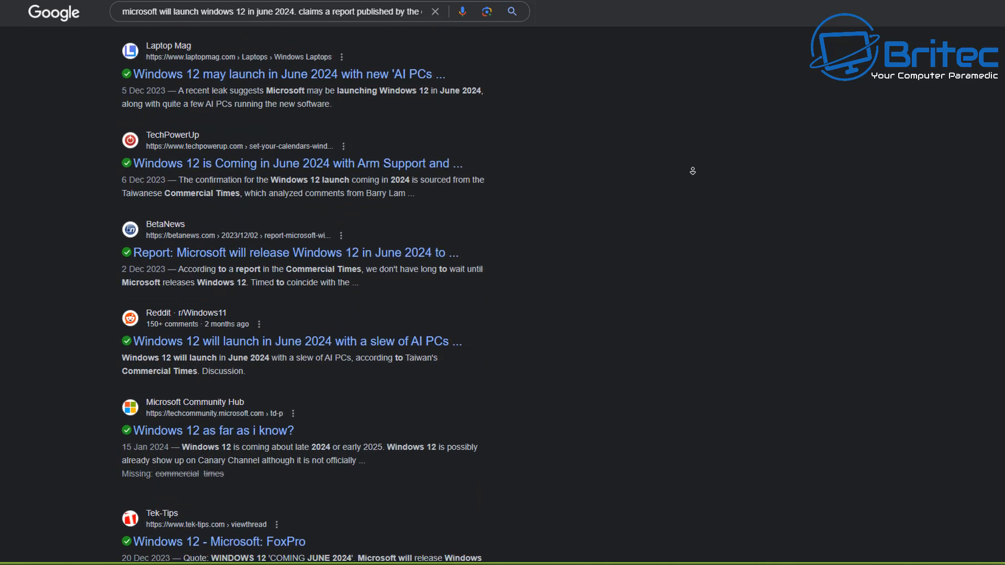
pyautogui.scroll(-3)
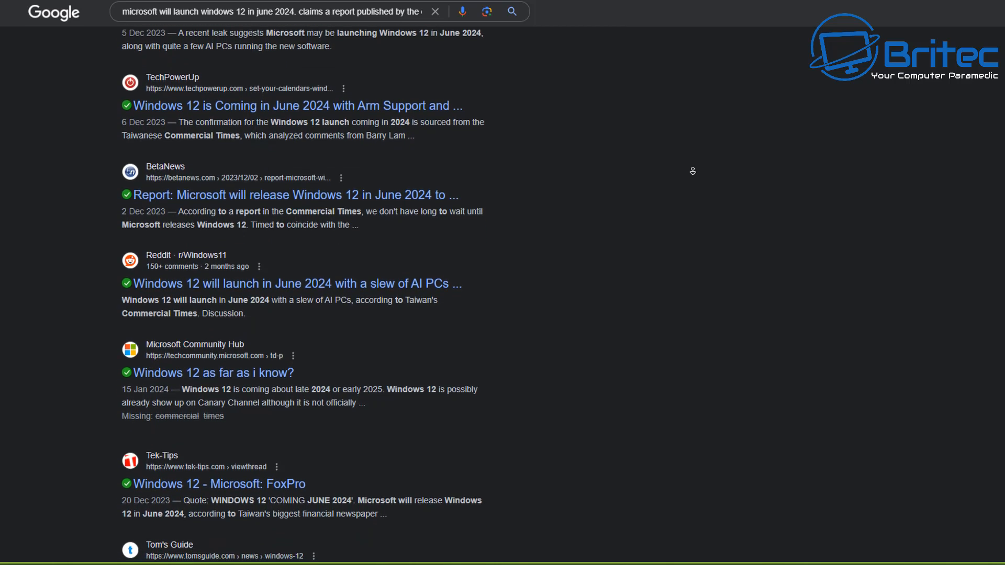
pyautogui.scroll(-3)
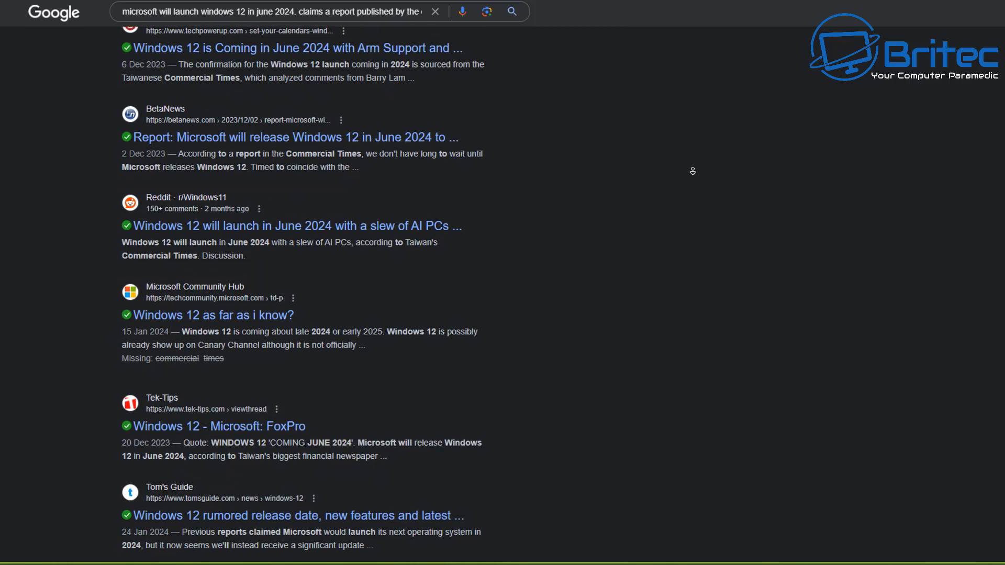
pyautogui.scroll(-3)
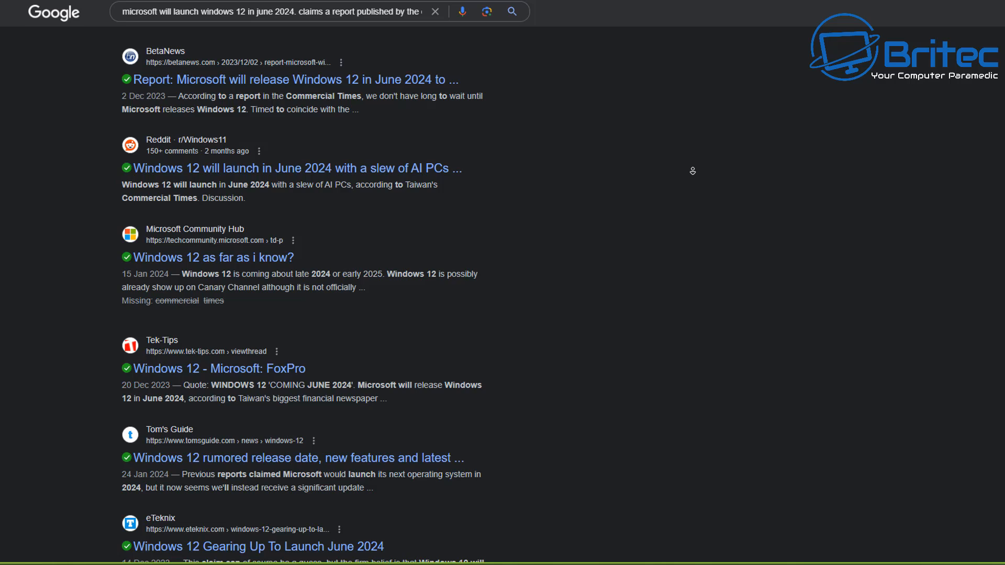
pyautogui.scroll(-3)
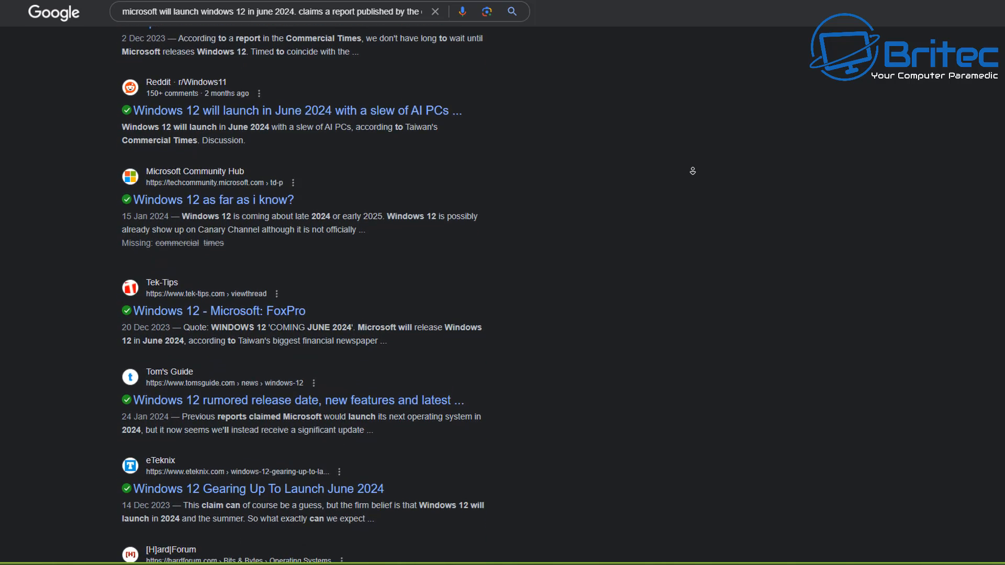
pyautogui.scroll(-3)
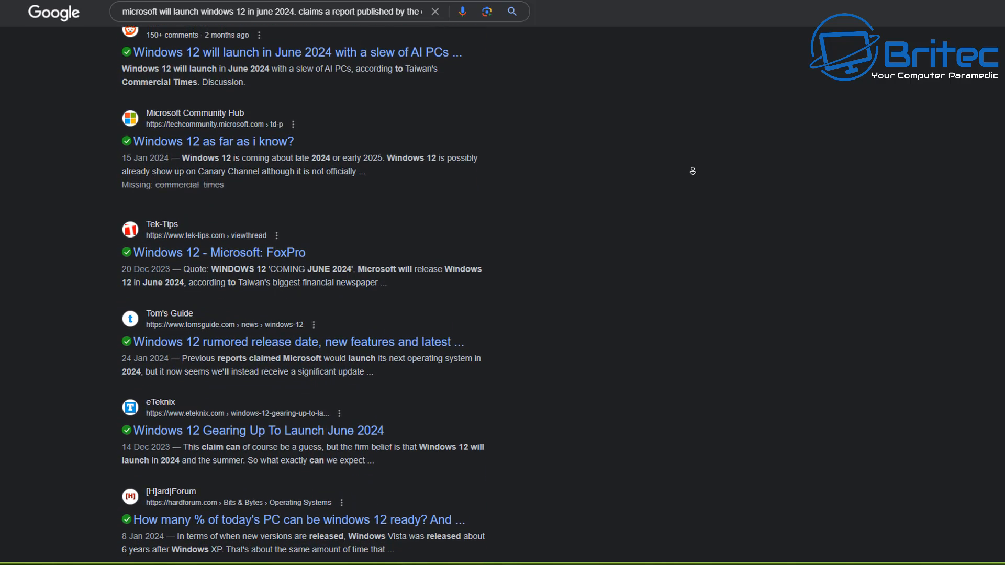
pyautogui.scroll(-3)
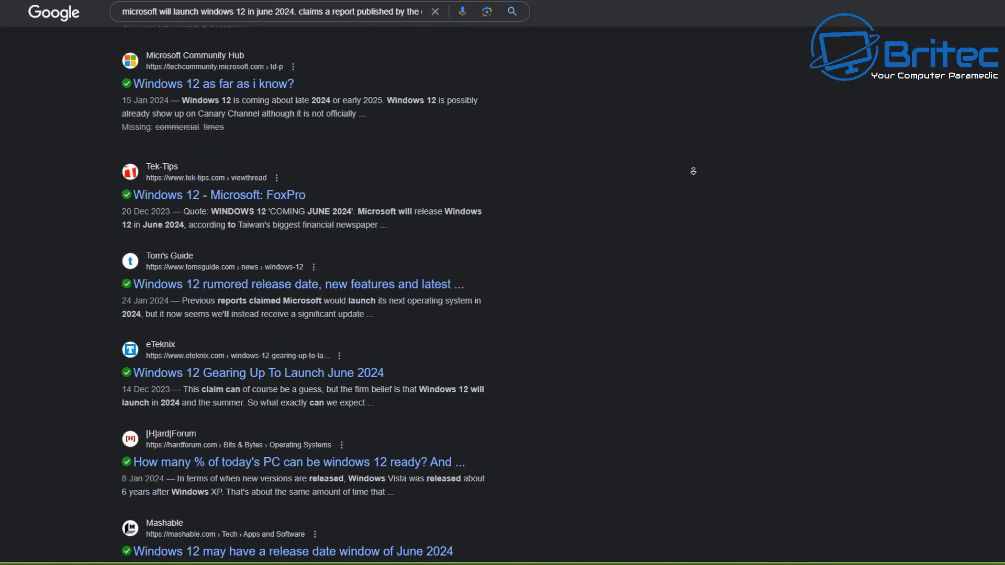
pyautogui.scroll(-3)
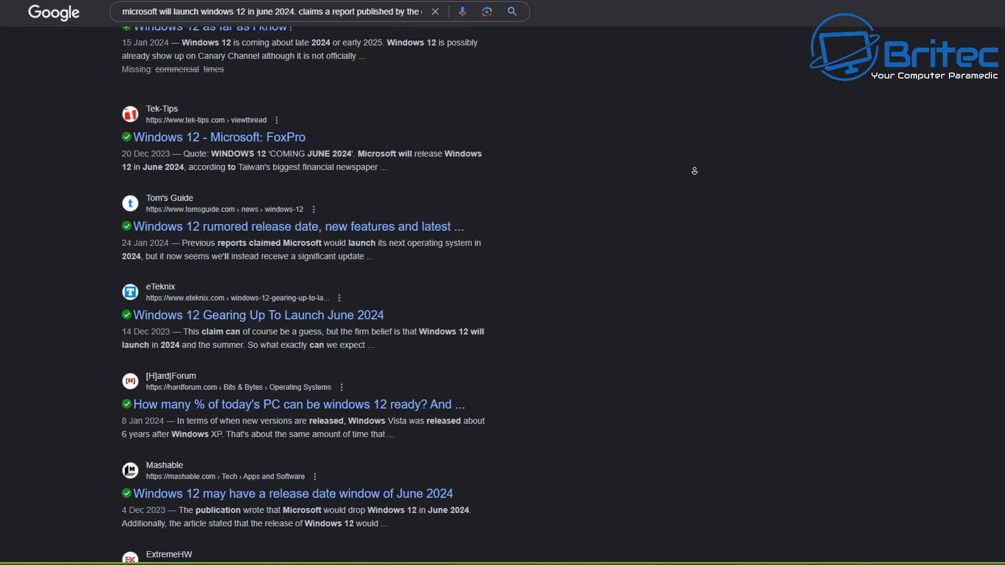
pyautogui.scroll(-3)
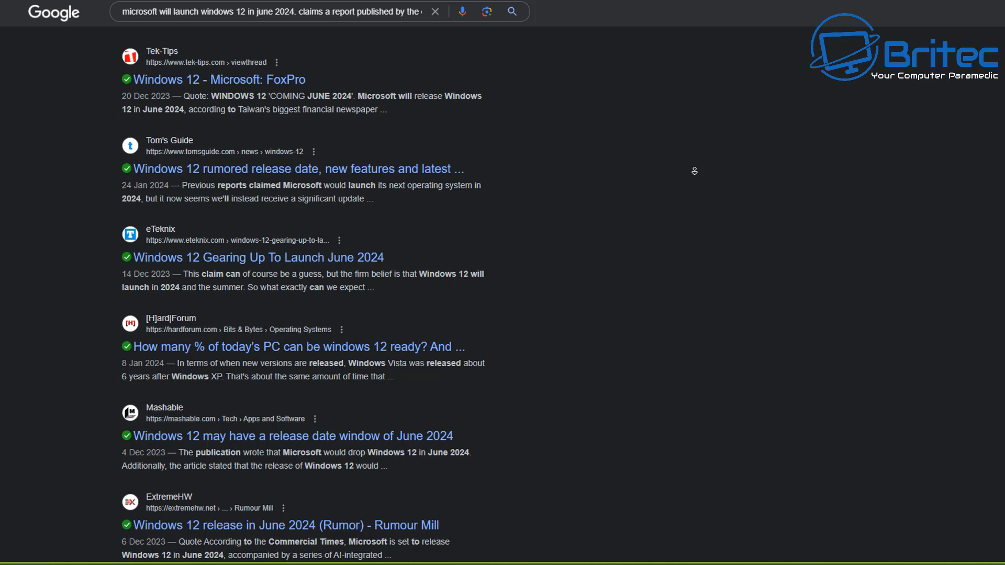
pyautogui.scroll(-3)
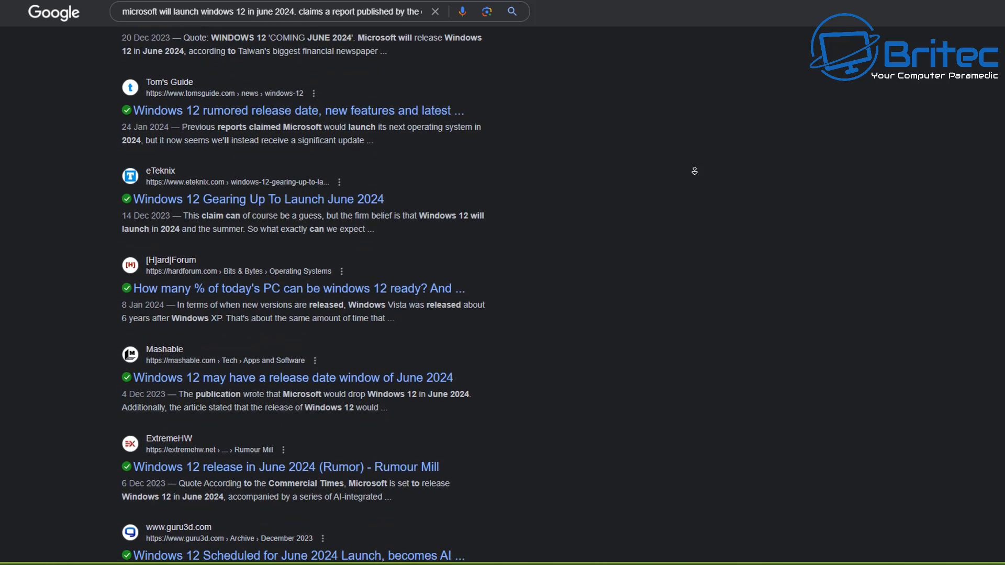
pyautogui.scroll(-3)
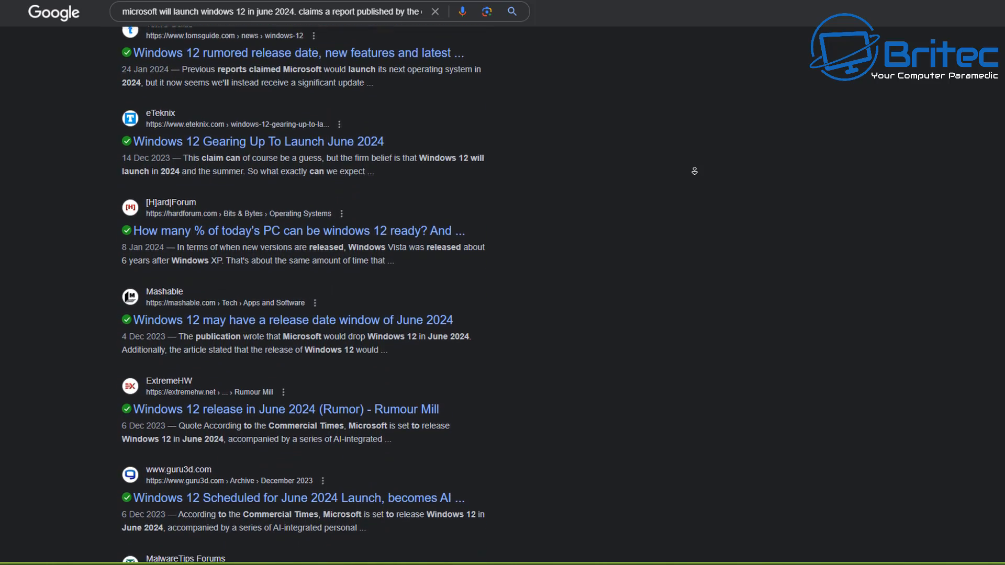
pyautogui.scroll(-3)
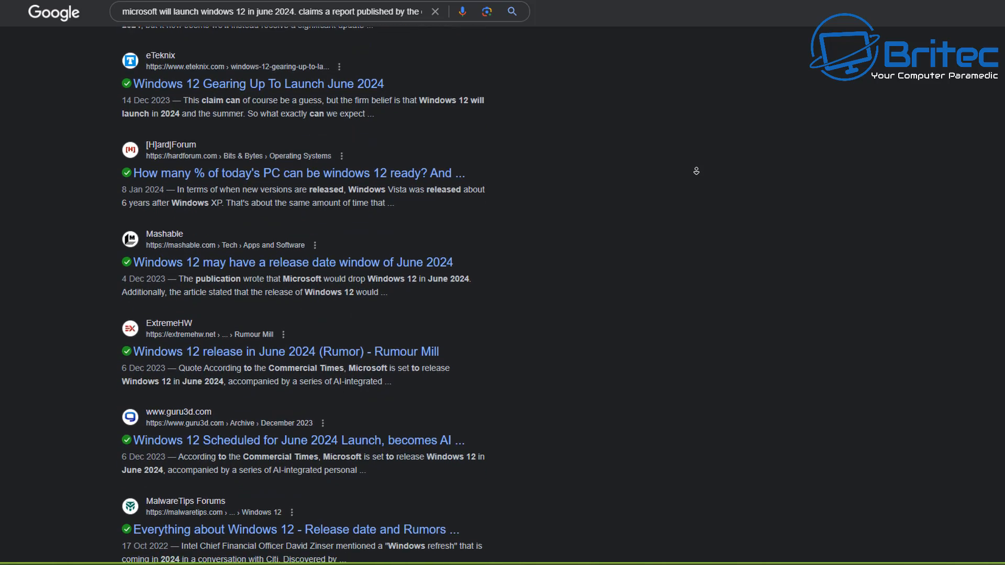
pyautogui.scroll(-3)
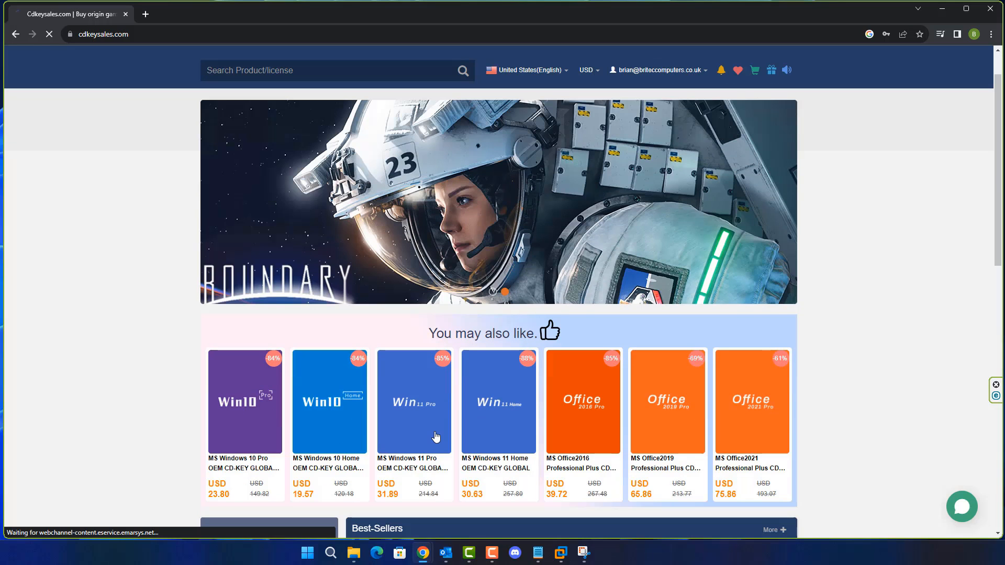
# Buy the Windows 10 Pro key and apply promotion code BR09 for a USD 16.66 total.
pyautogui.click(414, 401)
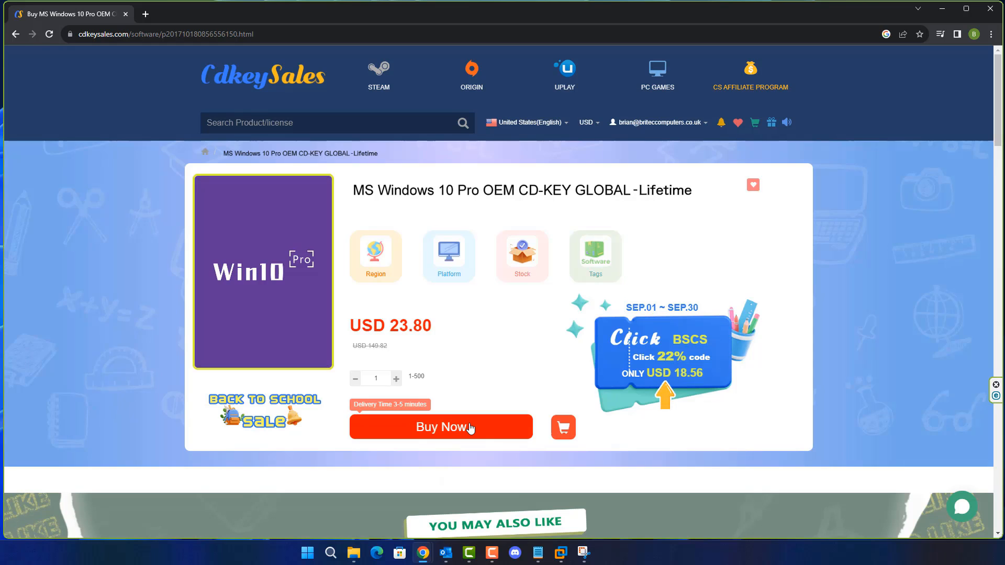
pyautogui.click(441, 427)
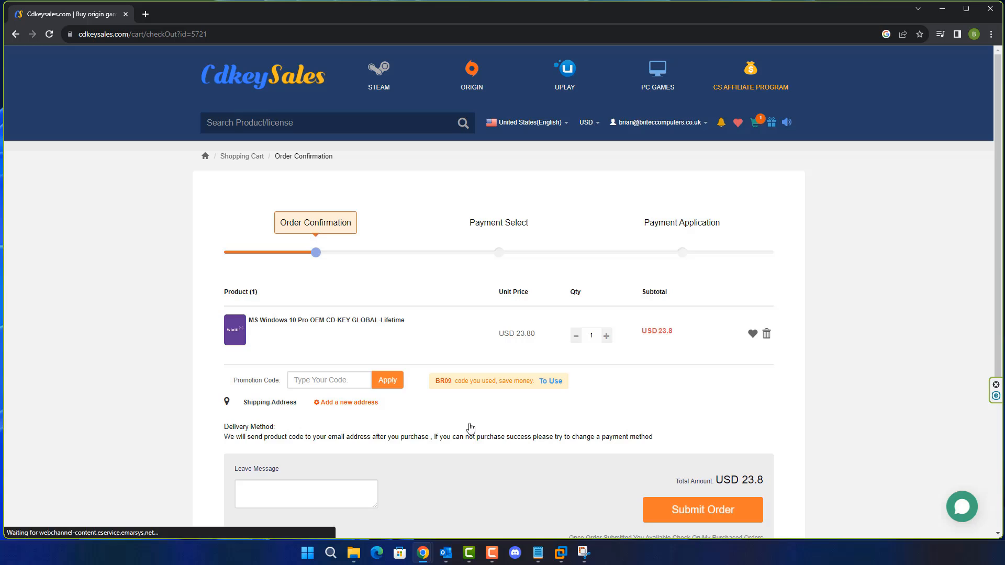
pyautogui.click(329, 380)
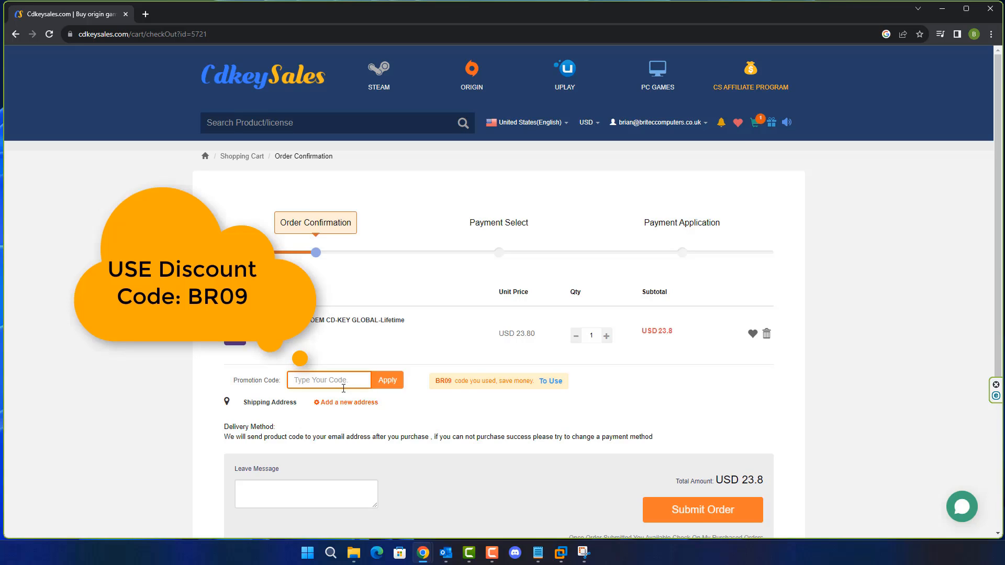
pyautogui.write('BR0')
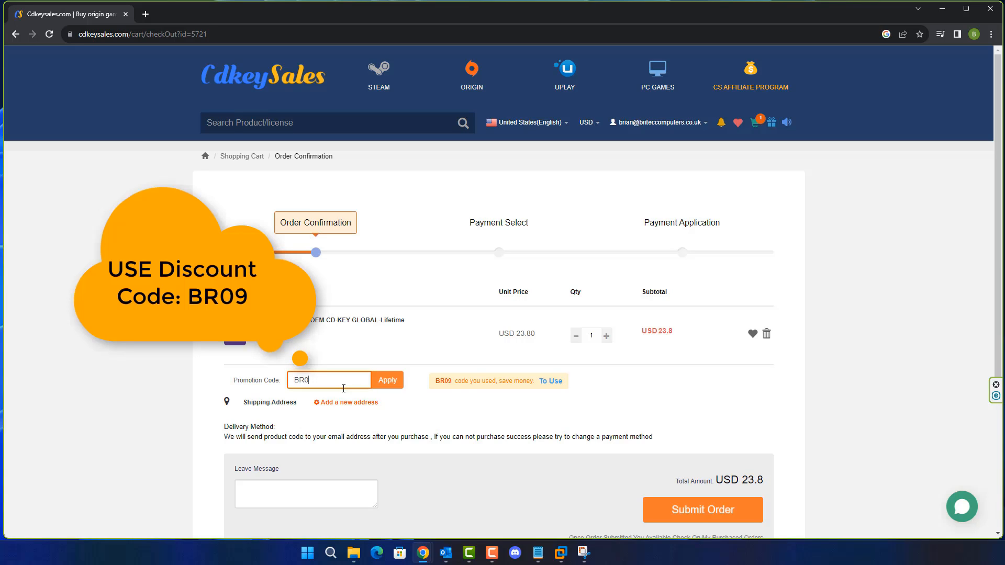
pyautogui.write('9')
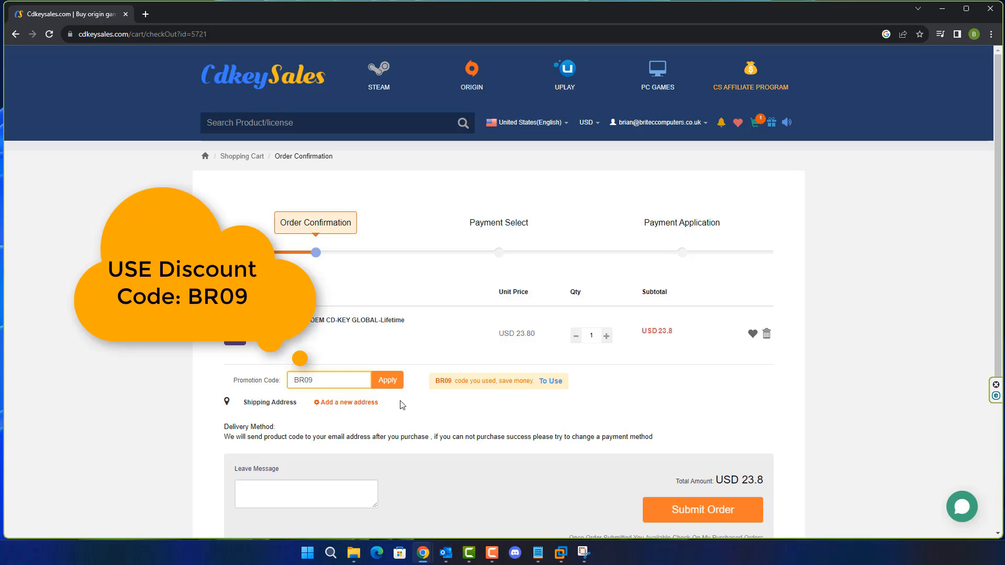
pyautogui.click(387, 380)
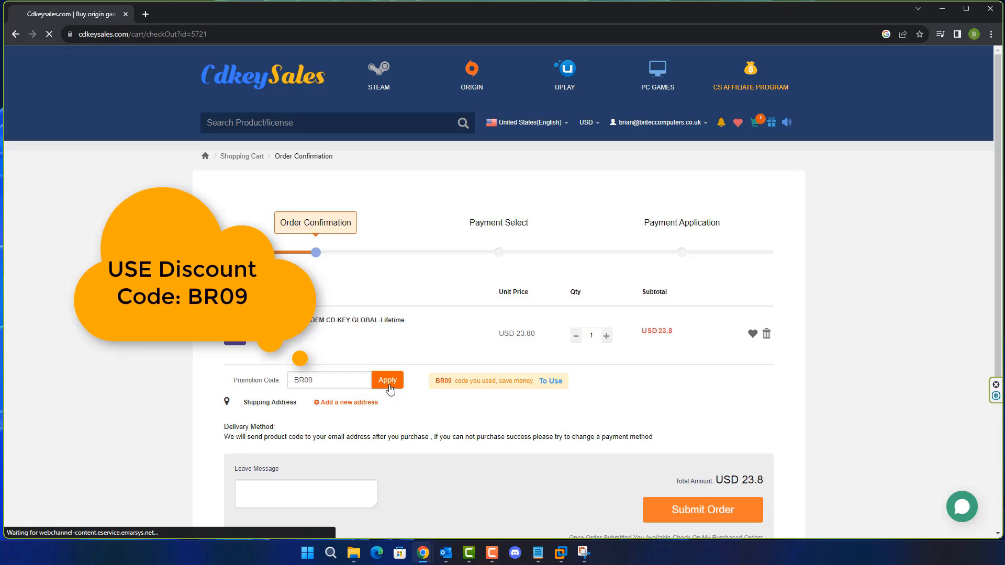
pyautogui.click(387, 379)
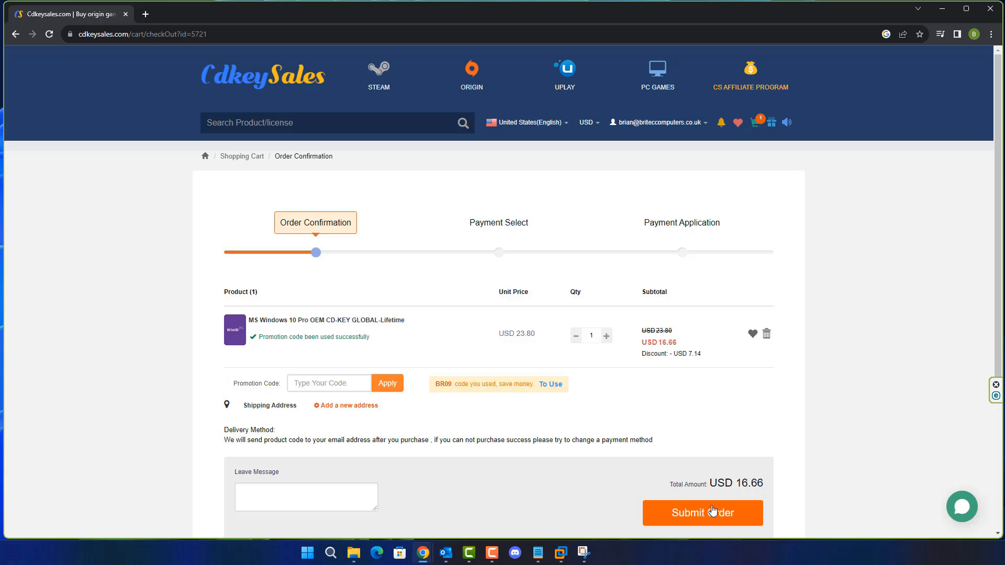
# Submit the discounted order and proceed to activating Windows with the new key.
pyautogui.click(702, 513)
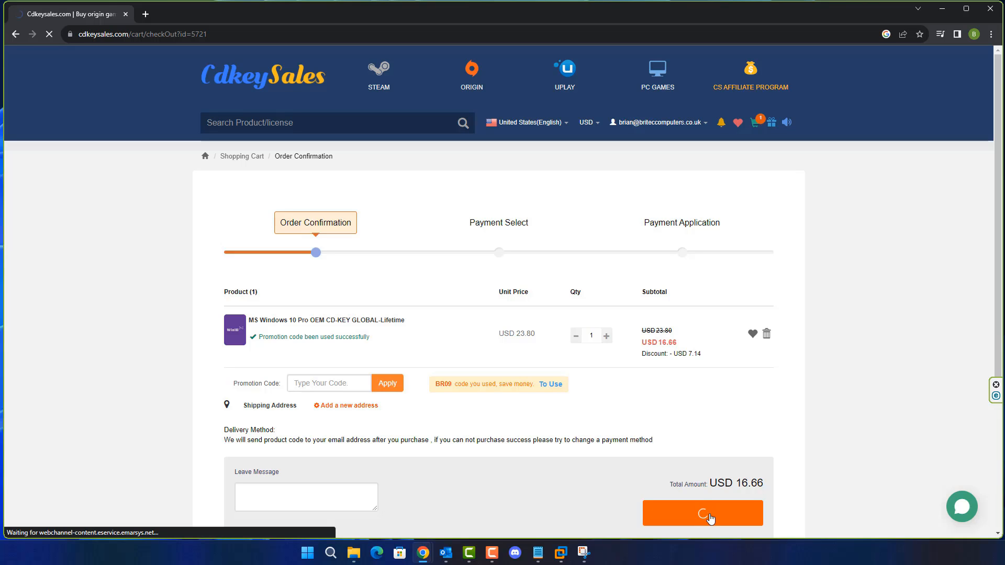
pyautogui.click(702, 513)
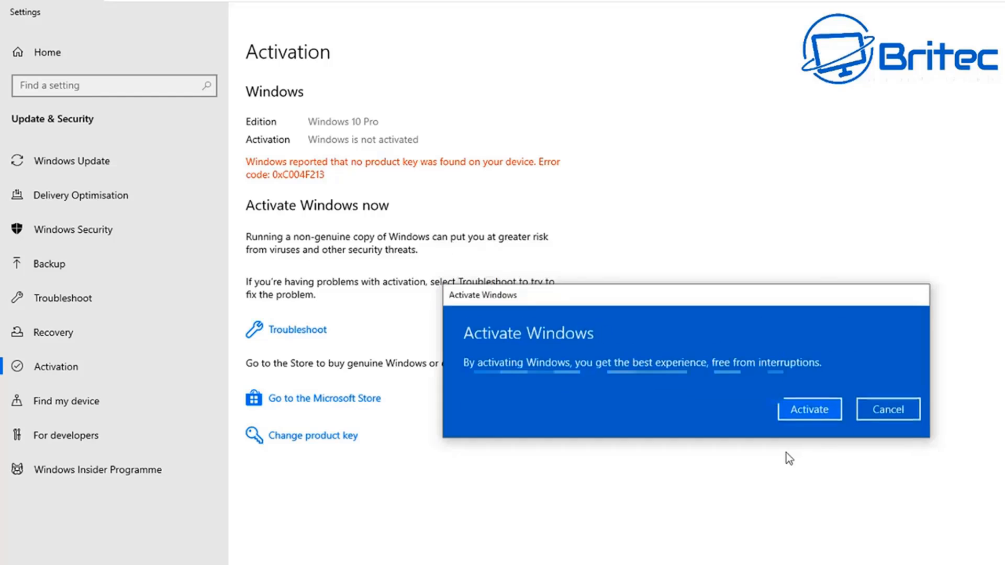
pyautogui.click(810, 409)
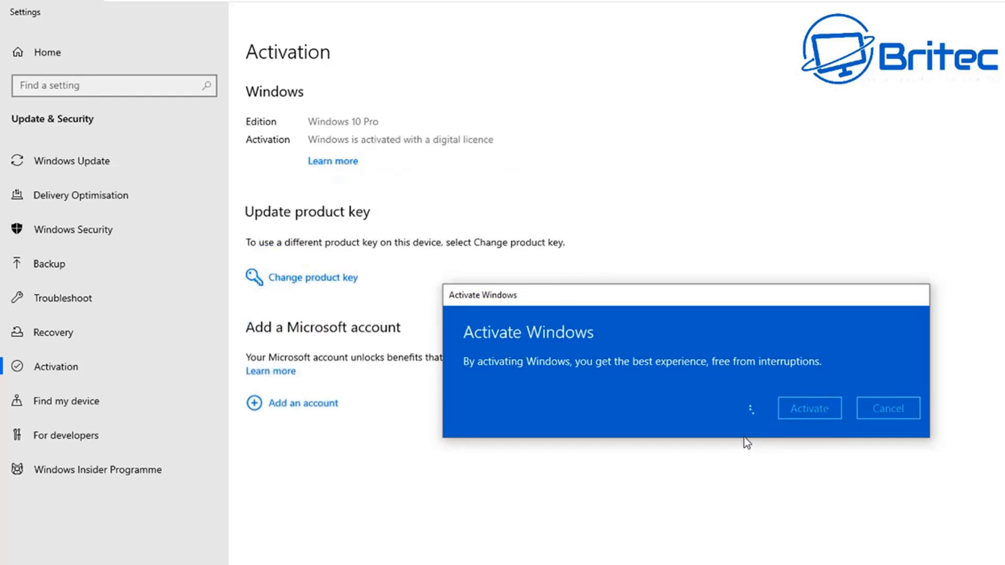
pyautogui.click(808, 409)
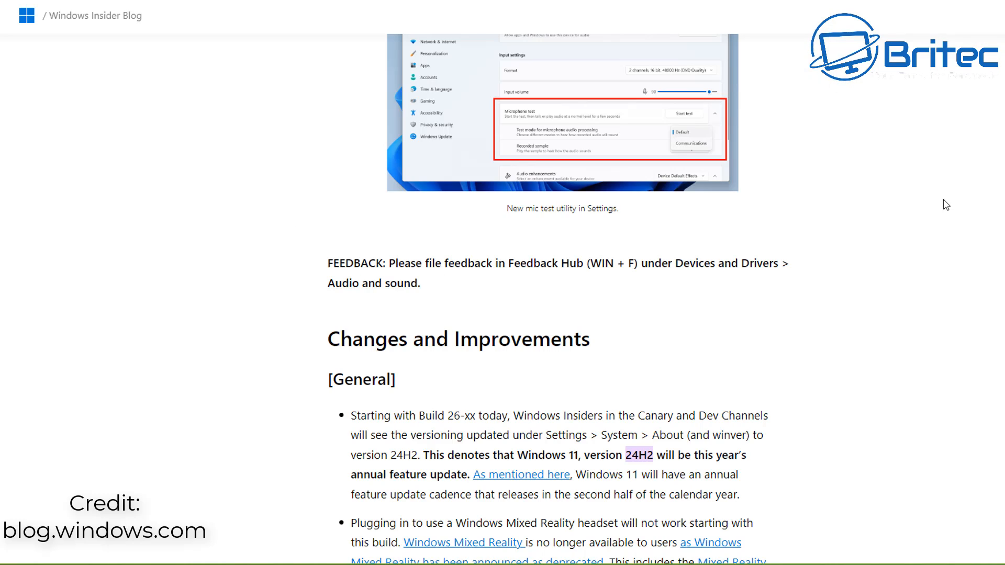
# Scroll the blog post down to the Changes and Improvements section stating the version 24H2 update.
pyautogui.scroll(-3)
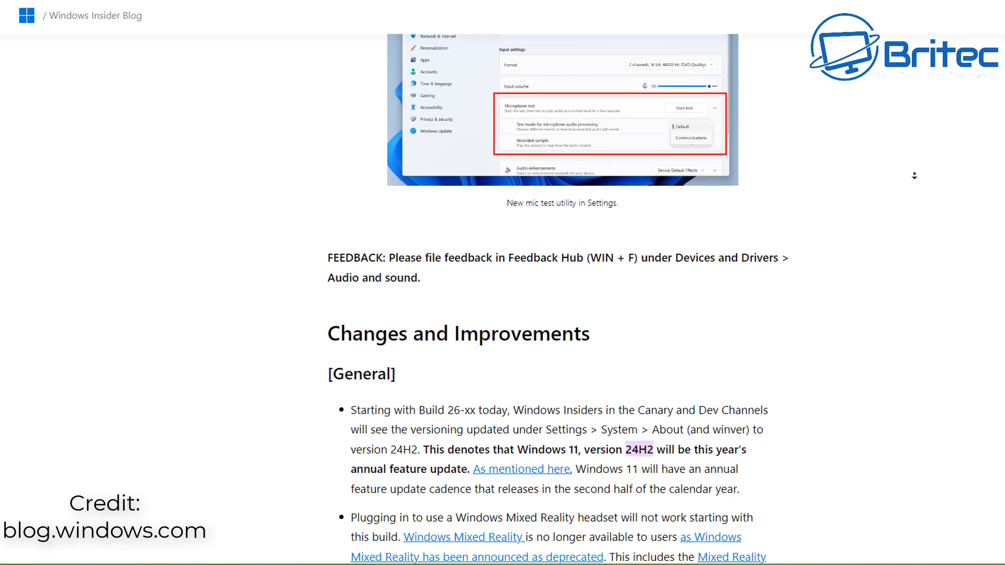
pyautogui.scroll(-3)
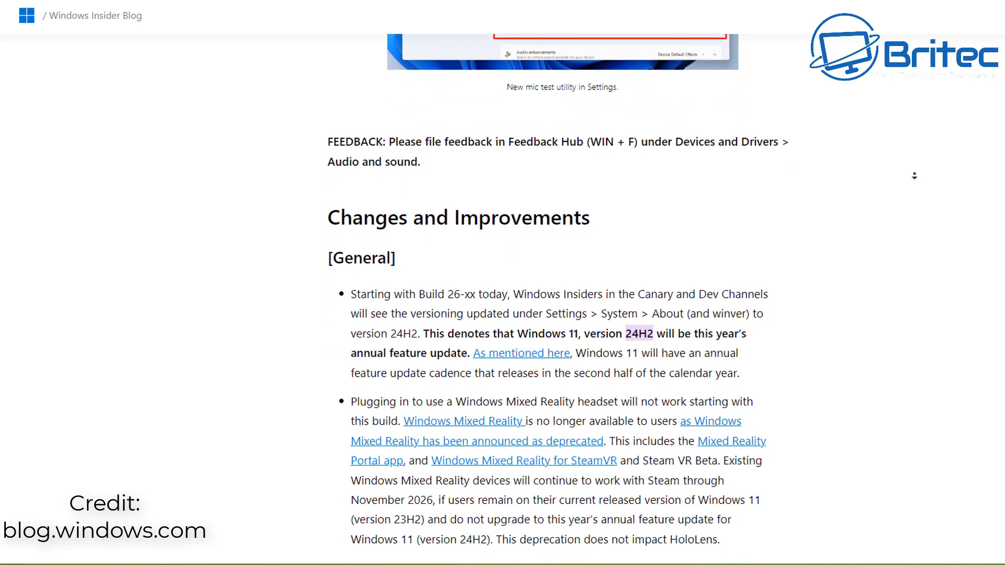
pyautogui.scroll(-3)
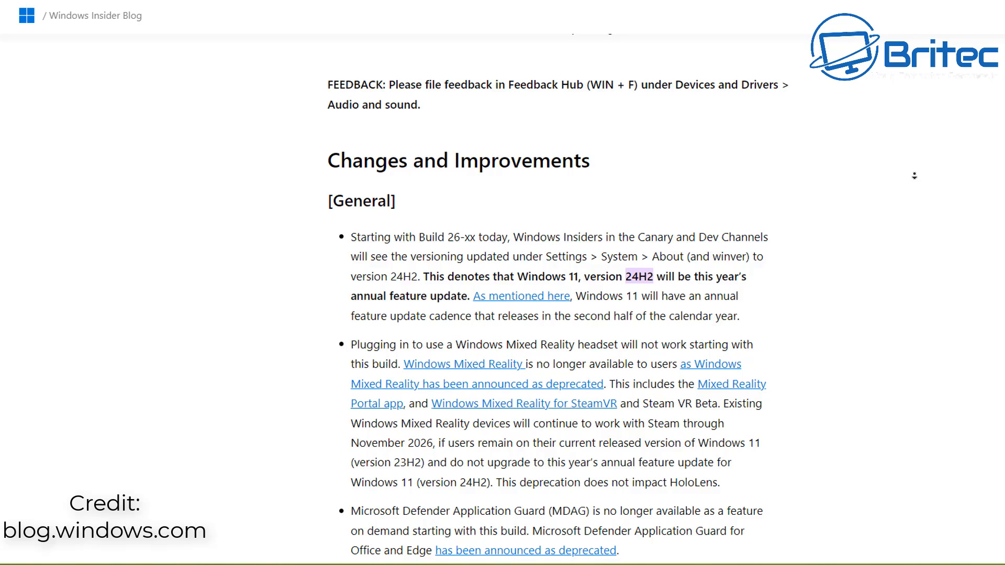
pyautogui.scroll(-3)
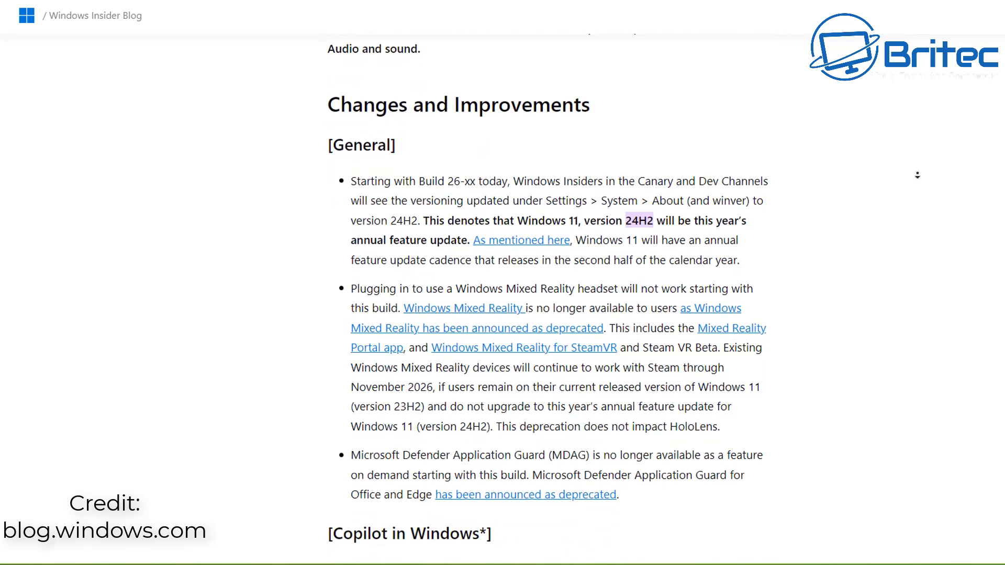
pyautogui.scroll(-3)
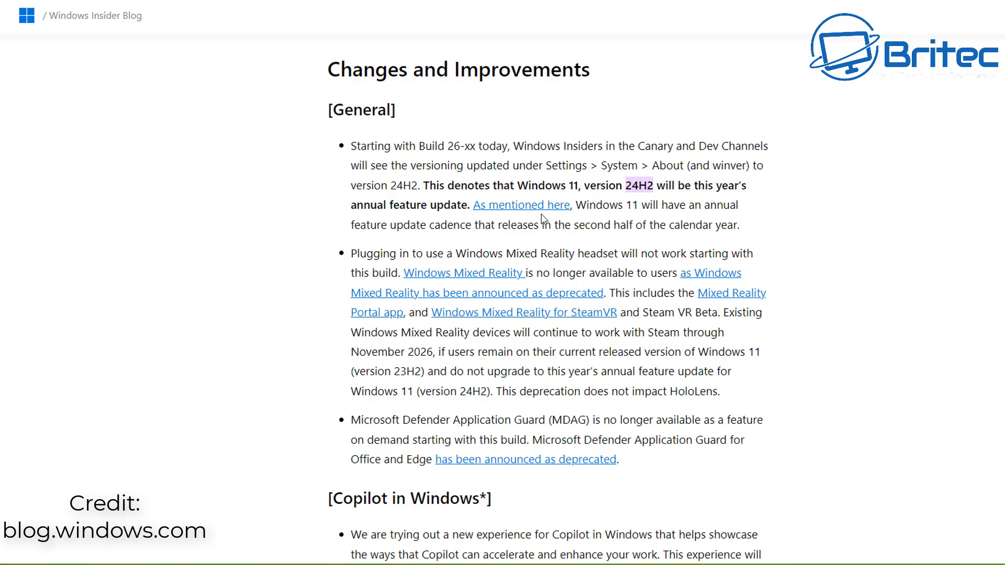
pyautogui.moveTo(94, 16)
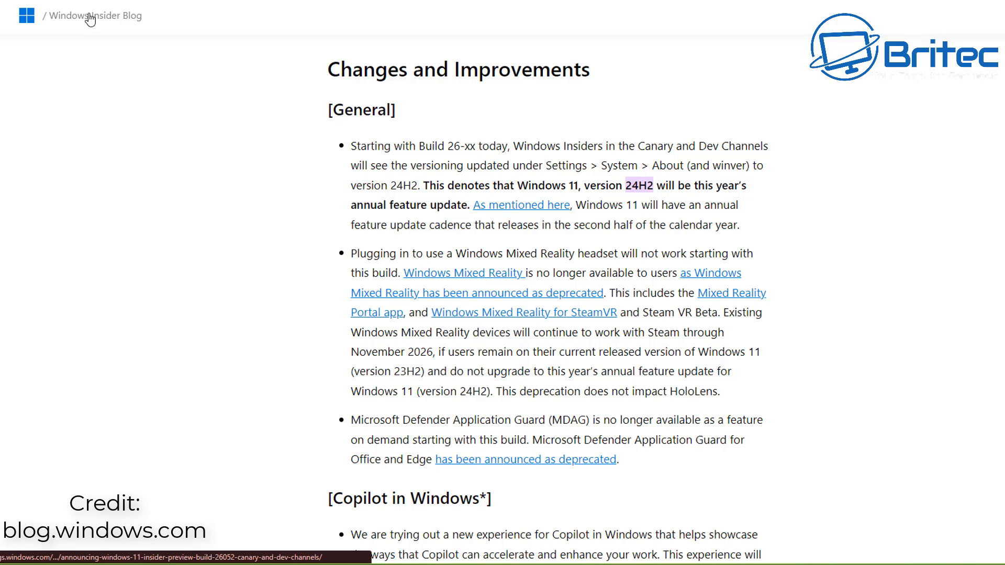
pyautogui.moveTo(207, 436)
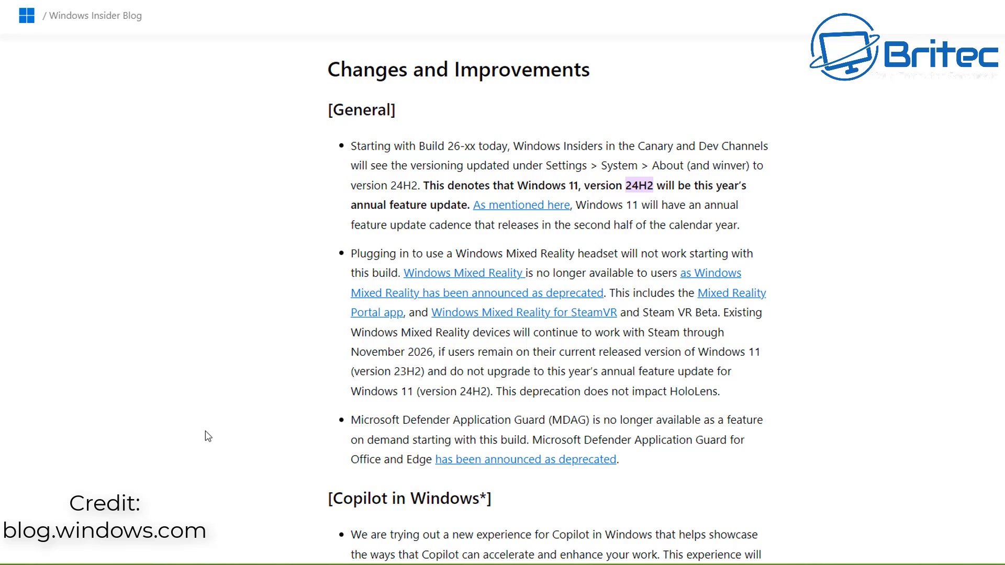
pyautogui.moveTo(636, 431)
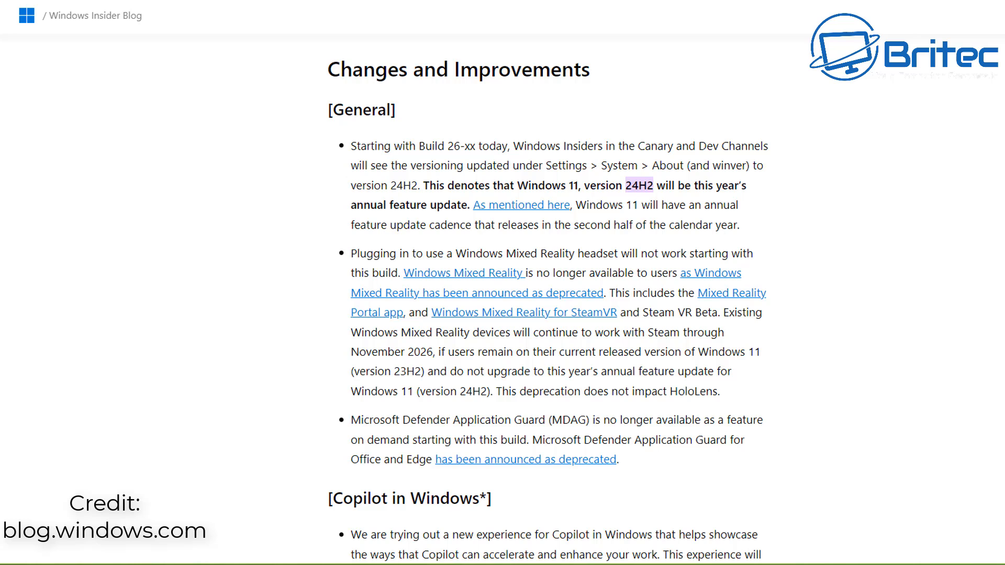
pyautogui.moveTo(990, 290)
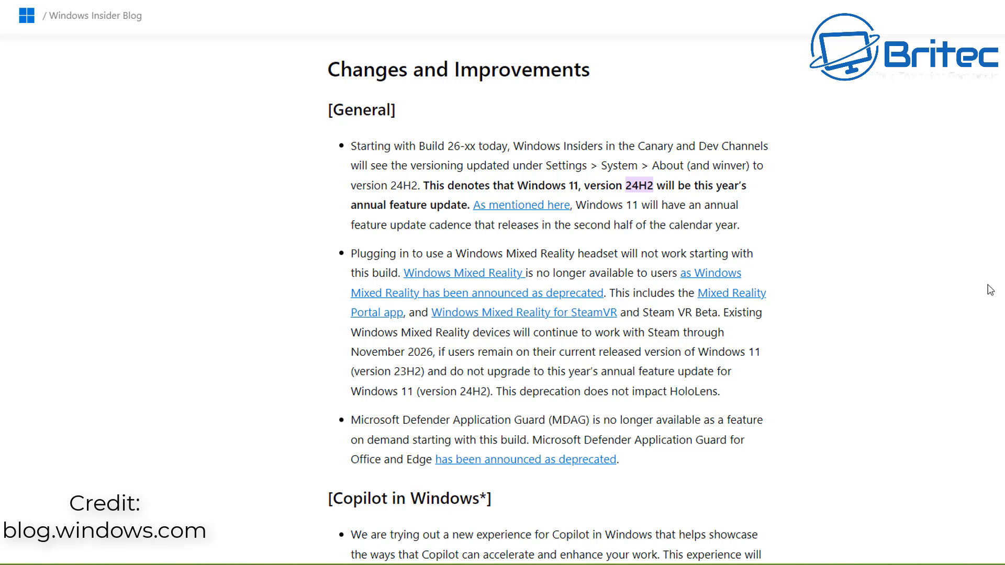
pyautogui.moveTo(989, 289)
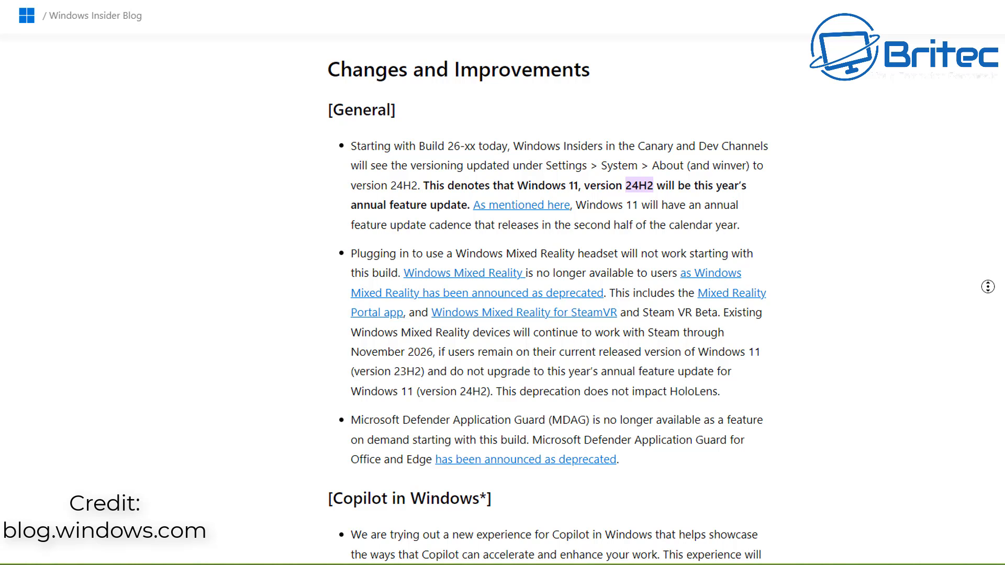
# Scroll through the Copilot in Windows notes down to the new Copilot Settings page screenshot.
pyautogui.scroll(-3)
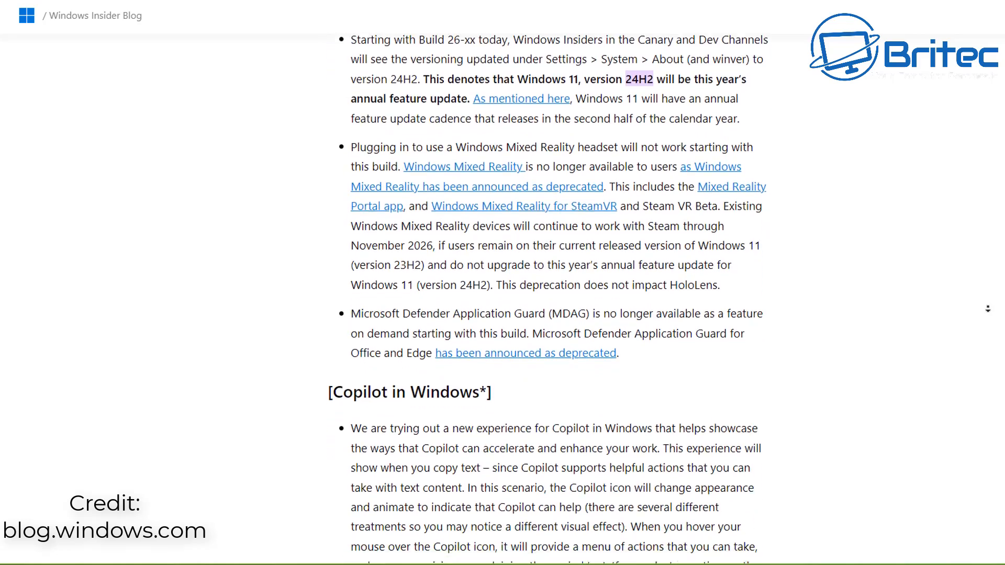
pyautogui.scroll(-3)
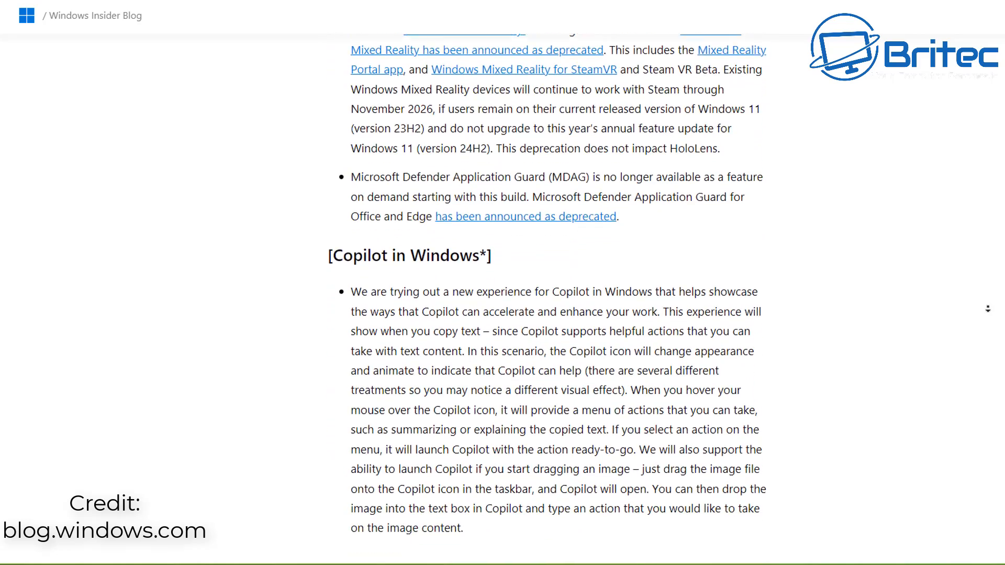
pyautogui.scroll(-3)
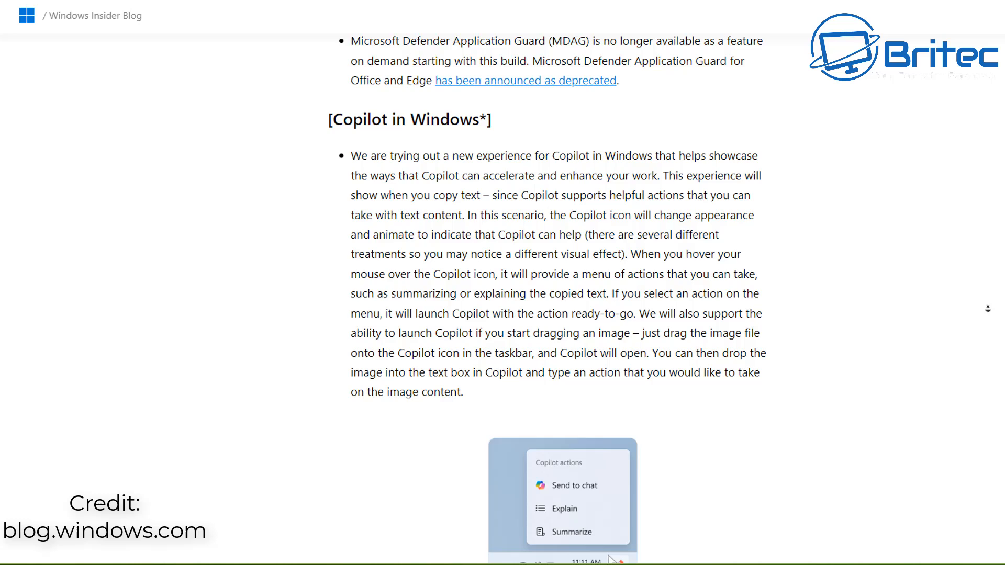
pyautogui.scroll(-3)
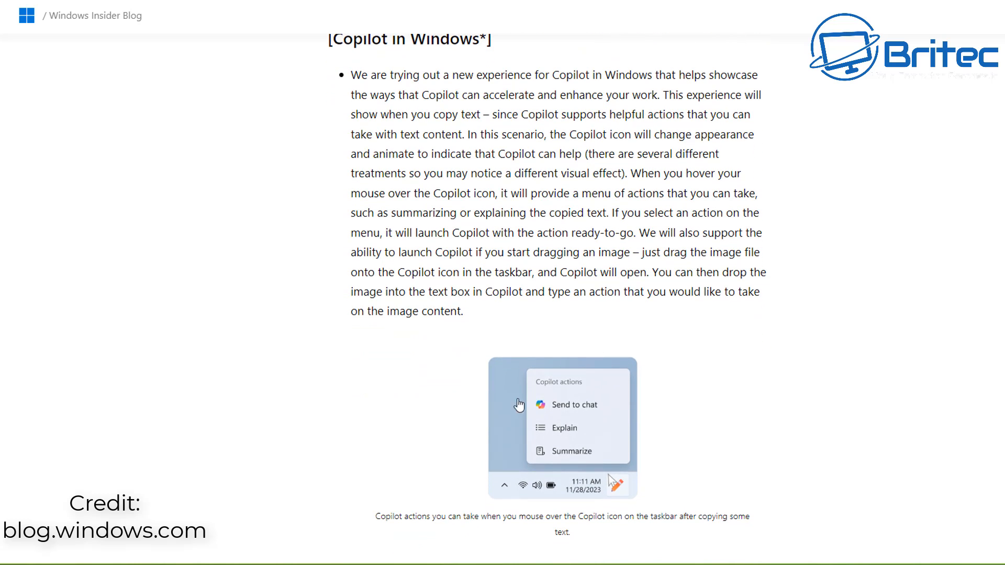
pyautogui.moveTo(917, 261)
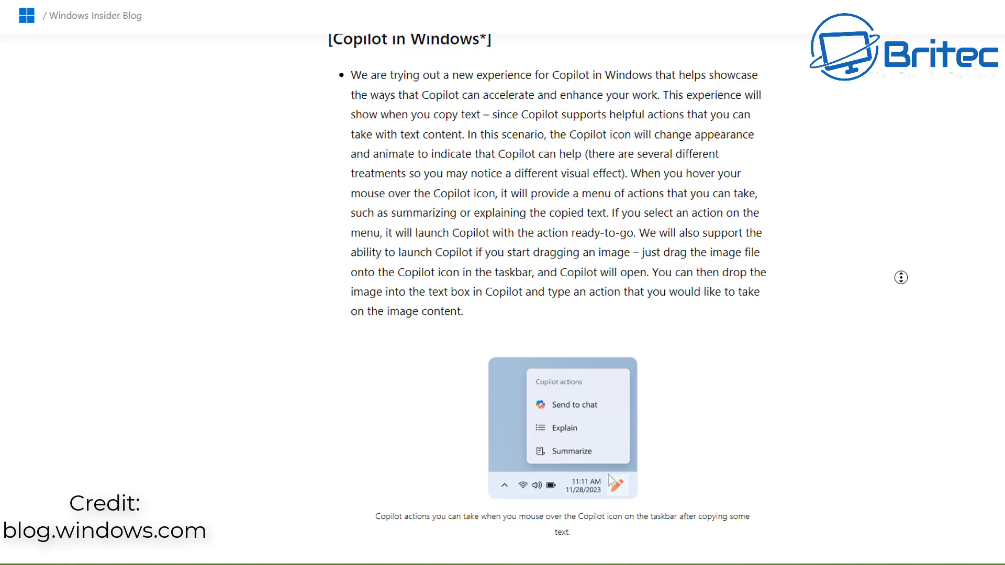
pyautogui.scroll(-3)
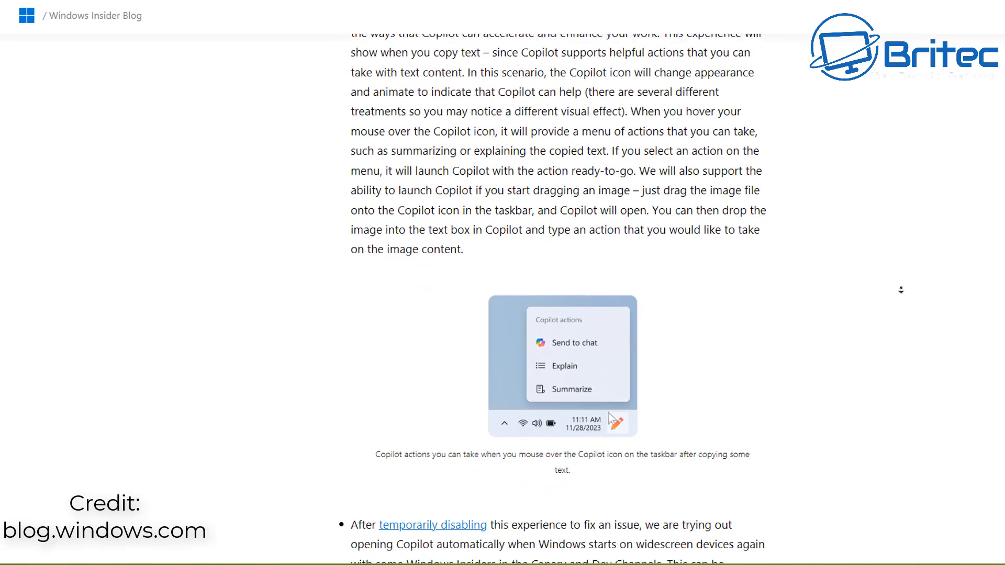
pyautogui.scroll(-3)
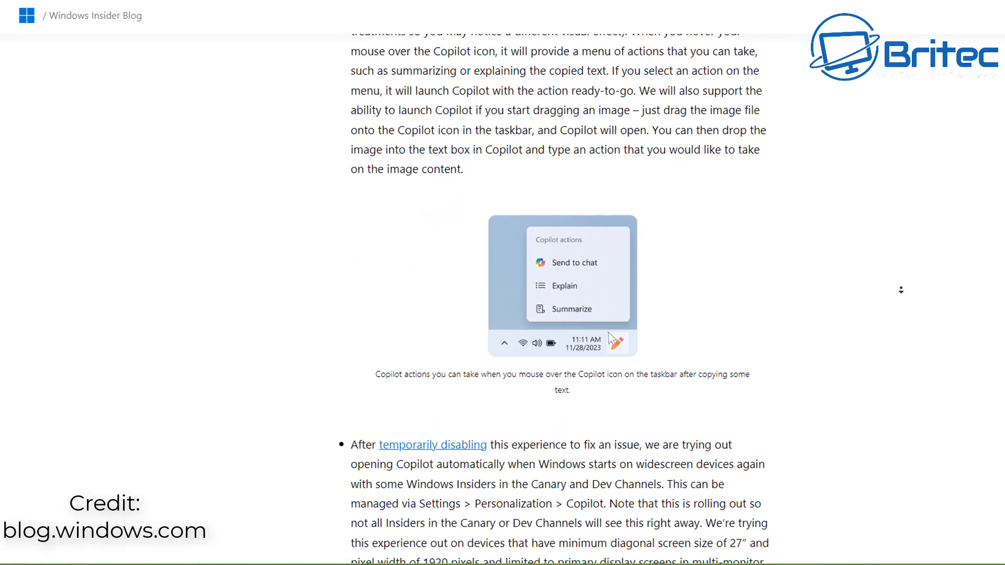
pyautogui.scroll(-3)
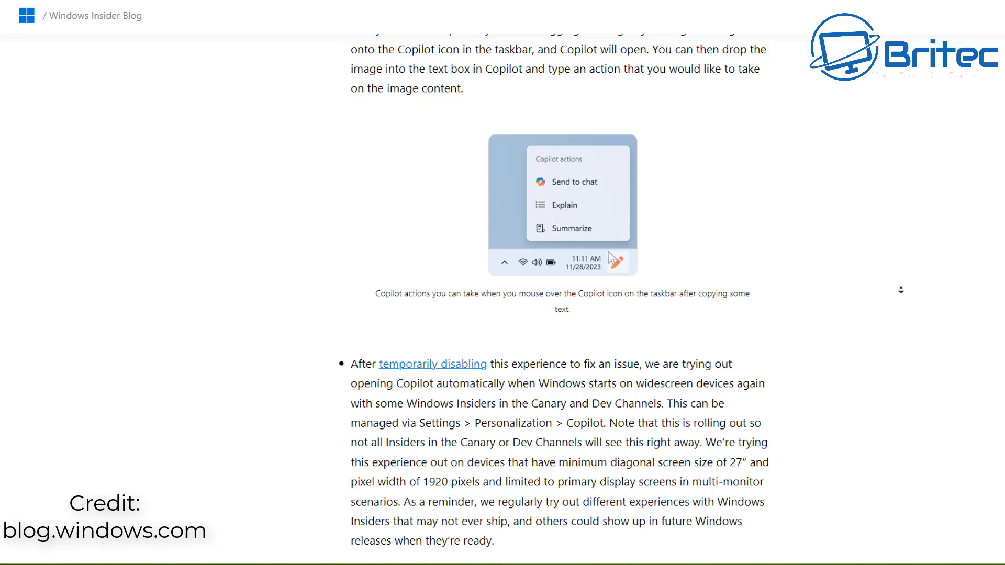
pyautogui.scroll(-3)
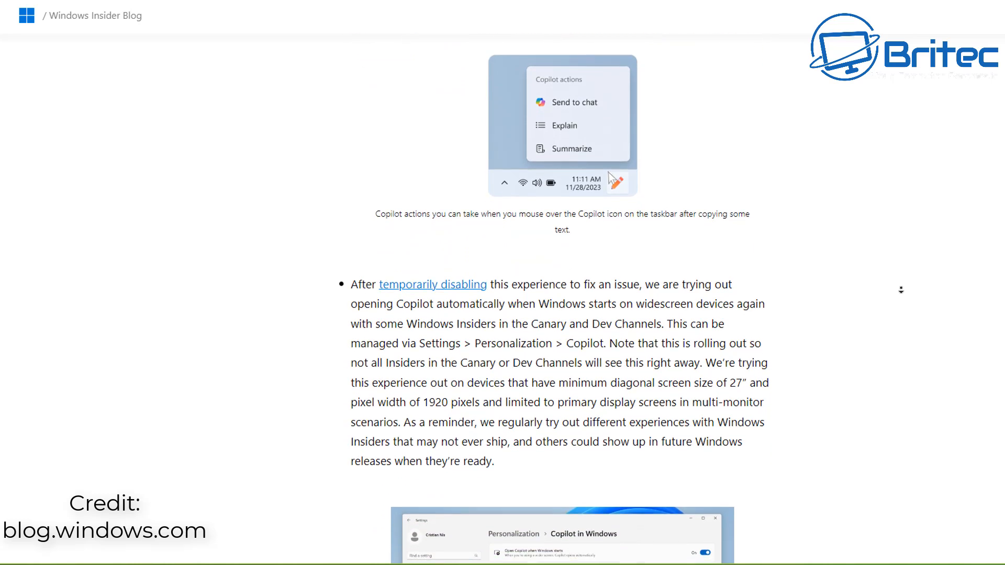
pyautogui.scroll(-3)
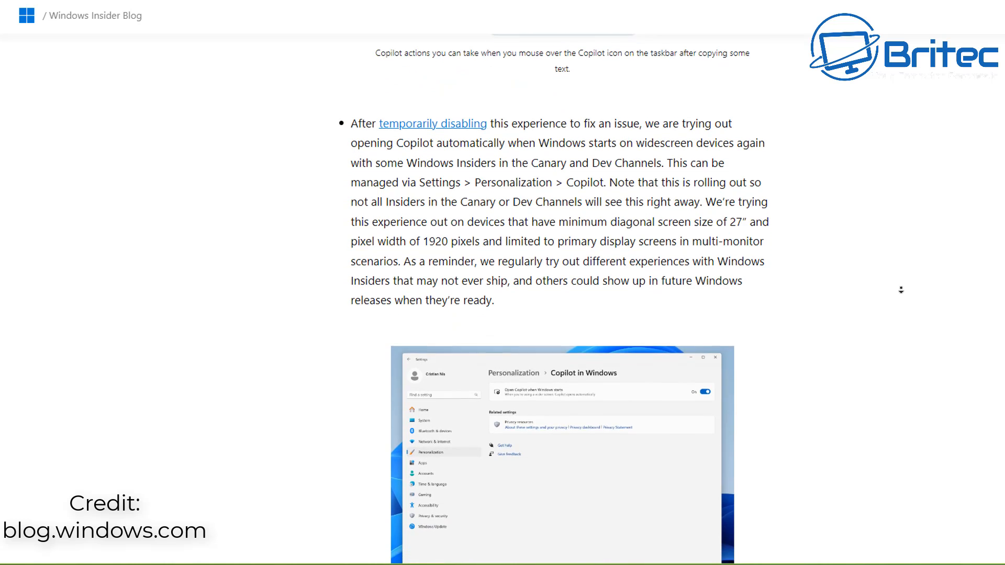
pyautogui.scroll(-3)
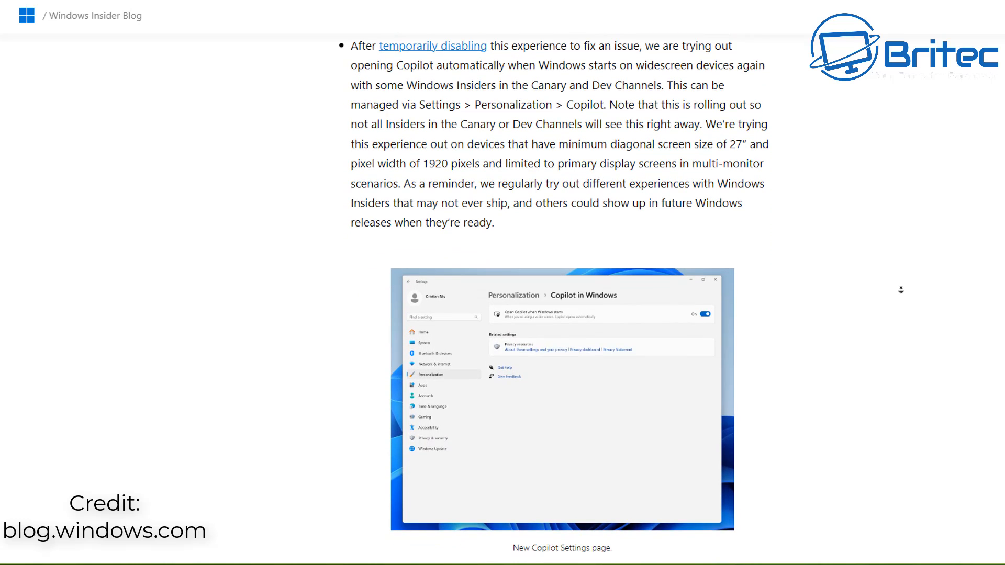
# Scroll past the Taskbar energy saver, File Explorer and Bluetooth notes to the Graphics color management entry.
pyautogui.scroll(-3)
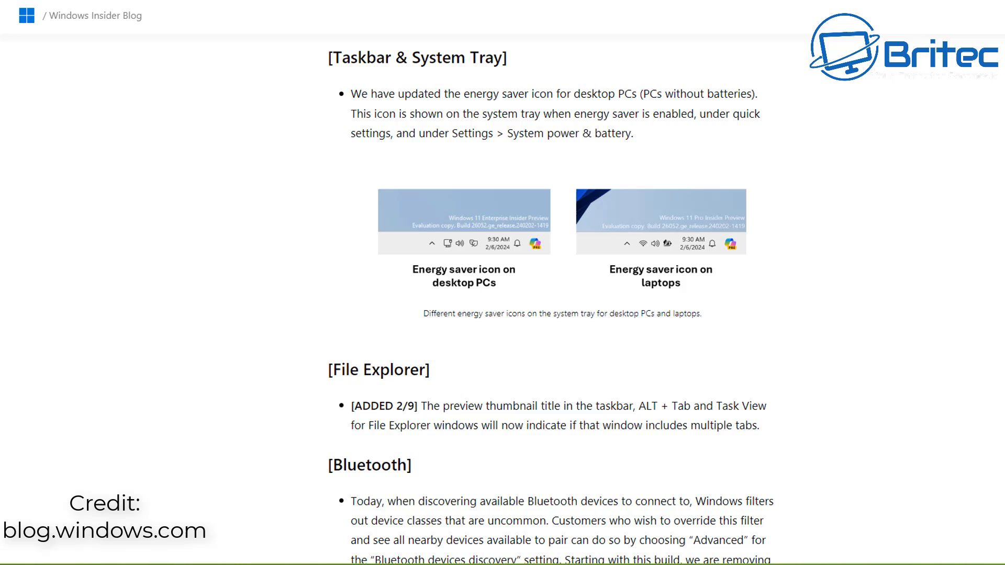
pyautogui.moveTo(545, 254)
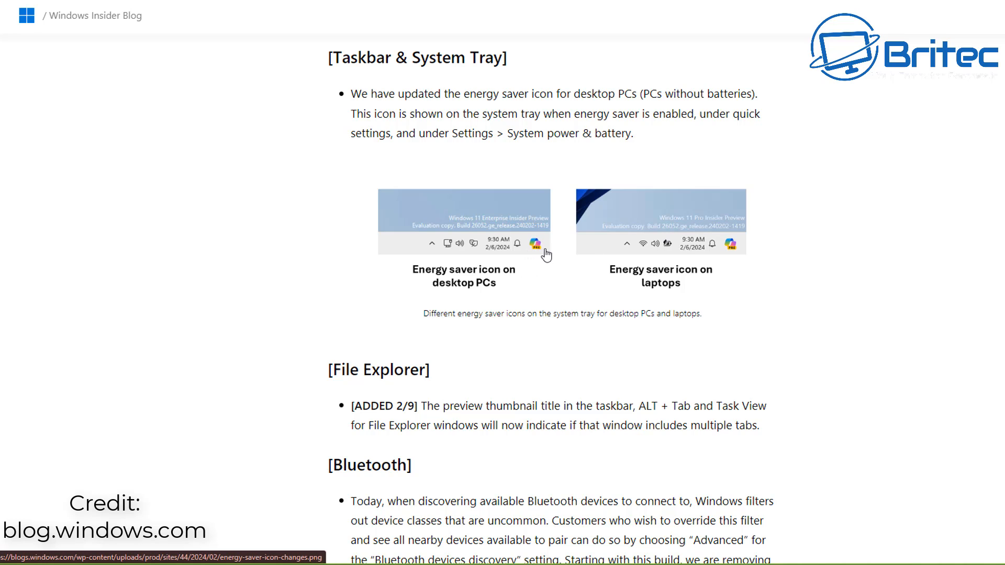
pyautogui.moveTo(739, 253)
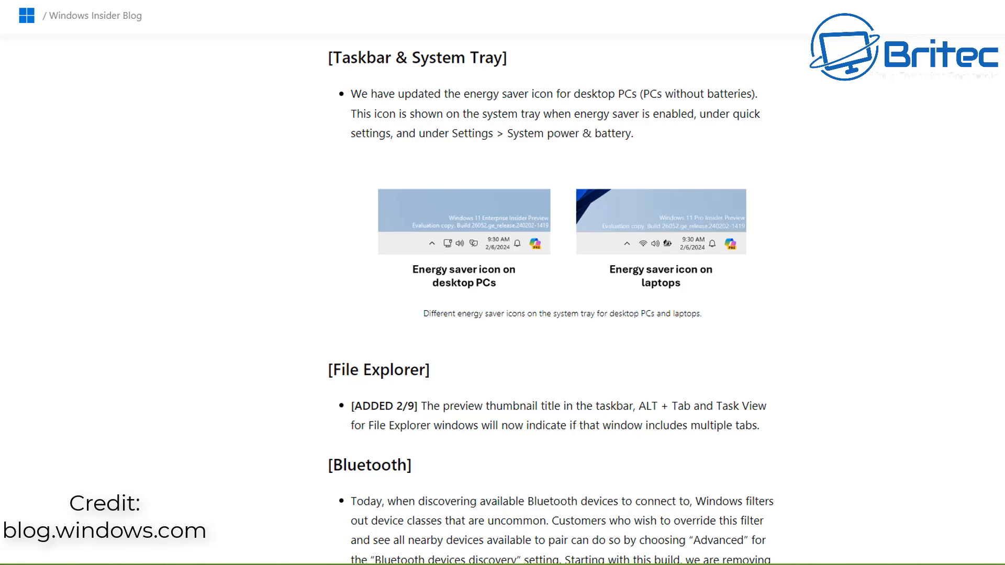
pyautogui.scroll(-3)
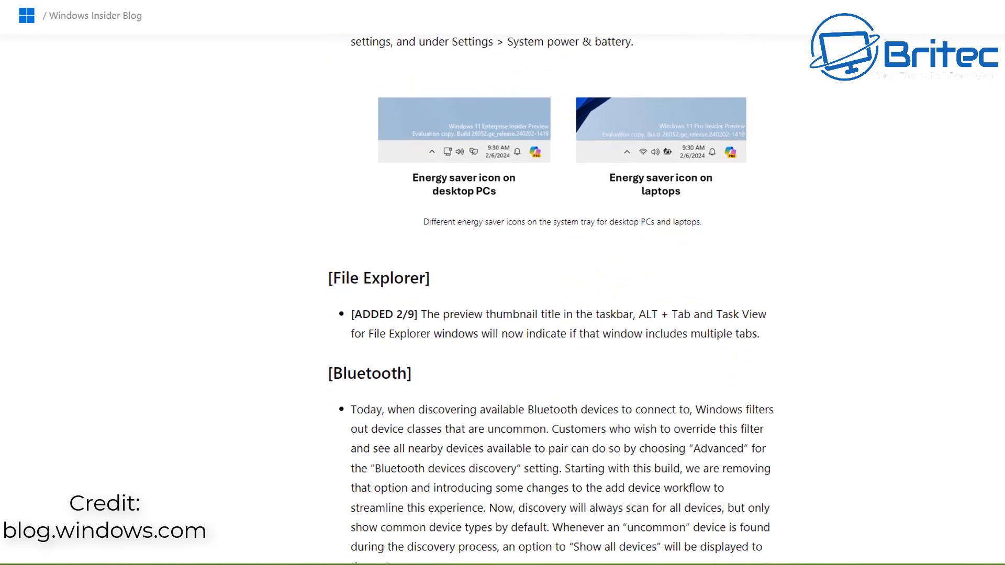
pyautogui.scroll(-3)
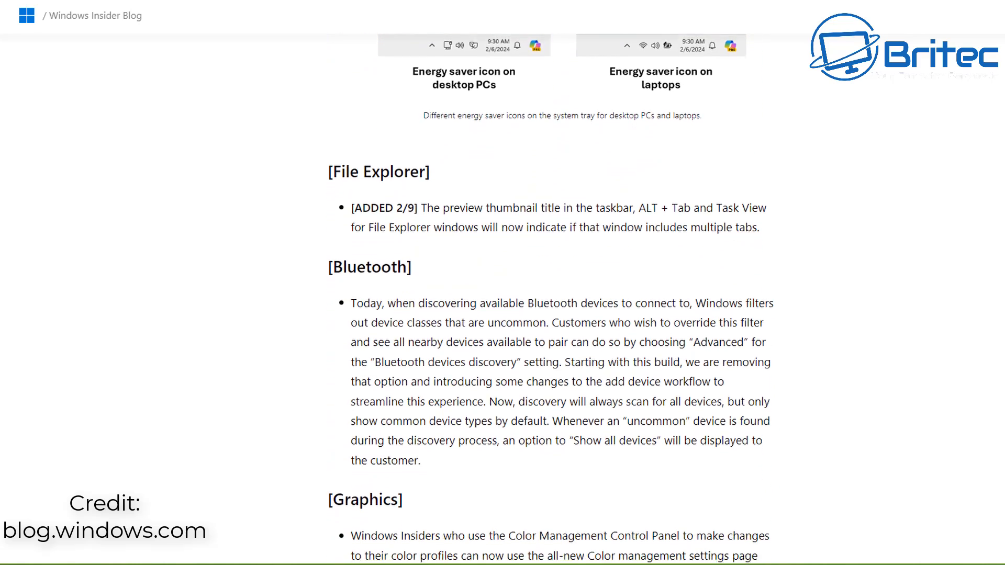
pyautogui.scroll(-3)
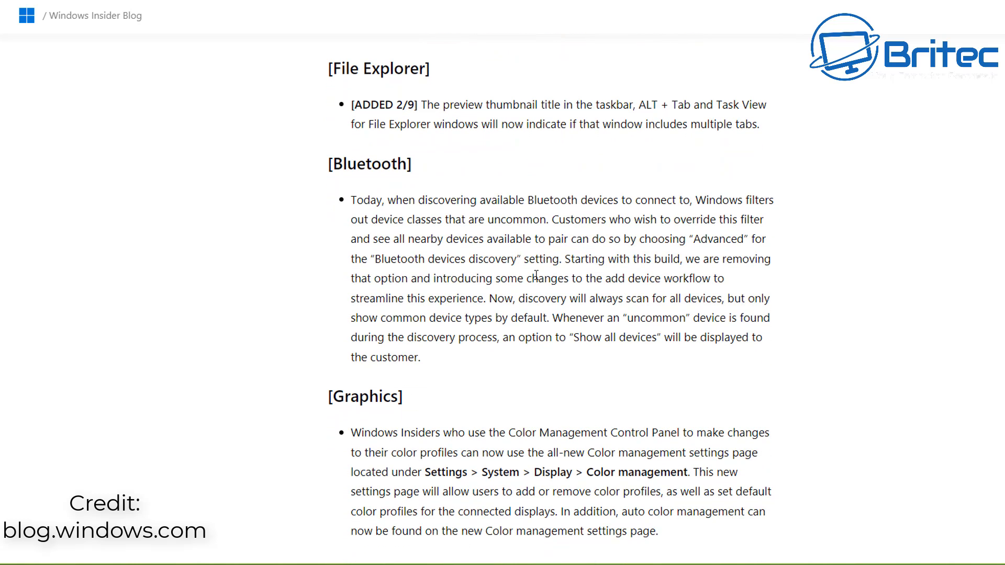
pyautogui.moveTo(800, 457)
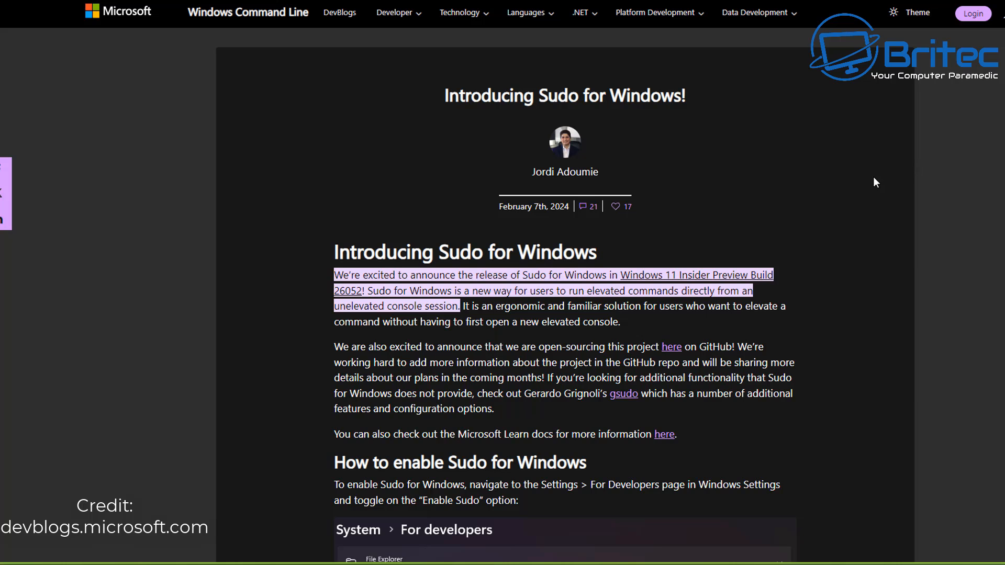
pyautogui.moveTo(870, 188)
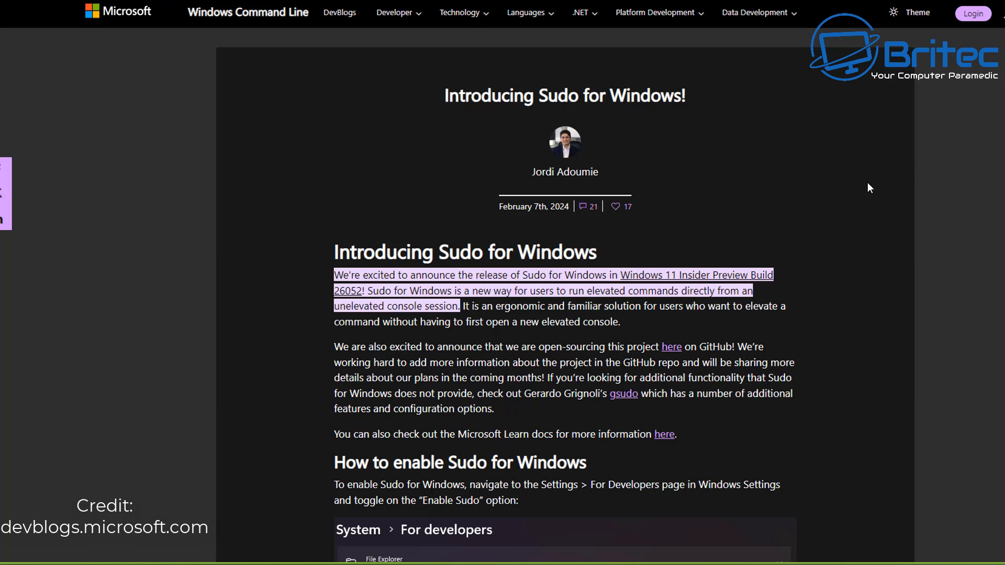
pyautogui.moveTo(864, 190)
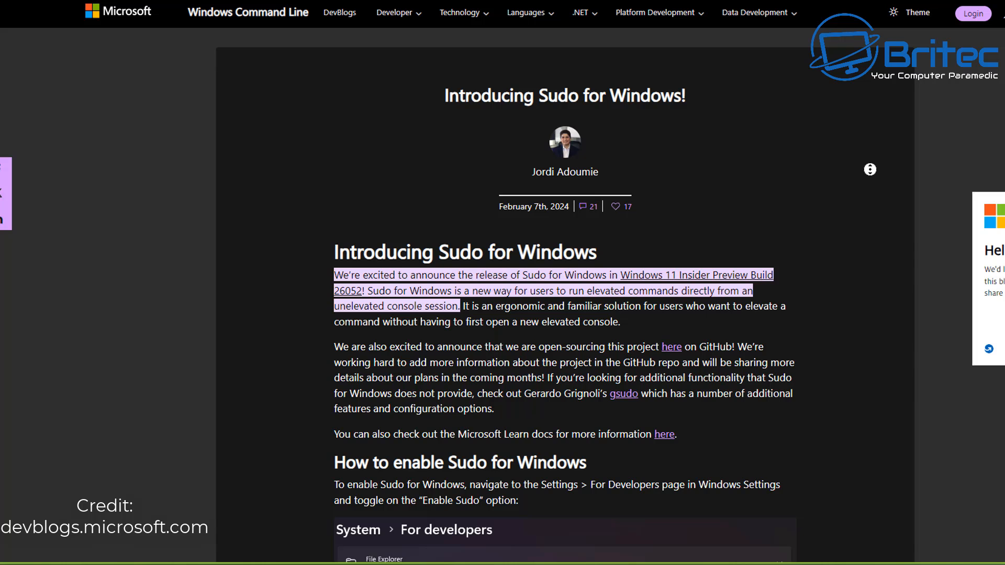
# Scroll down the Sudo for Windows post to the command that enables Sudo.
pyautogui.scroll(-3)
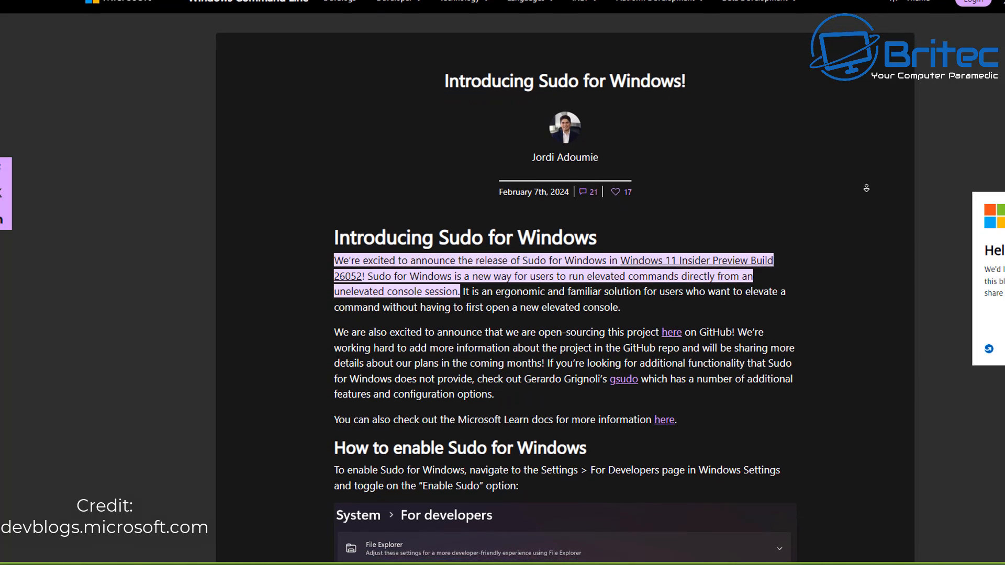
pyautogui.scroll(-3)
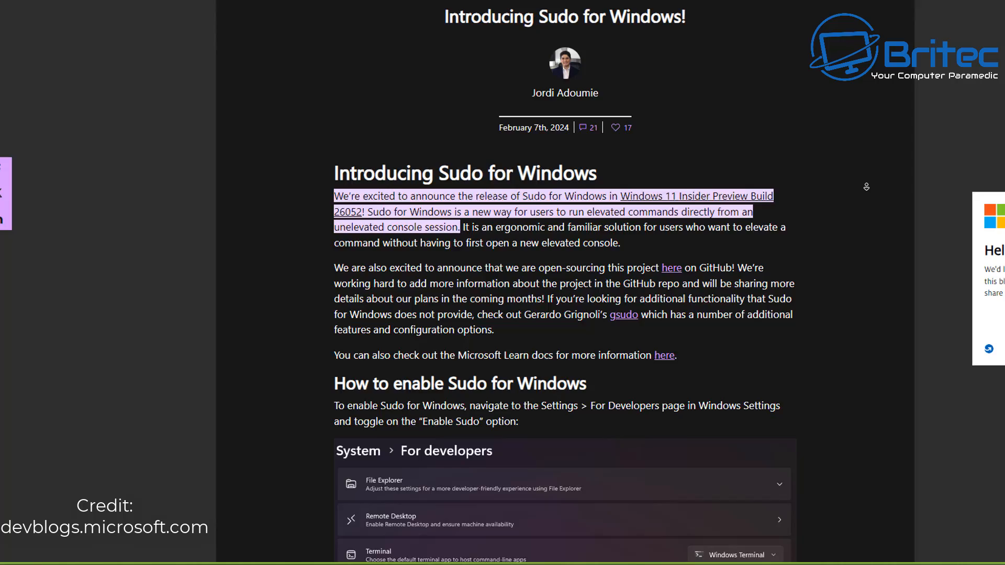
pyautogui.scroll(-3)
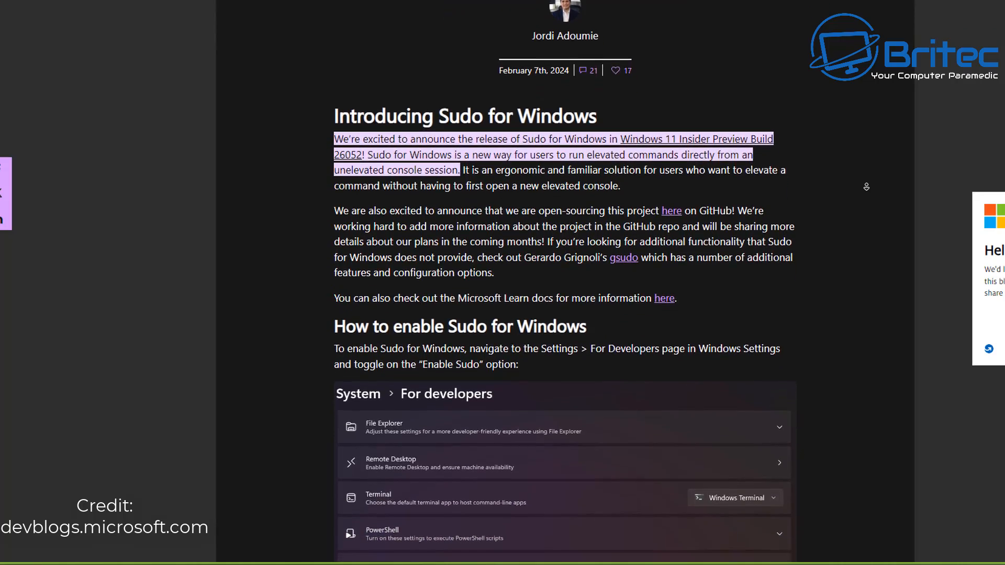
pyautogui.scroll(-3)
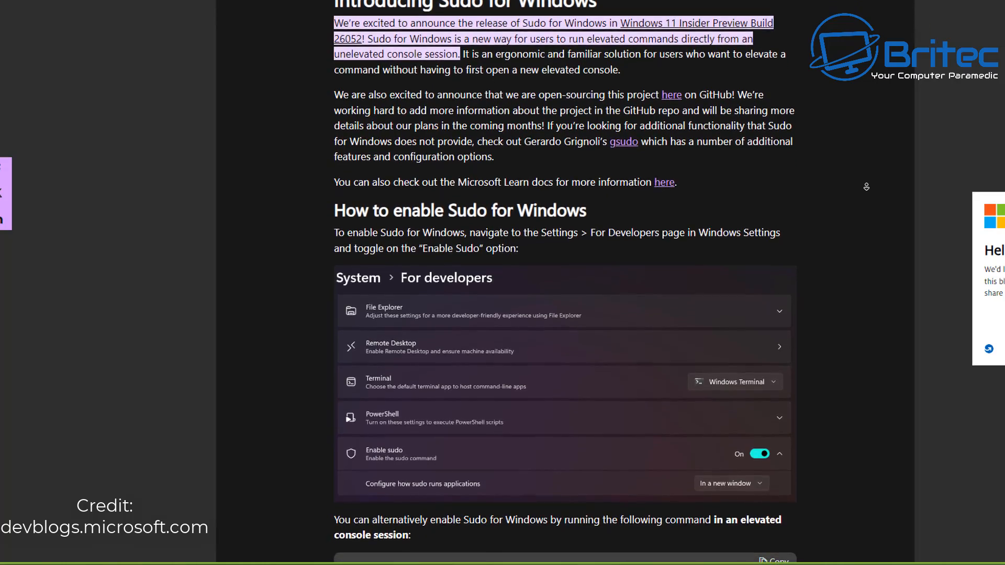
pyautogui.scroll(-3)
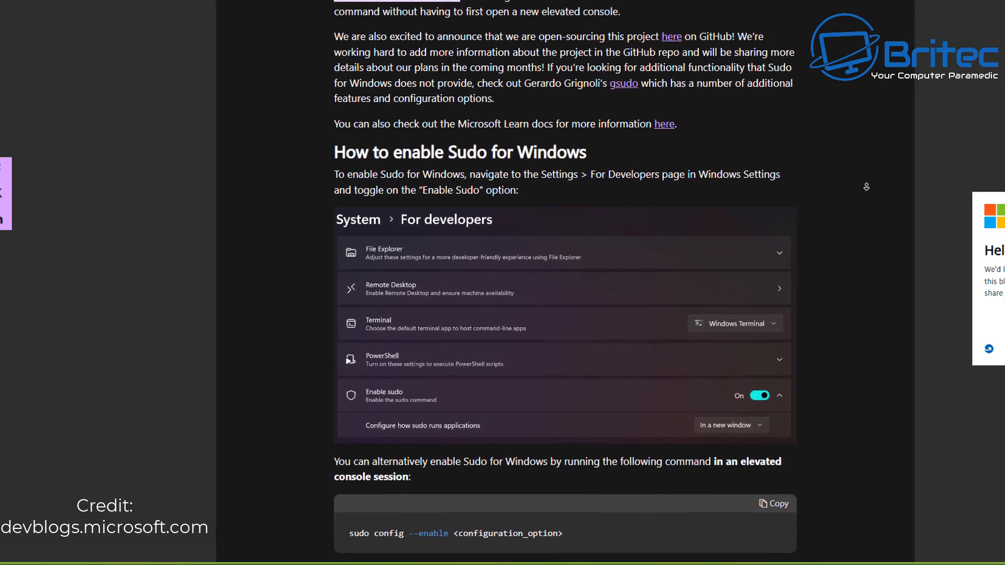
pyautogui.scroll(-3)
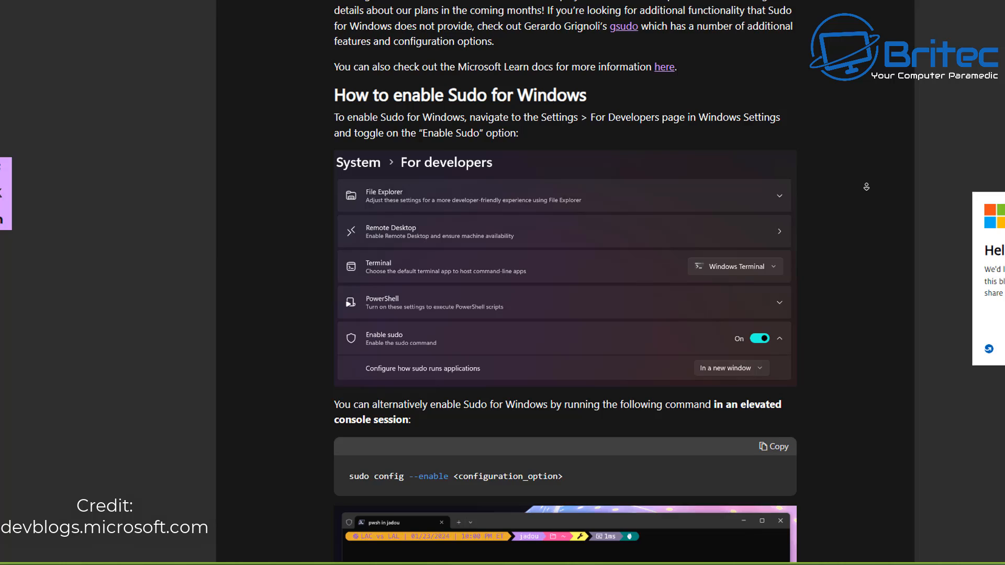
pyautogui.scroll(-3)
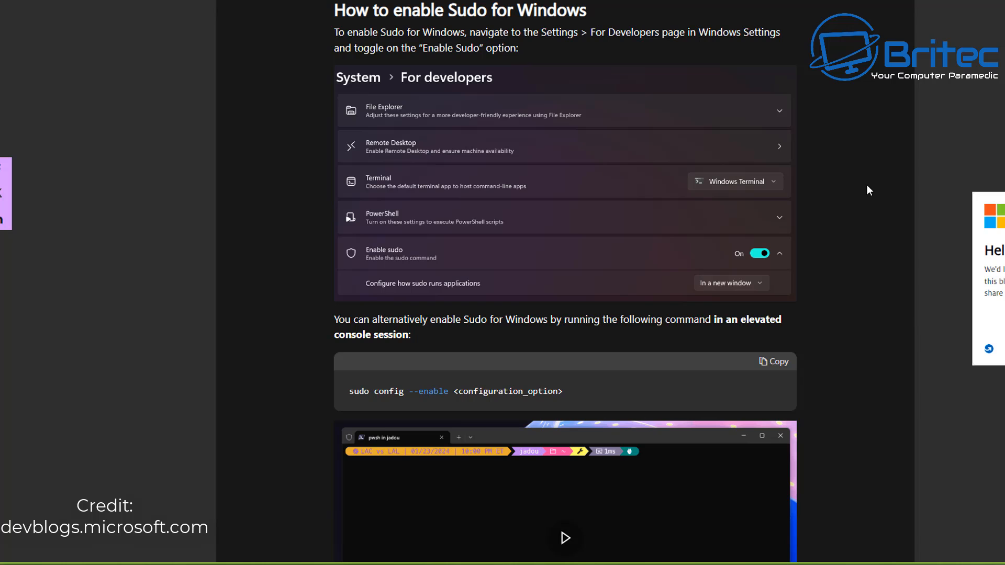
pyautogui.rightClick(869, 190)
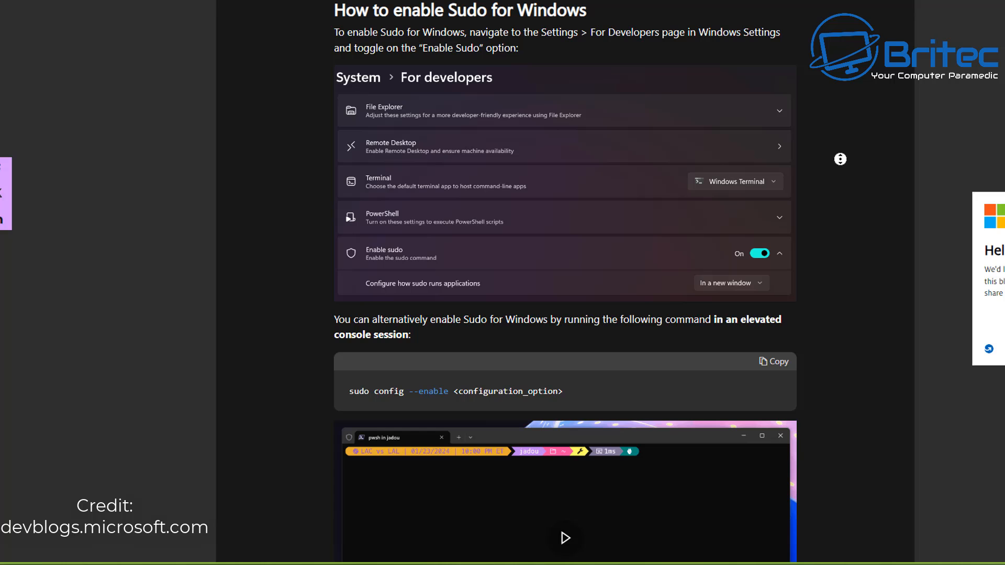
# Continue down to 'How to configure Sudo for Windows' and its three configuration options.
pyautogui.scroll(-3)
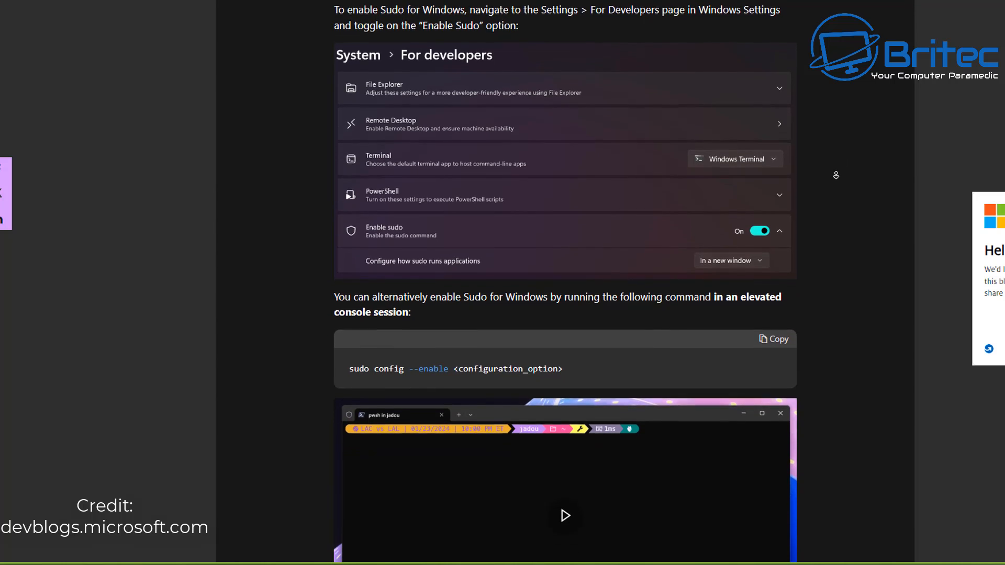
pyautogui.scroll(-3)
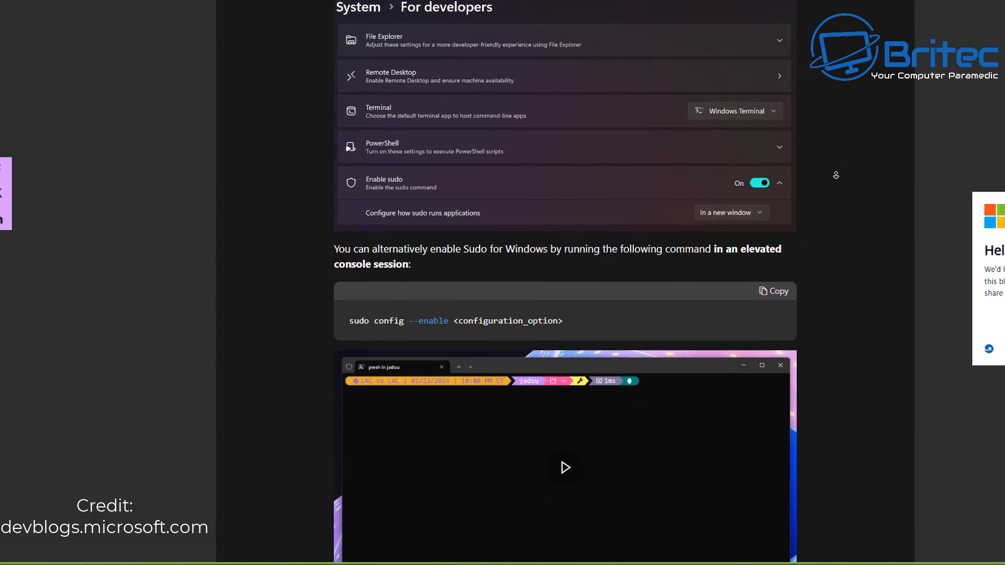
pyautogui.scroll(-3)
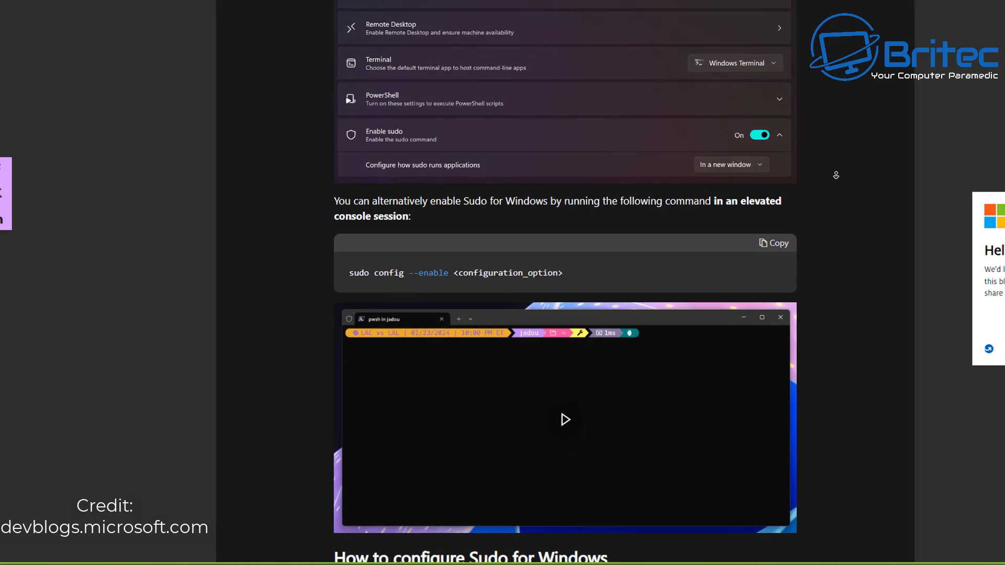
pyautogui.scroll(-3)
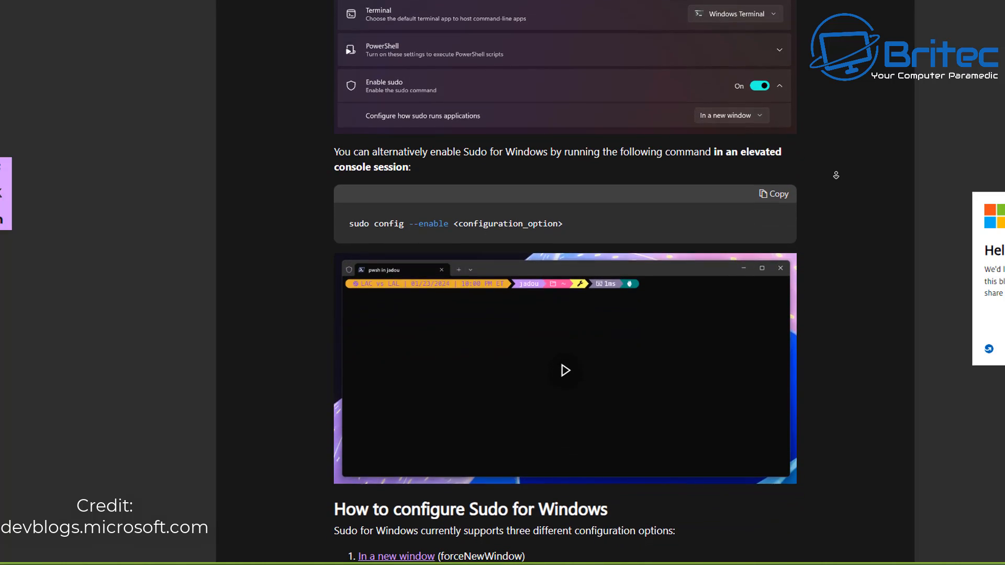
pyautogui.scroll(-3)
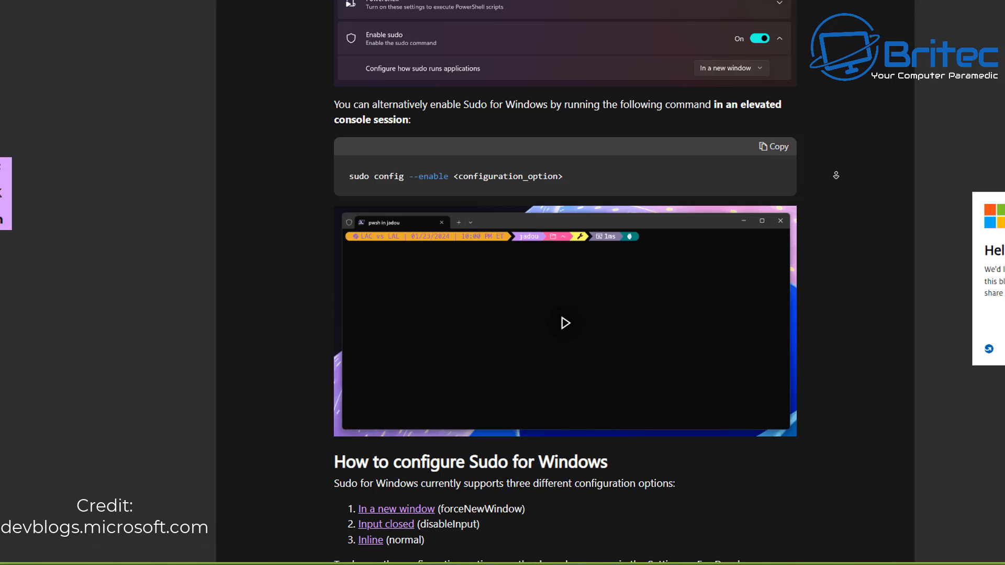
pyautogui.scroll(-3)
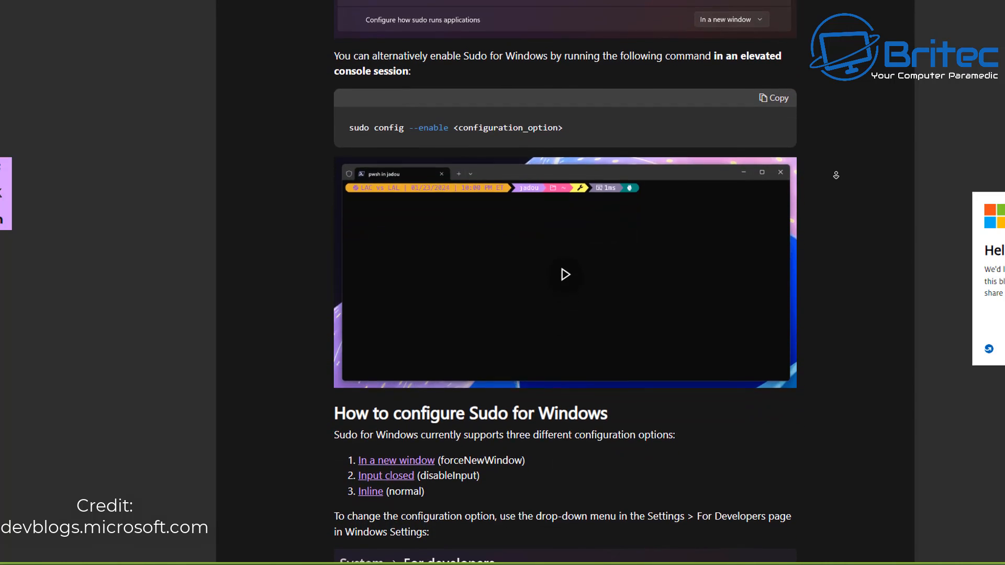
pyautogui.scroll(-3)
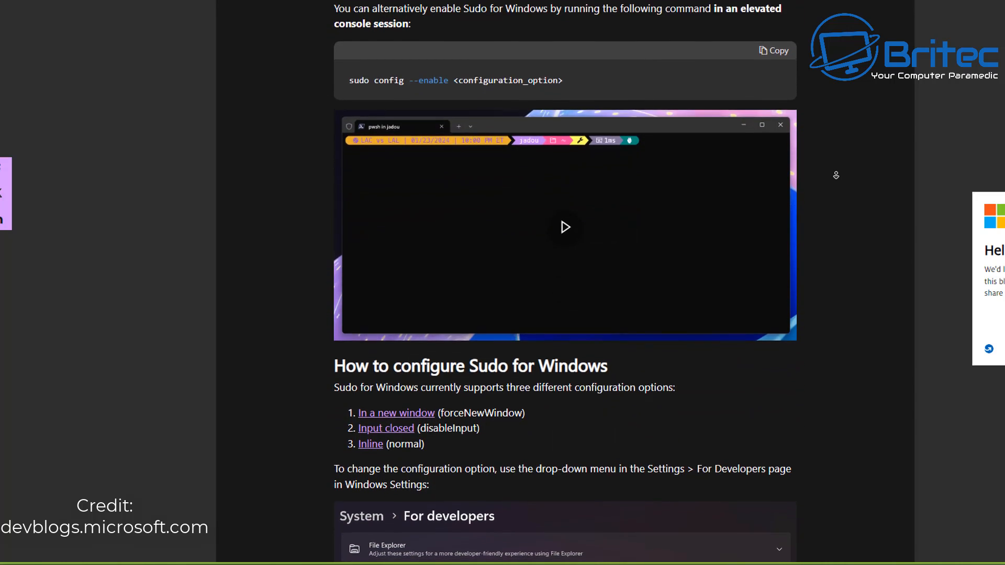
pyautogui.scroll(-3)
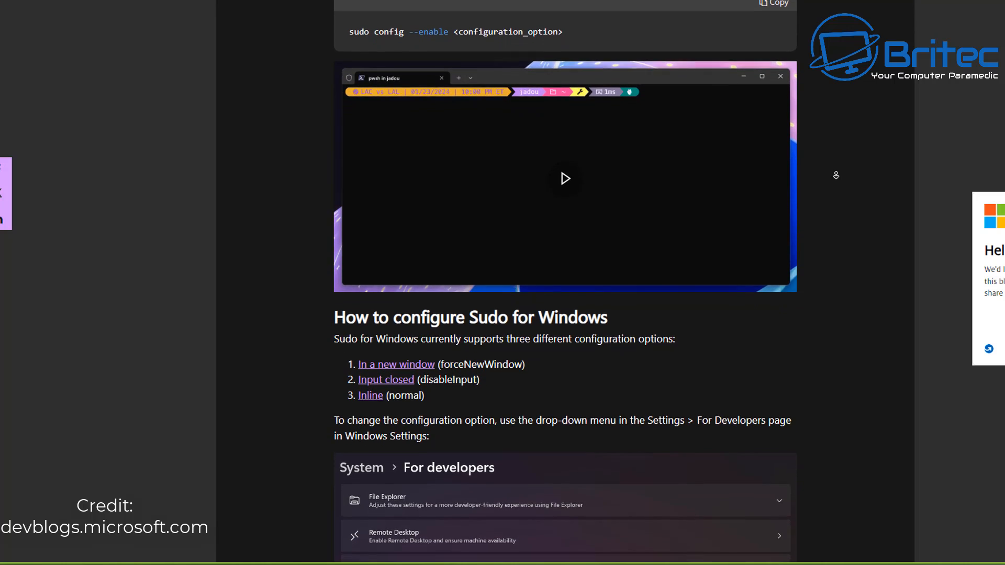
pyautogui.scroll(-3)
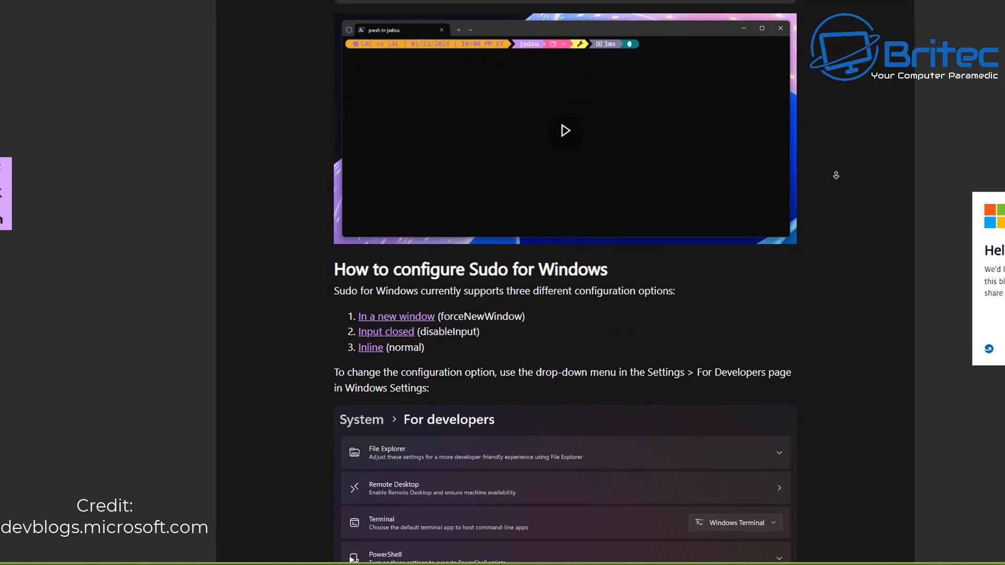
# Scroll past the For developers screenshot to Configuration Option 1 and the In a New Window section.
pyautogui.scroll(-3)
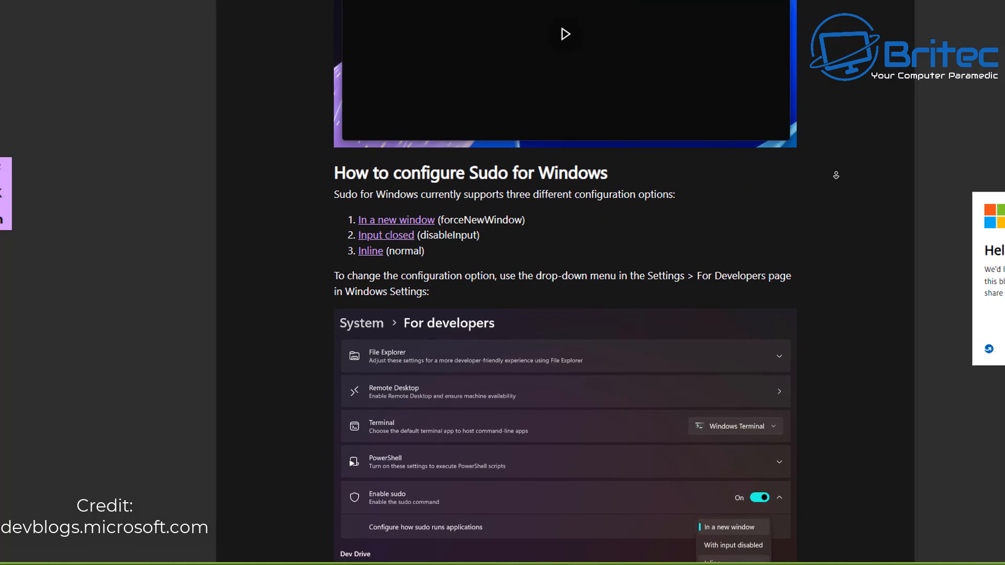
pyautogui.scroll(-3)
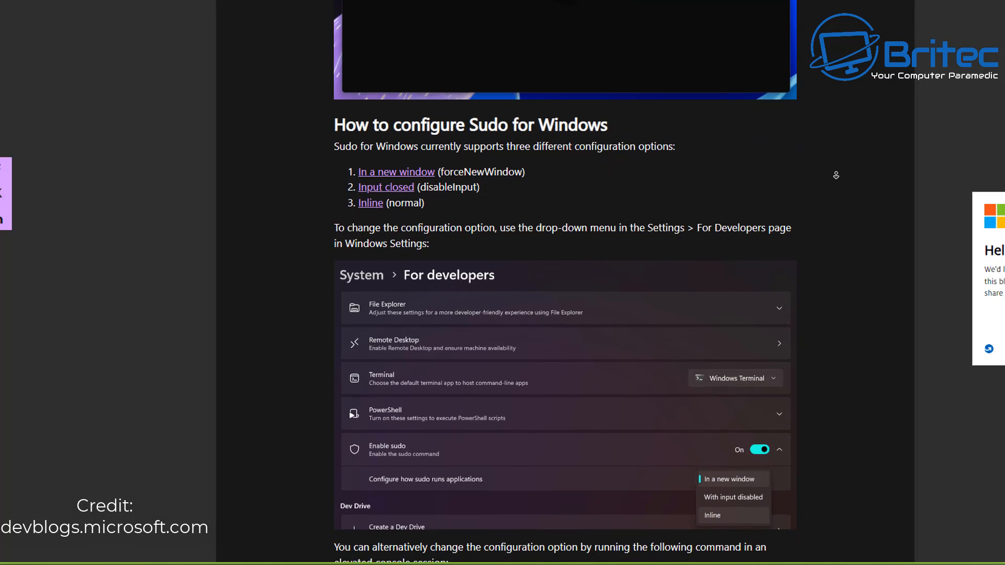
pyautogui.scroll(-3)
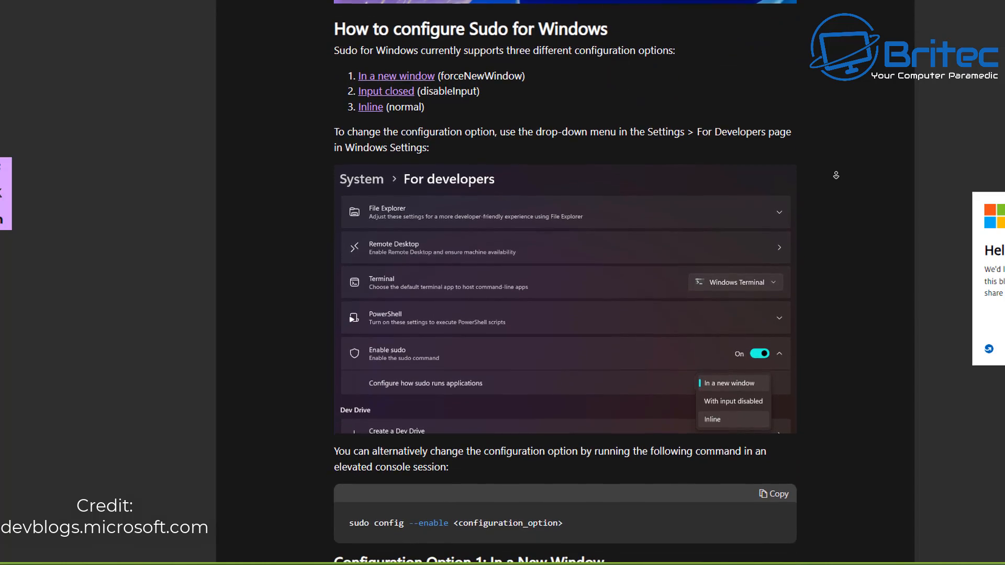
pyautogui.scroll(-3)
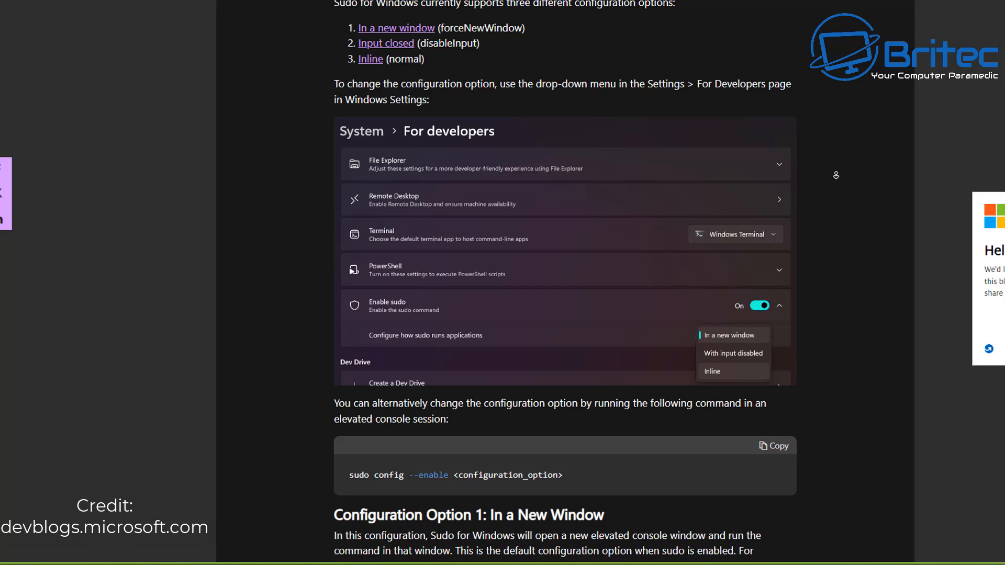
pyautogui.scroll(-3)
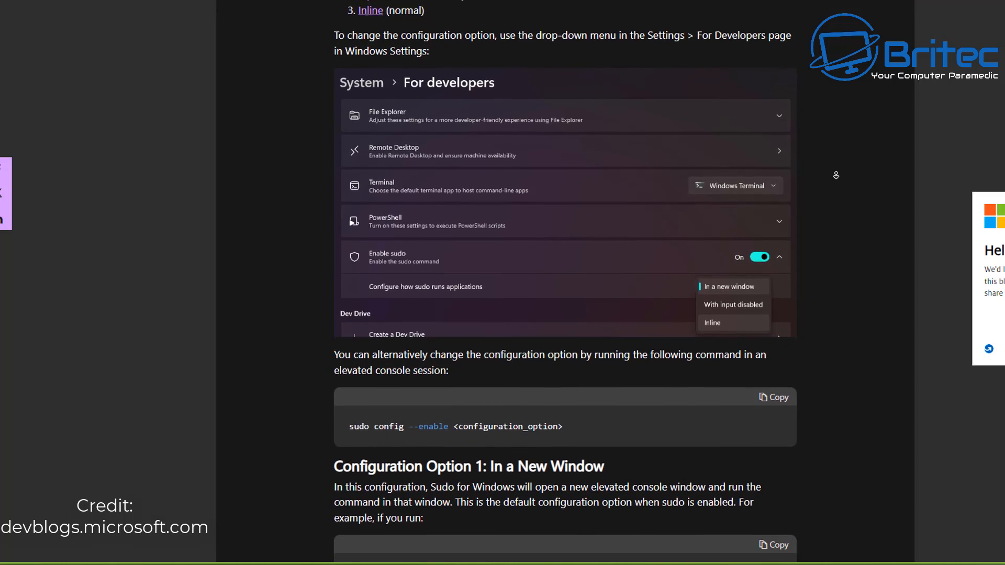
pyautogui.scroll(-3)
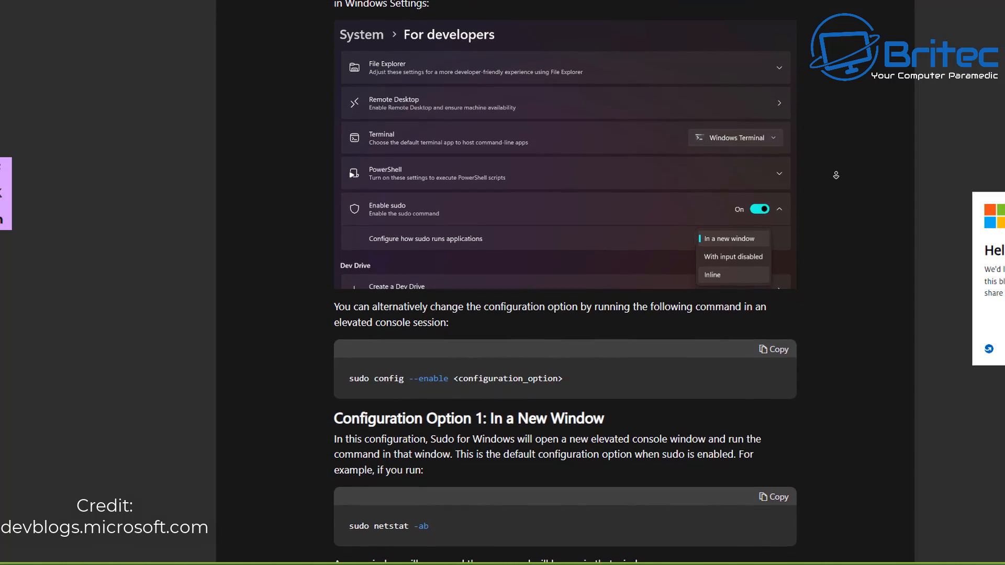
pyautogui.scroll(-3)
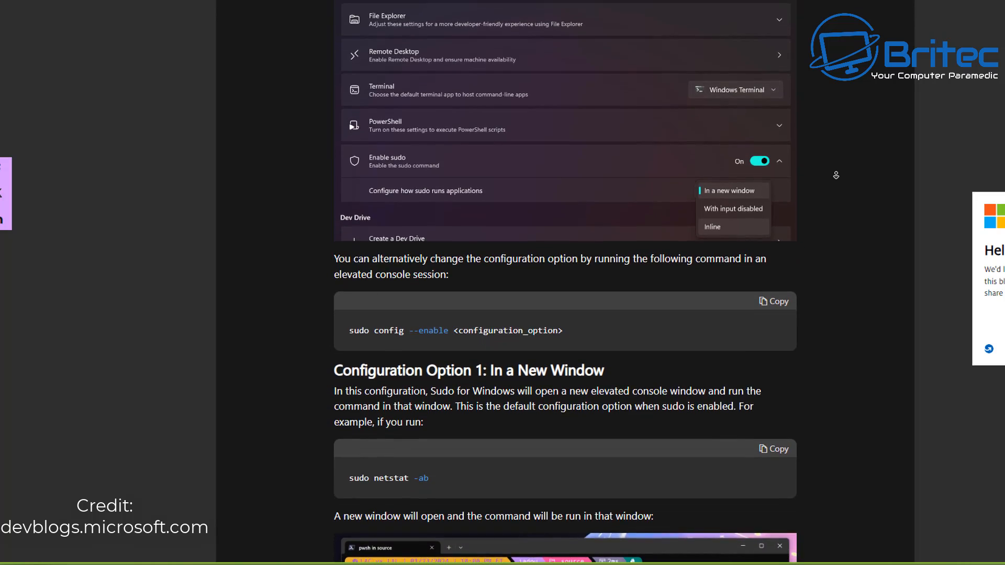
pyautogui.scroll(-3)
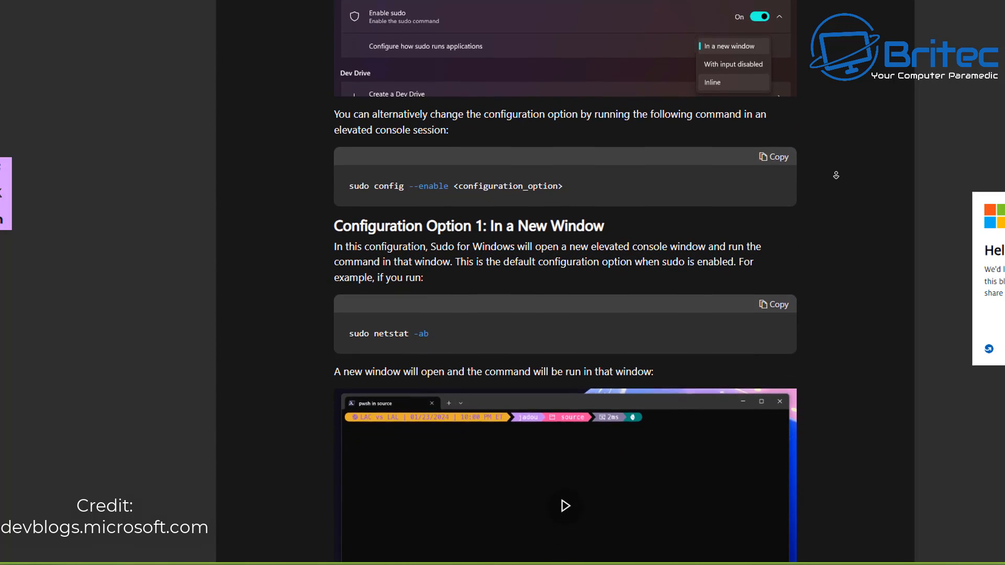
pyautogui.scroll(-3)
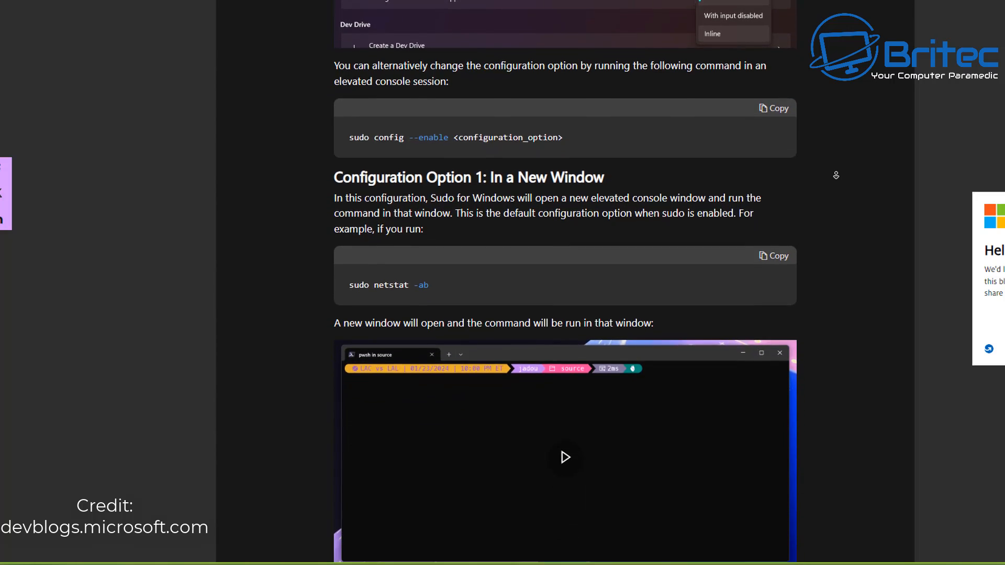
pyautogui.scroll(-3)
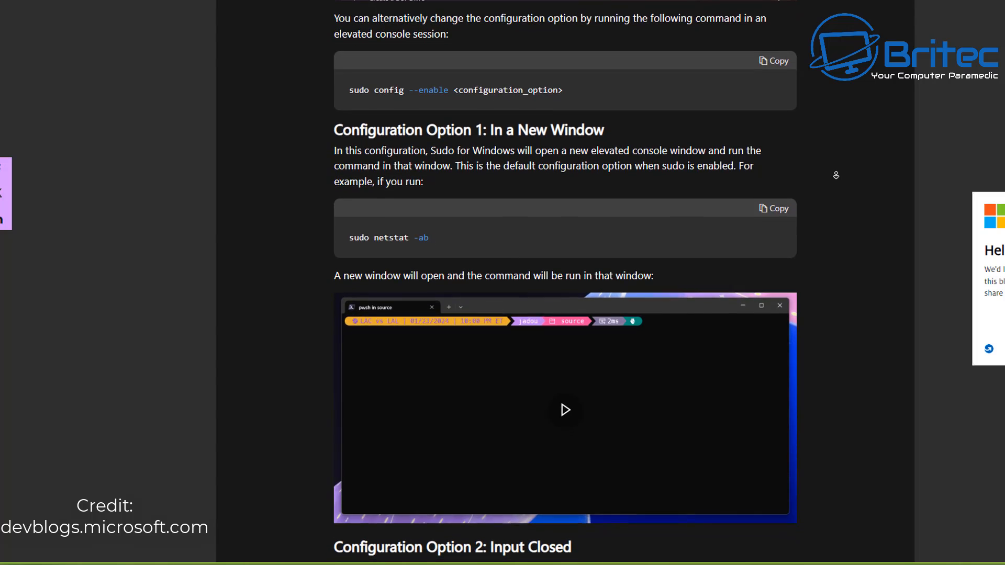
pyautogui.scroll(-3)
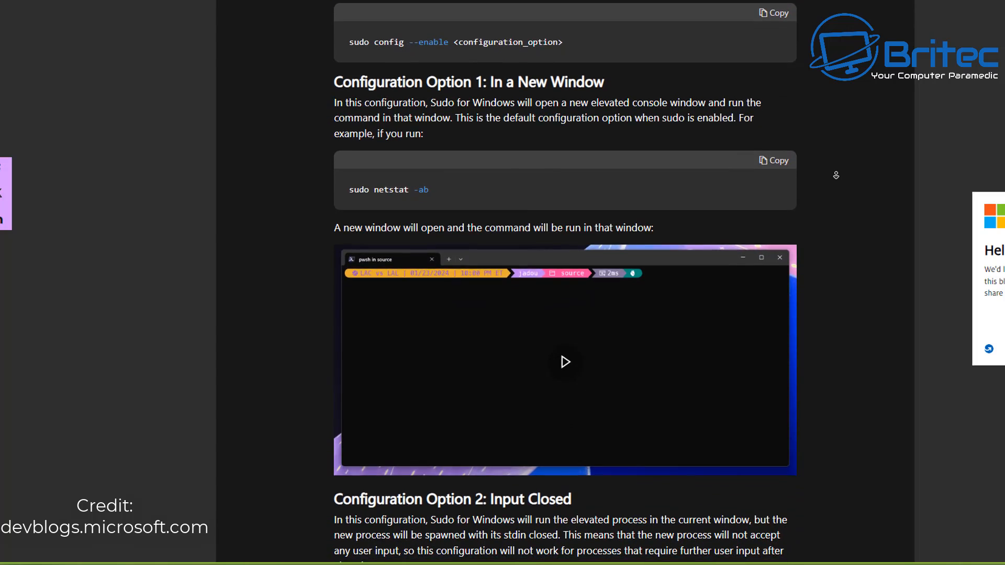
pyautogui.scroll(-3)
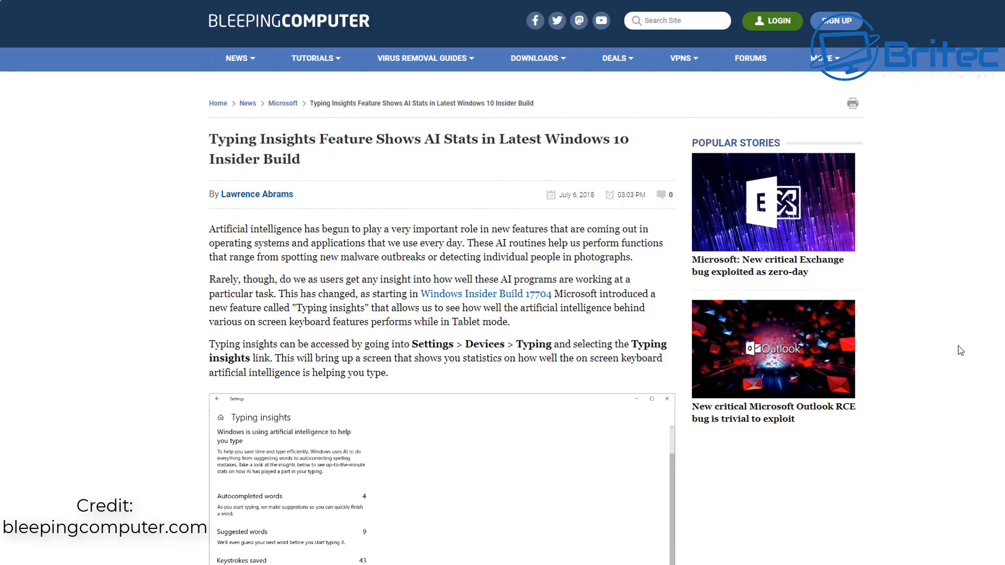
pyautogui.moveTo(596, 199)
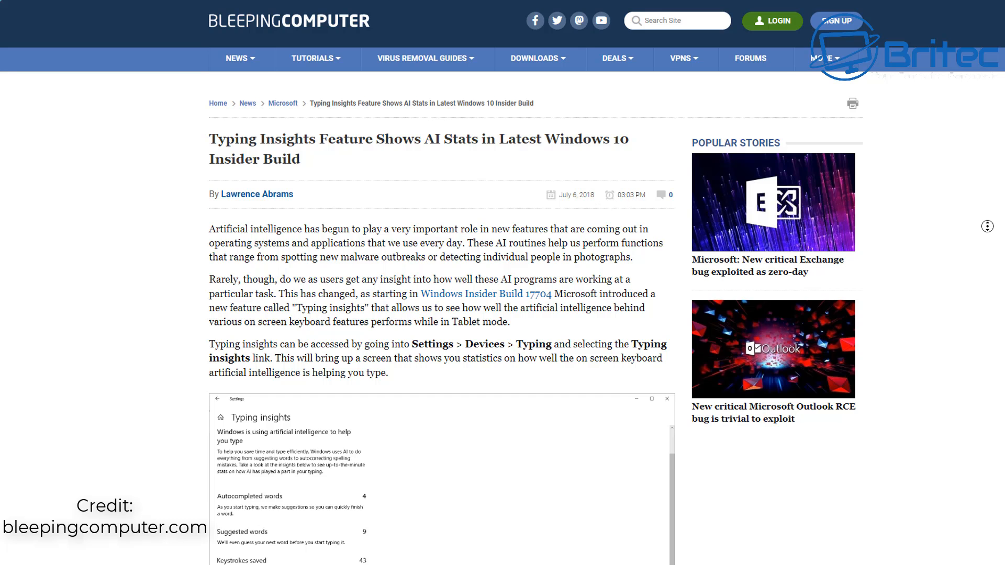
# Scroll the BleepingComputer Typing Insights article down to its Related Articles.
pyautogui.scroll(-3)
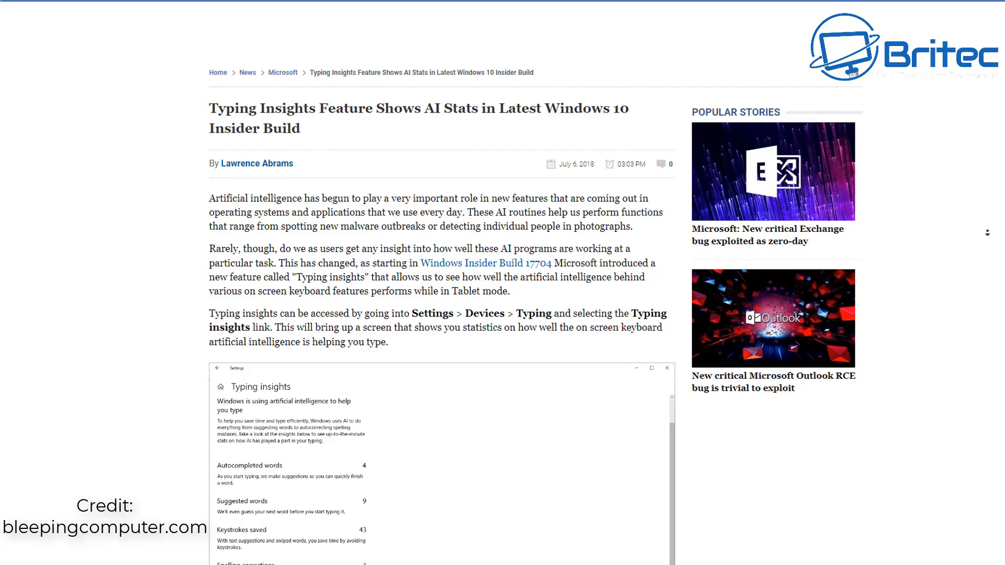
pyautogui.scroll(-3)
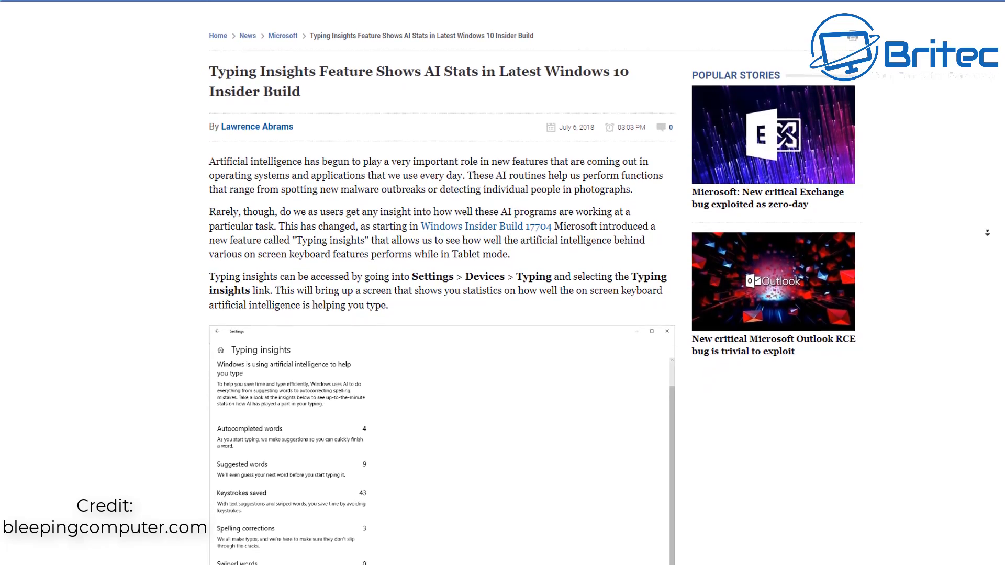
pyautogui.scroll(-3)
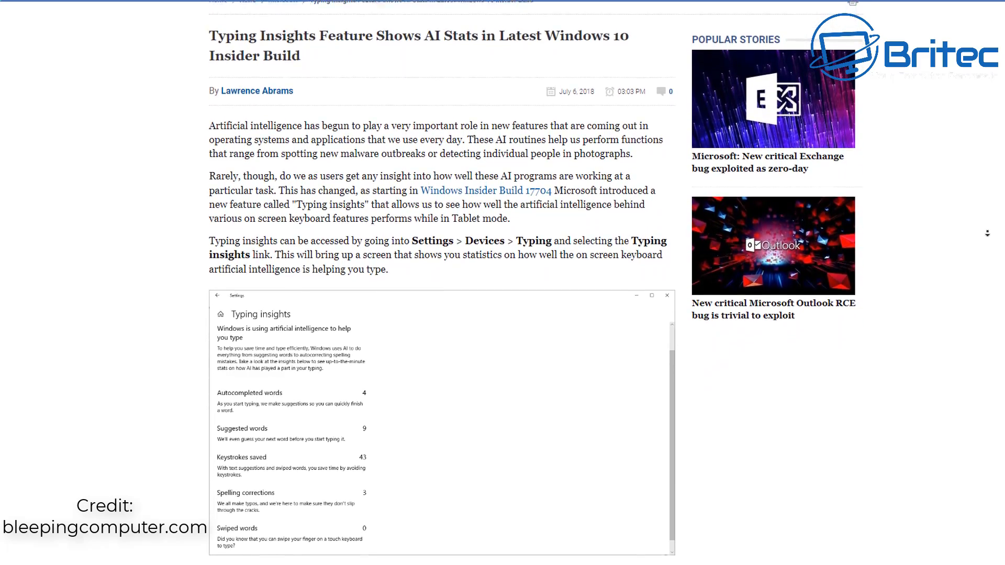
pyautogui.scroll(-3)
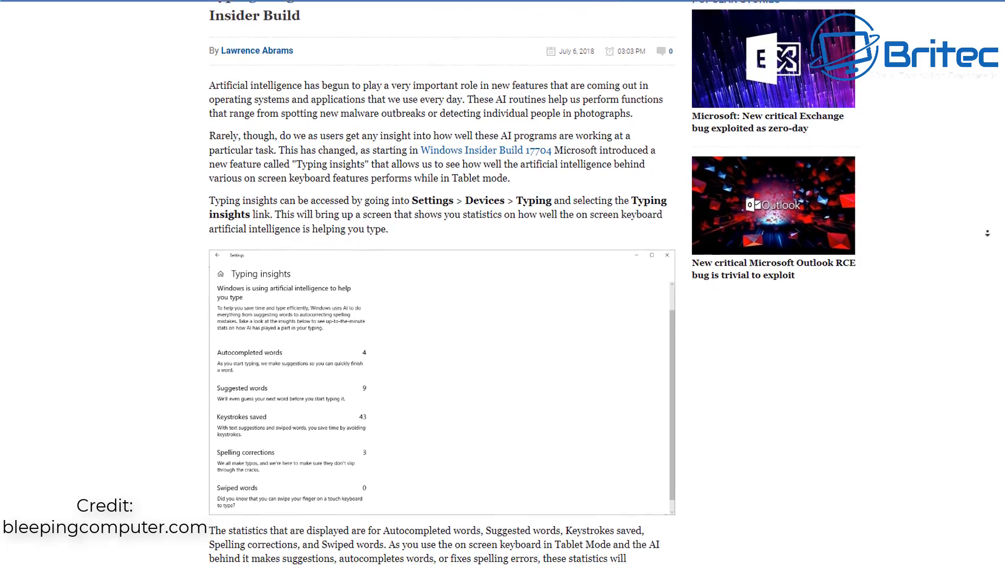
pyautogui.scroll(-3)
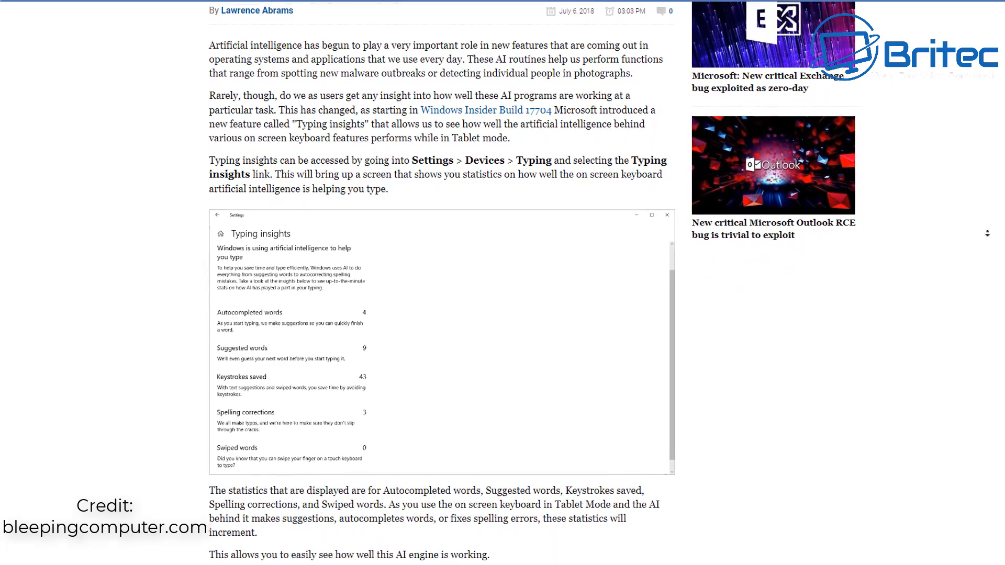
pyautogui.scroll(-3)
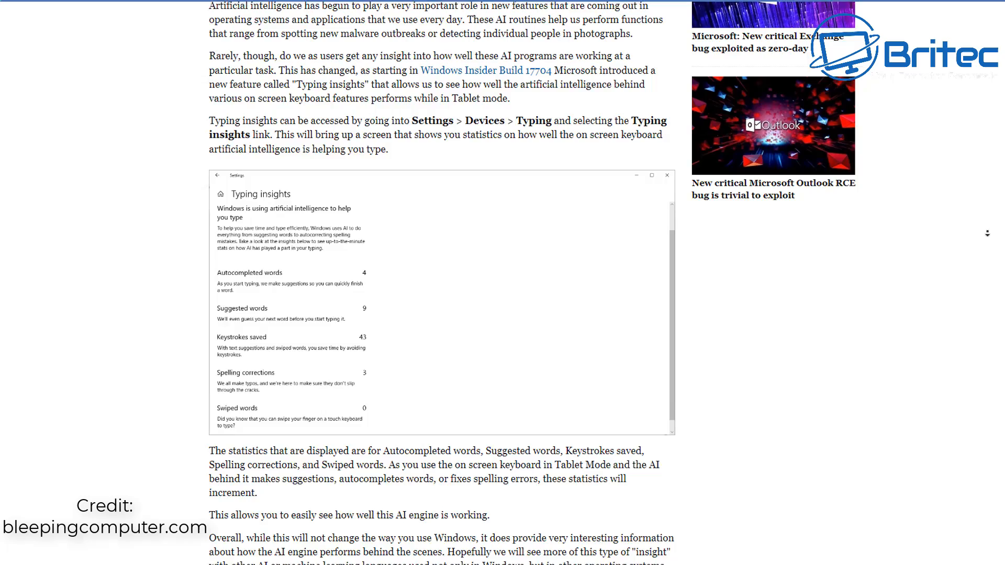
pyautogui.scroll(-3)
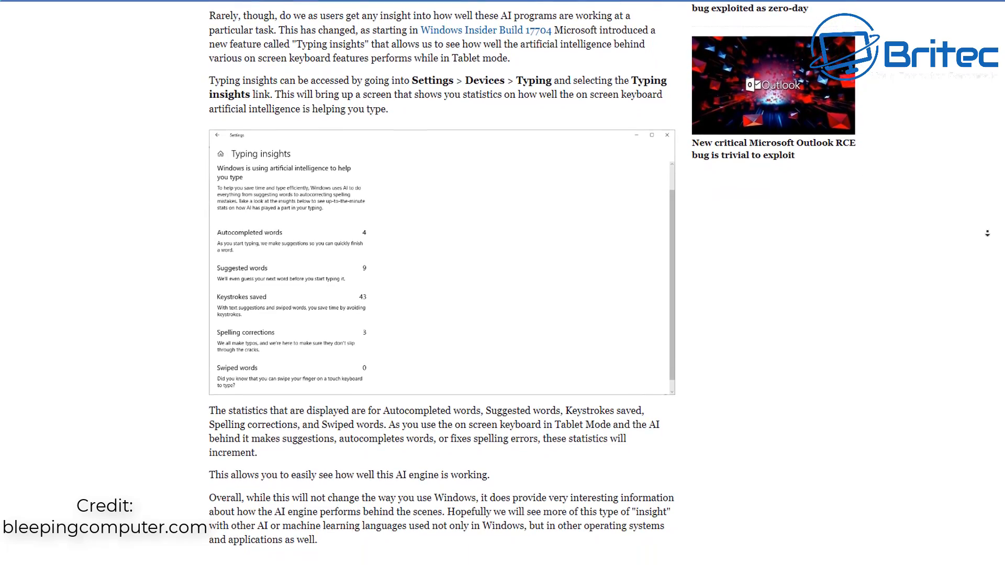
pyautogui.scroll(-3)
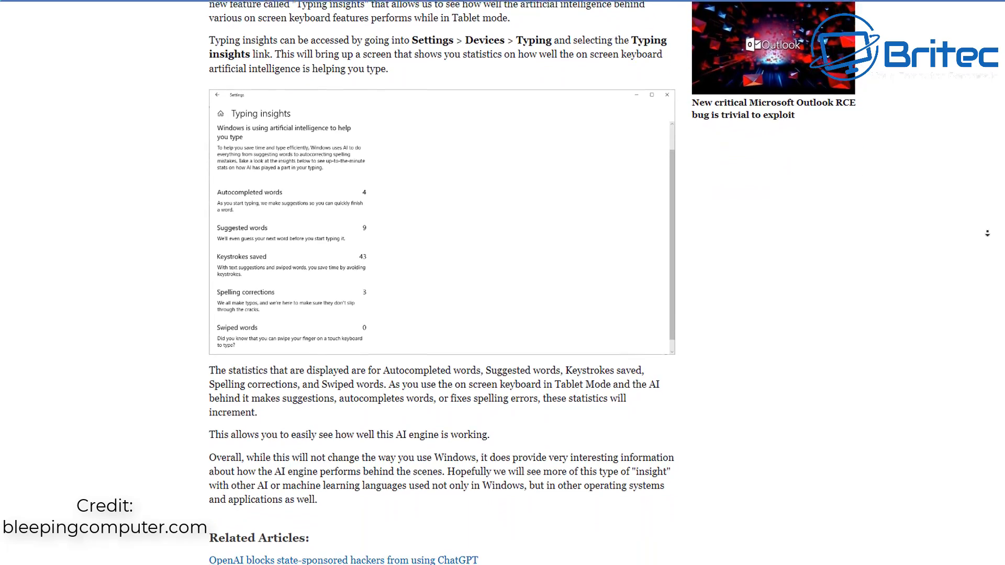
pyautogui.scroll(-3)
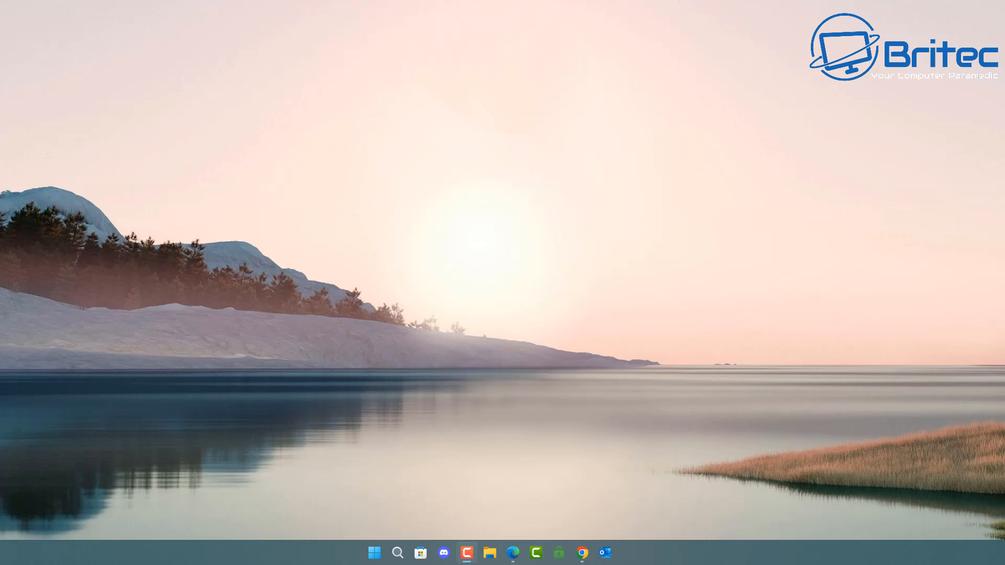
# From Start, launch Settings and go to Time & language > Typing > Typing insights.
pyautogui.click(375, 553)
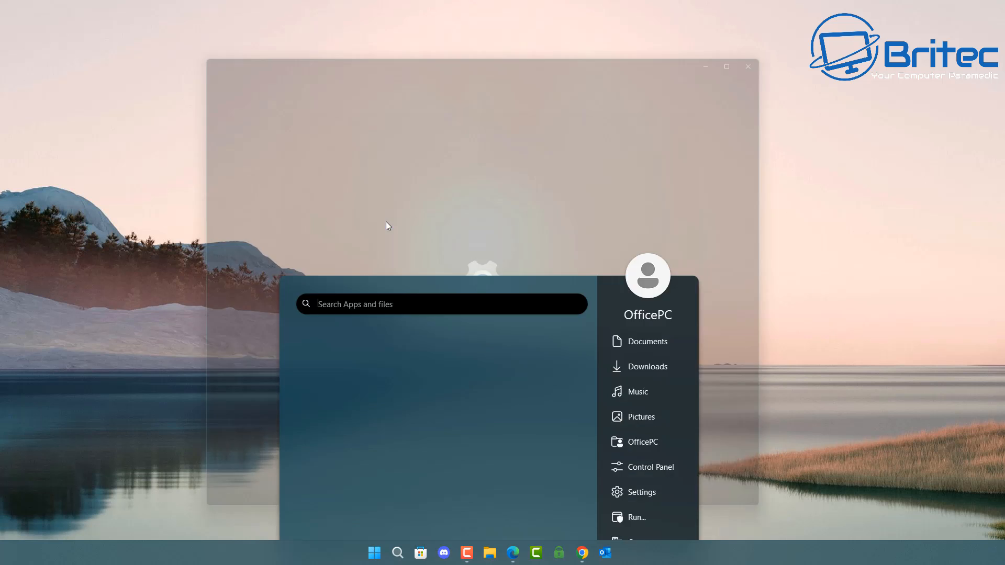
pyautogui.click(641, 492)
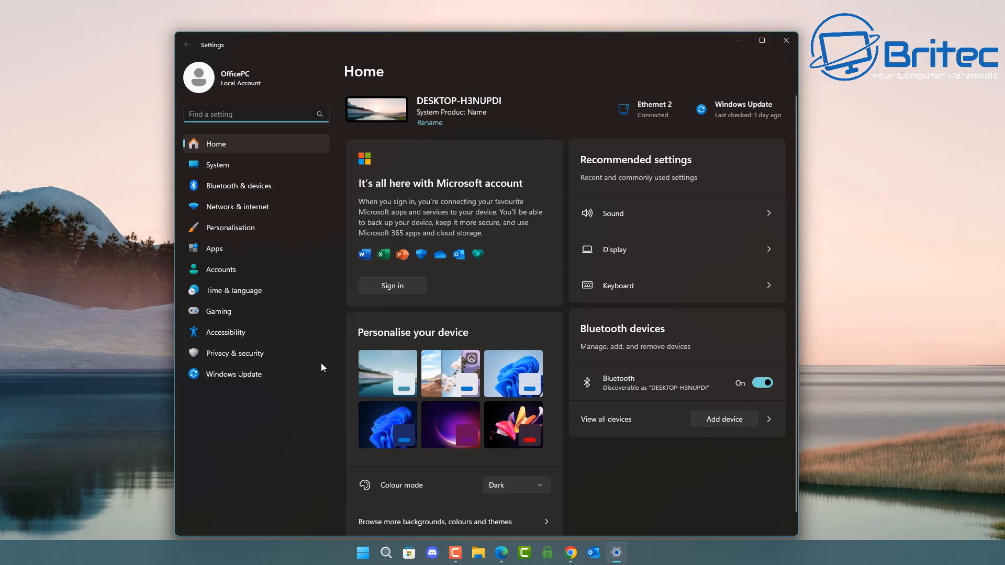
pyautogui.moveTo(224, 299)
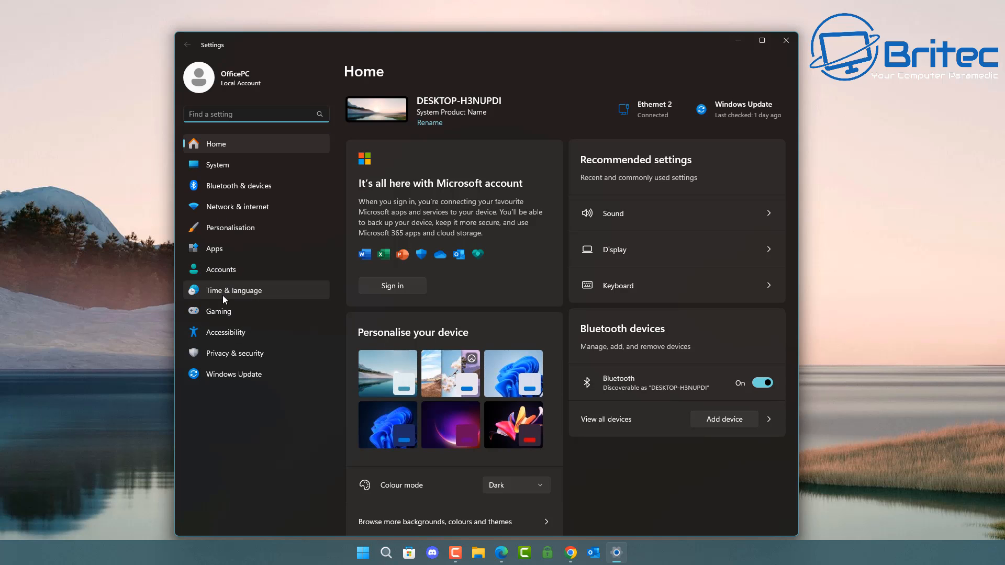
pyautogui.click(233, 290)
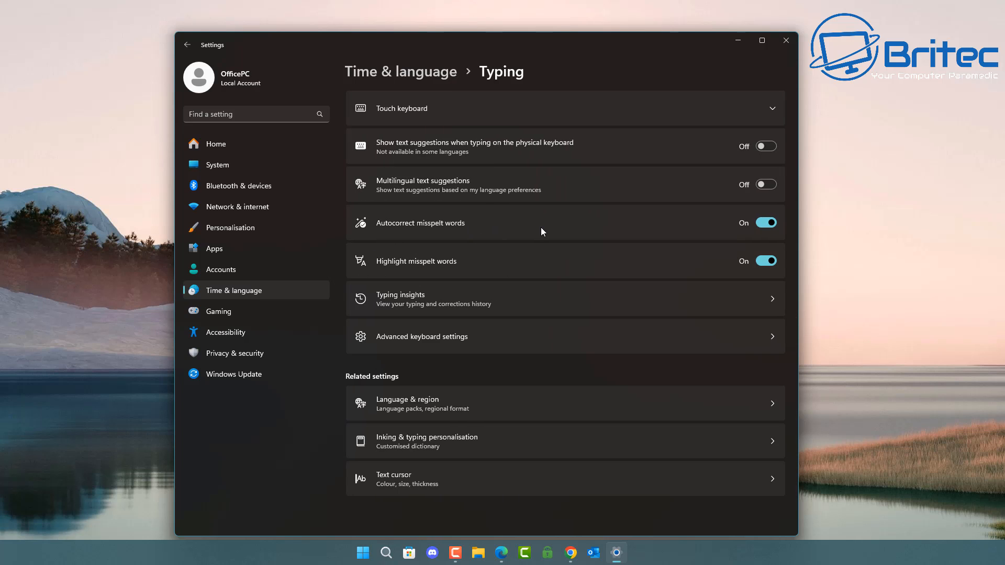
pyautogui.moveTo(468, 226)
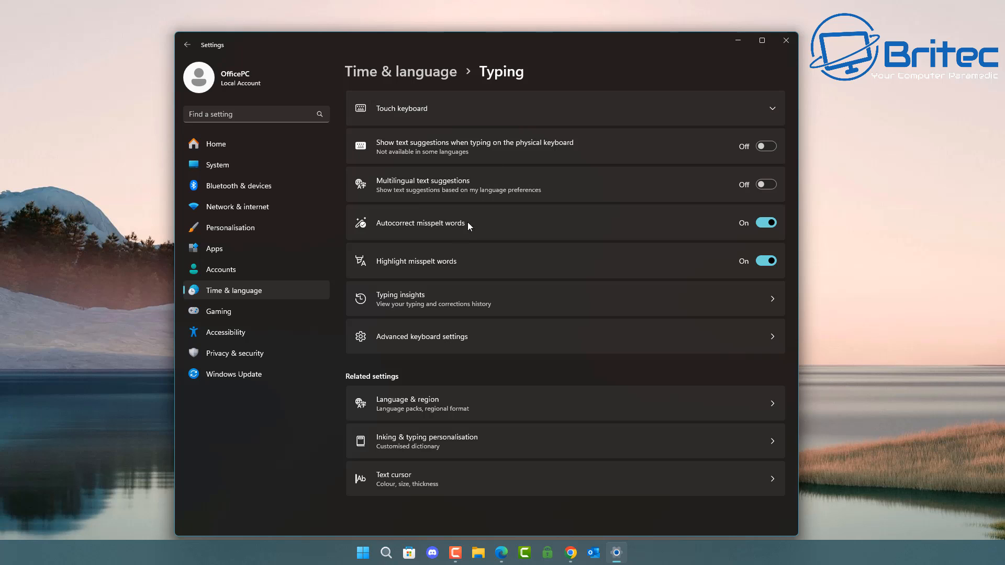
pyautogui.moveTo(394, 234)
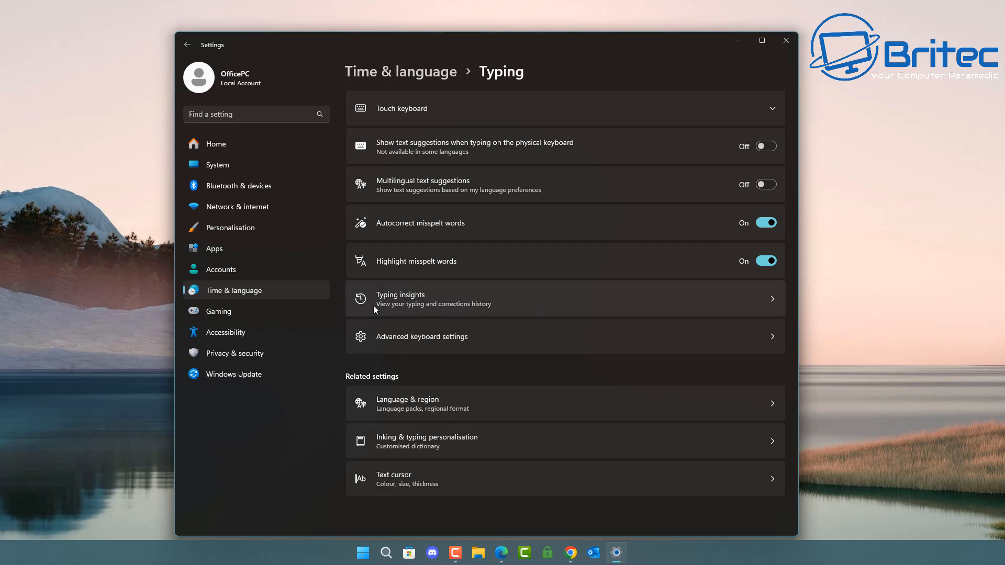
pyautogui.moveTo(539, 307)
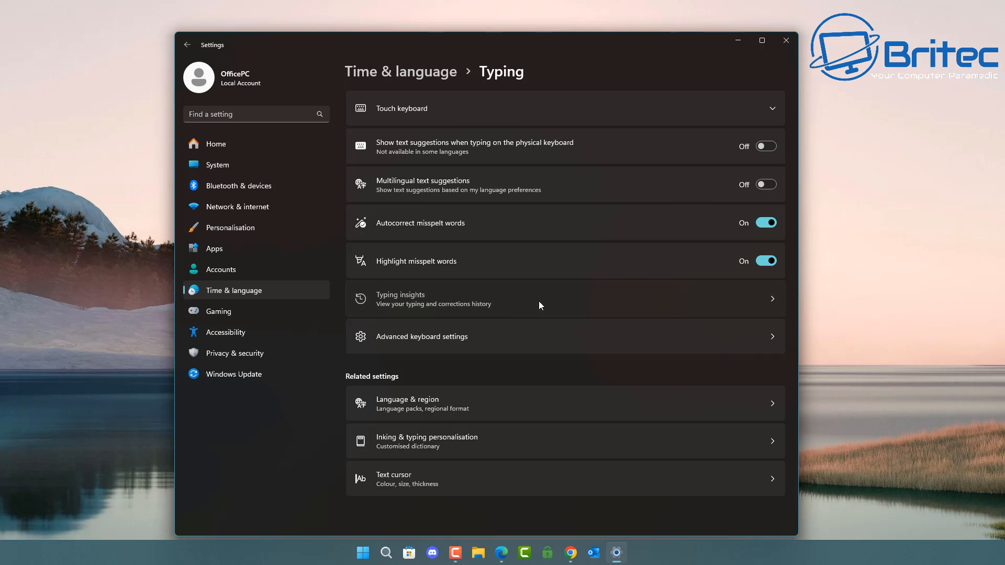
pyautogui.click(538, 298)
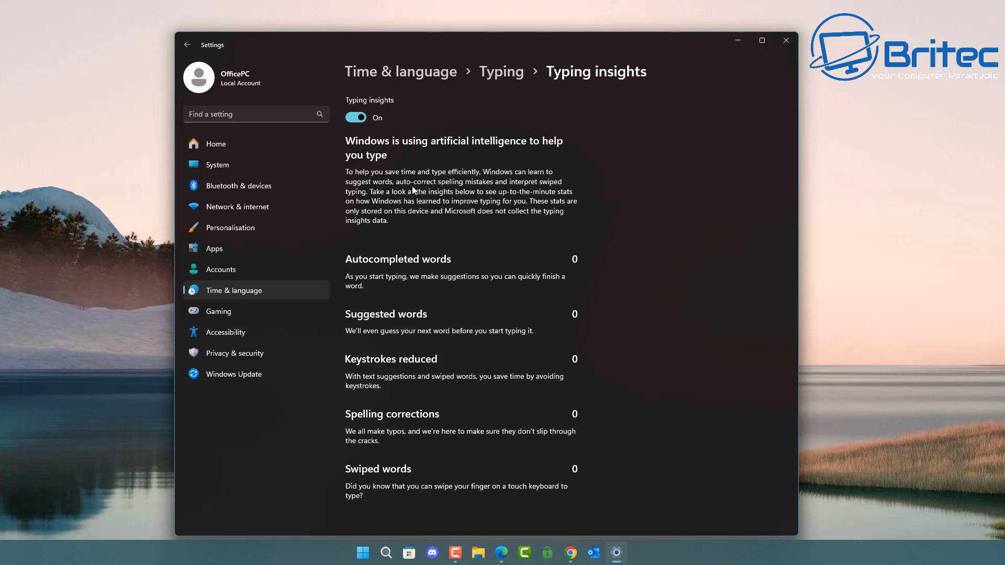
pyautogui.moveTo(564, 193)
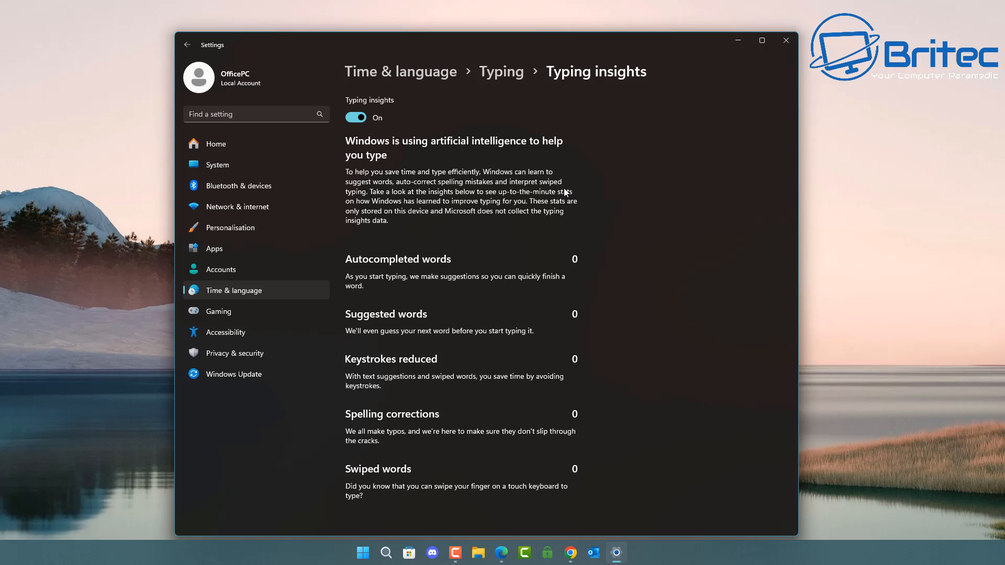
pyautogui.moveTo(496, 206)
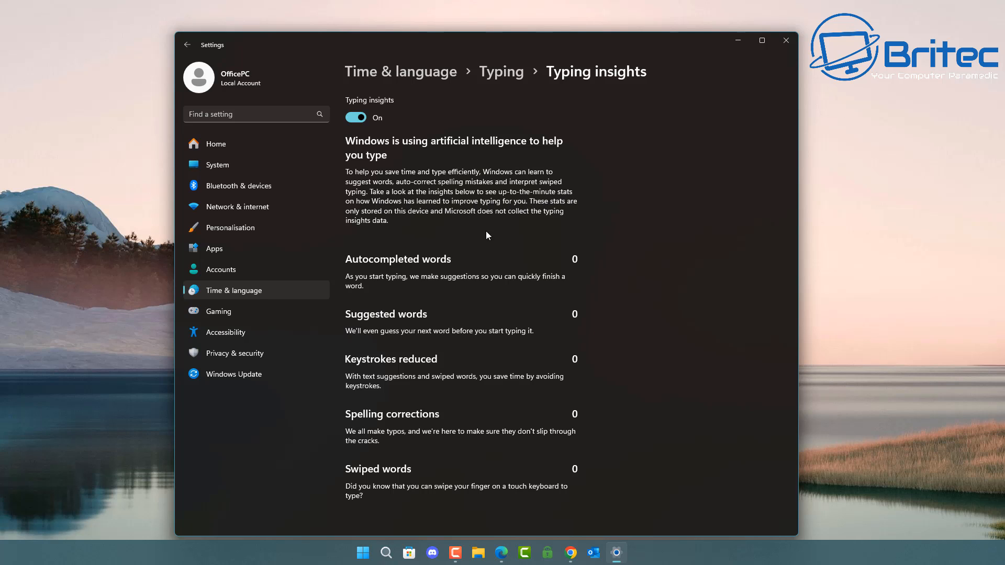
pyautogui.moveTo(476, 216)
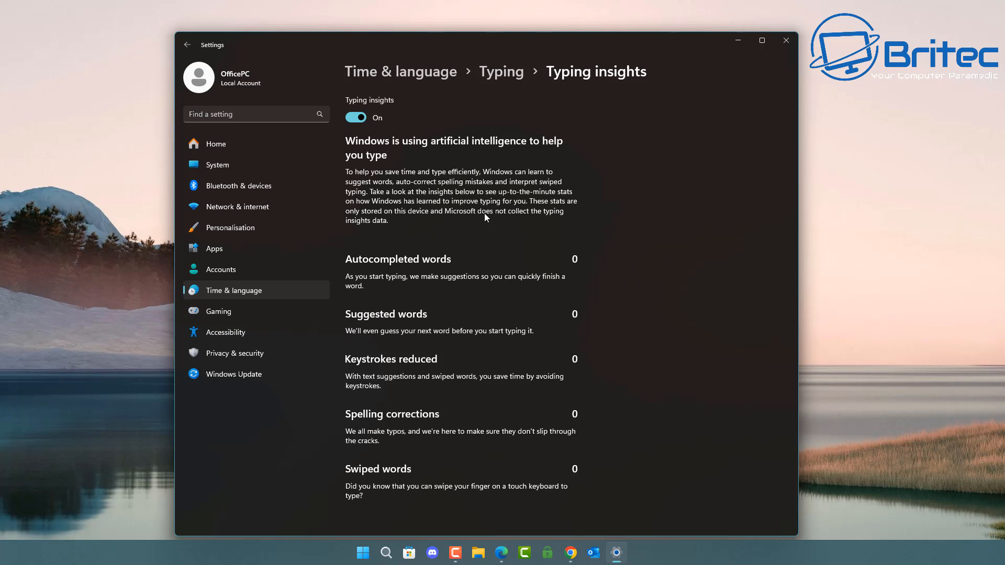
pyautogui.moveTo(417, 275)
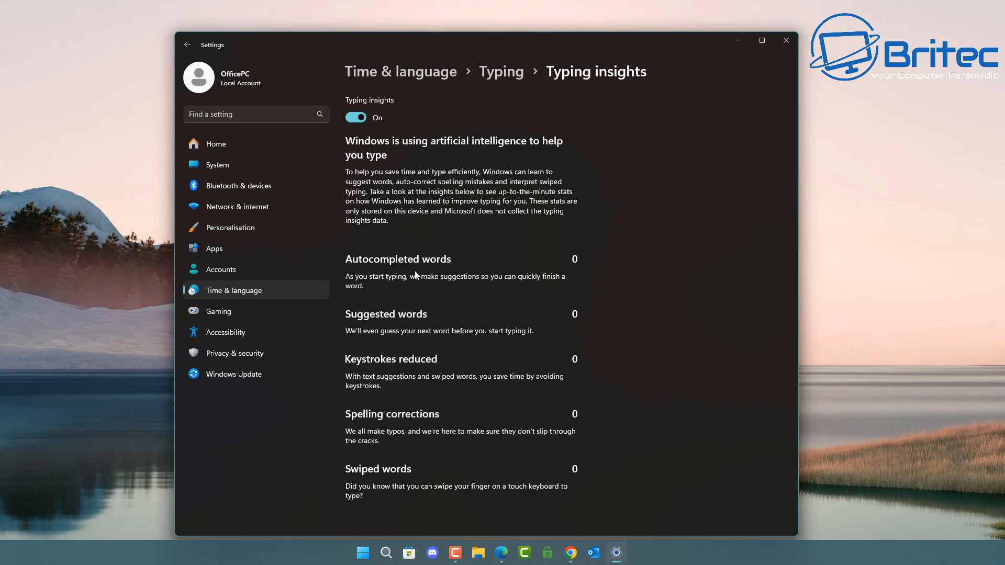
pyautogui.moveTo(408, 195)
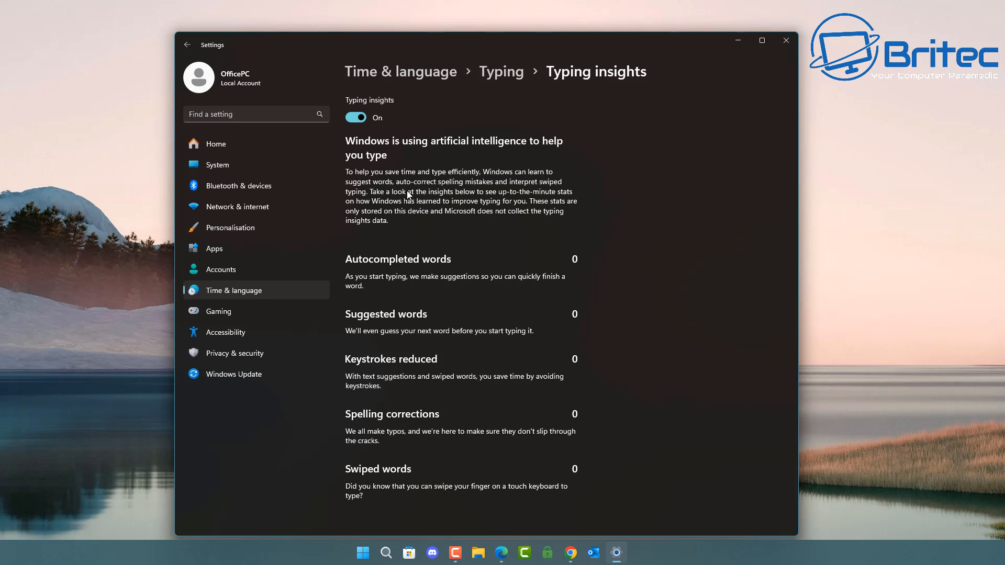
pyautogui.moveTo(519, 352)
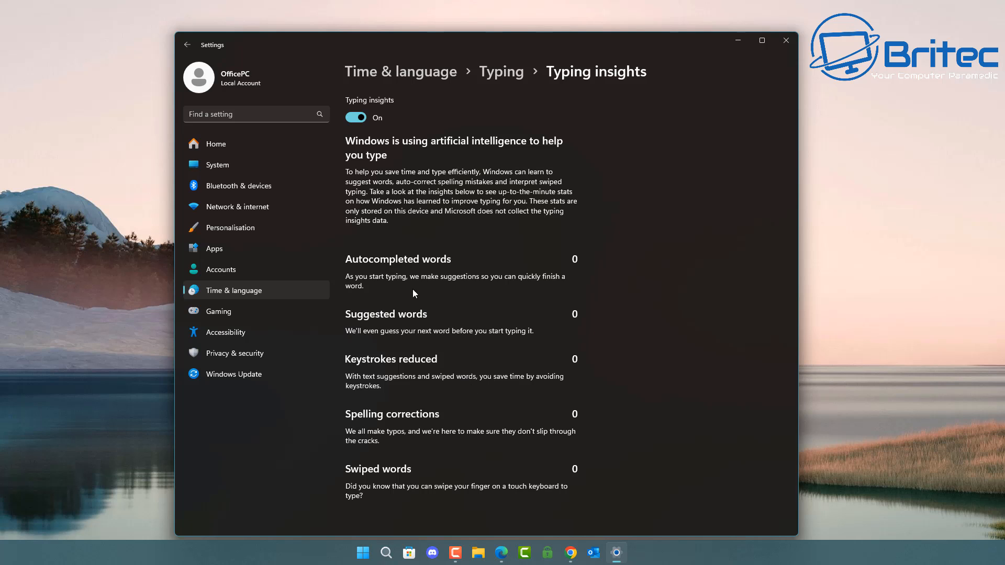
# Switch Typing insights off and go back to the Typing settings page.
pyautogui.click(355, 116)
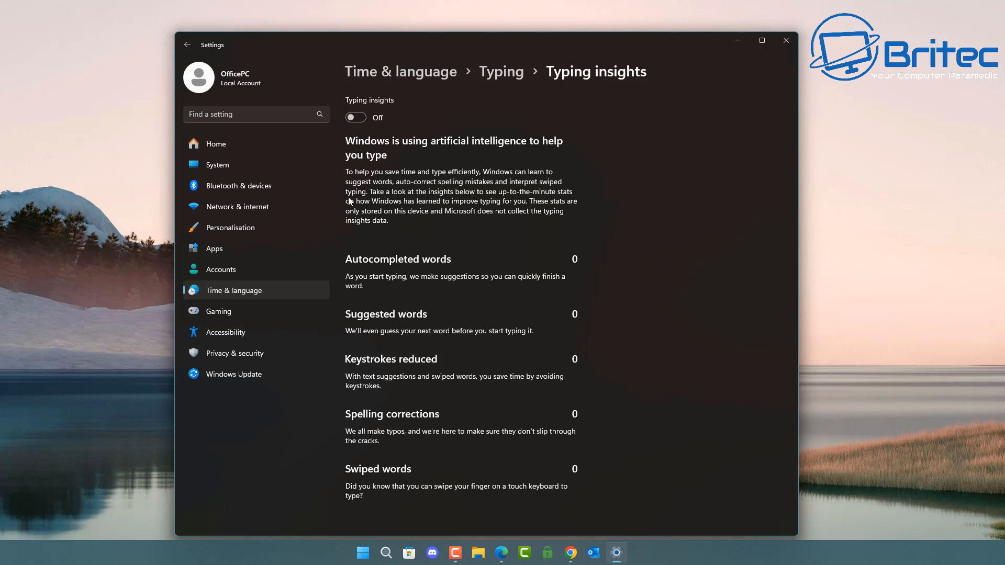
pyautogui.moveTo(410, 364)
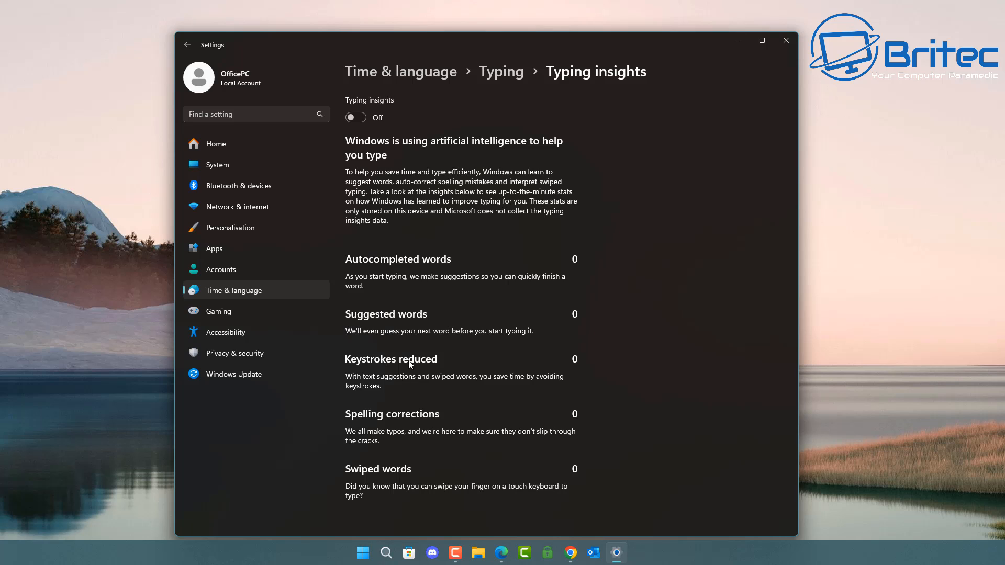
pyautogui.moveTo(729, 292)
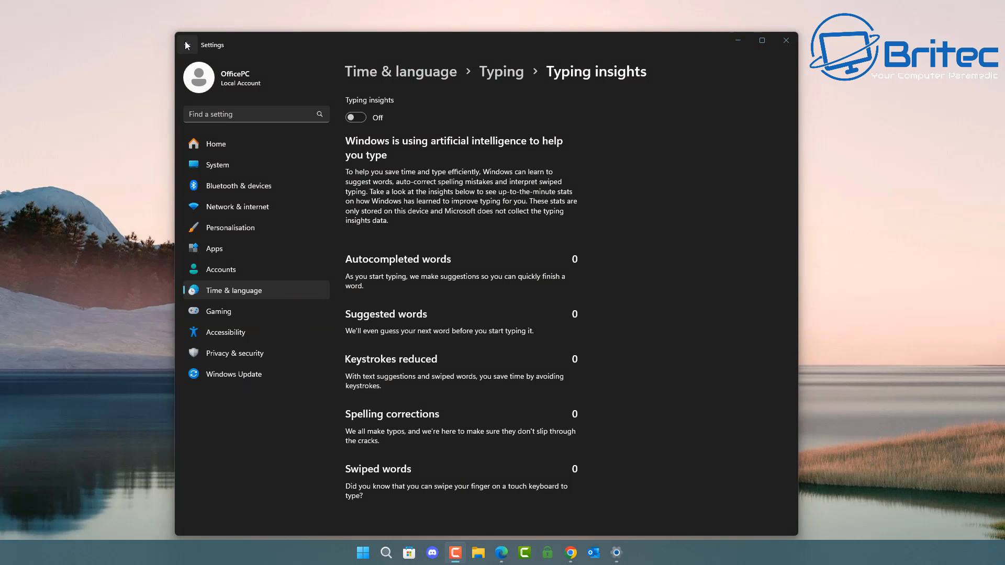
pyautogui.click(186, 44)
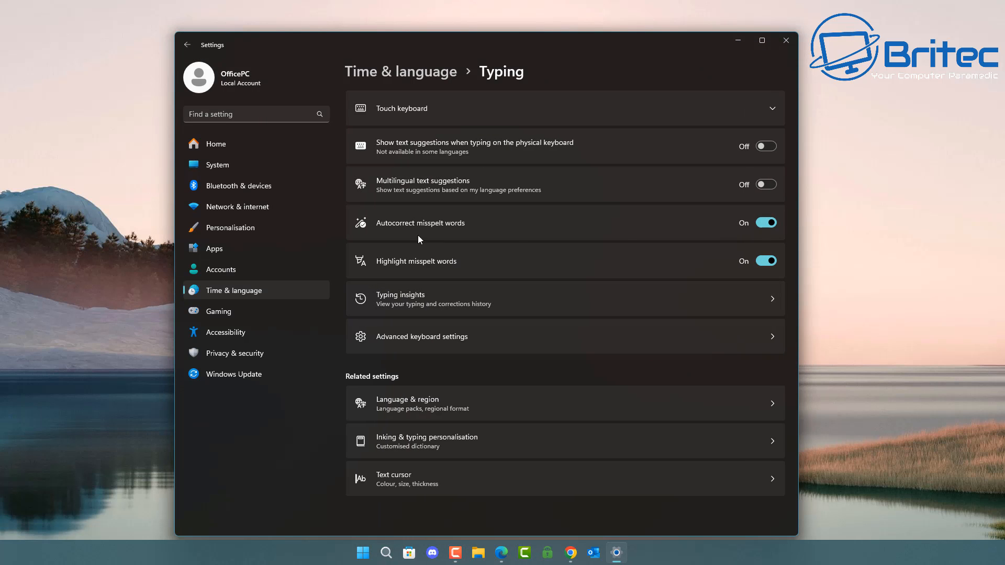
pyautogui.moveTo(433, 251)
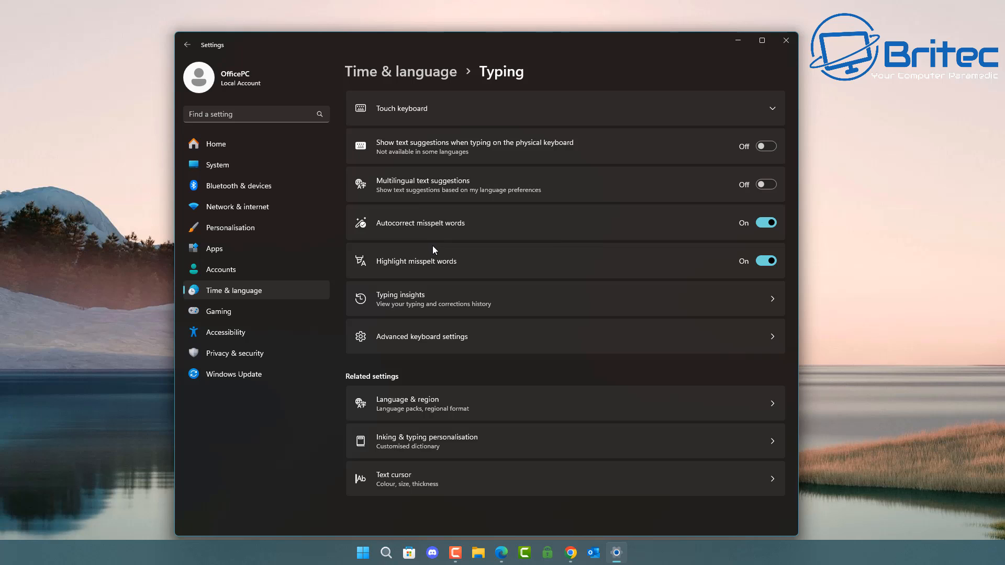
pyautogui.moveTo(449, 245)
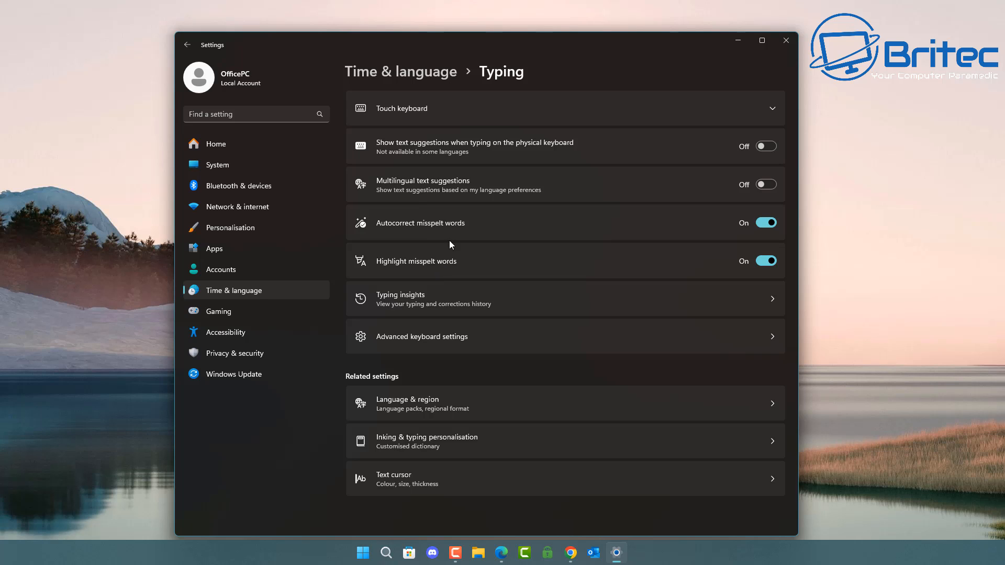
pyautogui.moveTo(440, 272)
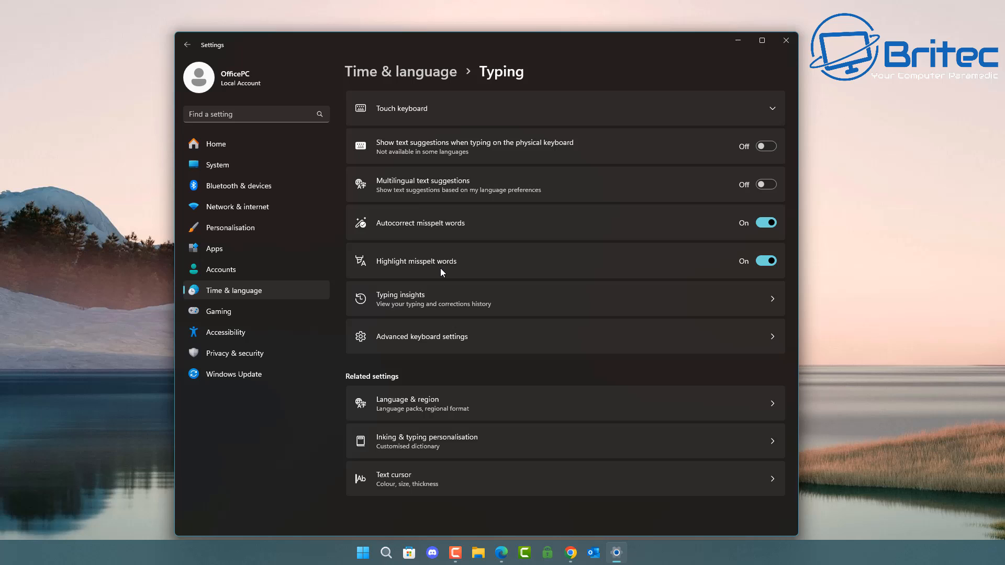
pyautogui.moveTo(483, 250)
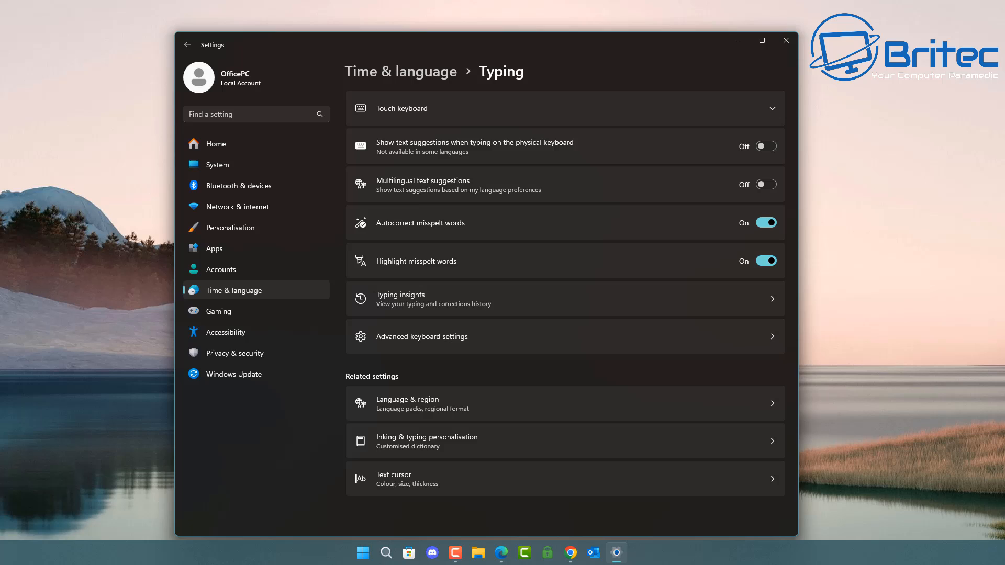
# Close the Settings window, leaving the desktop with Typing insights turned off.
pyautogui.click(784, 40)
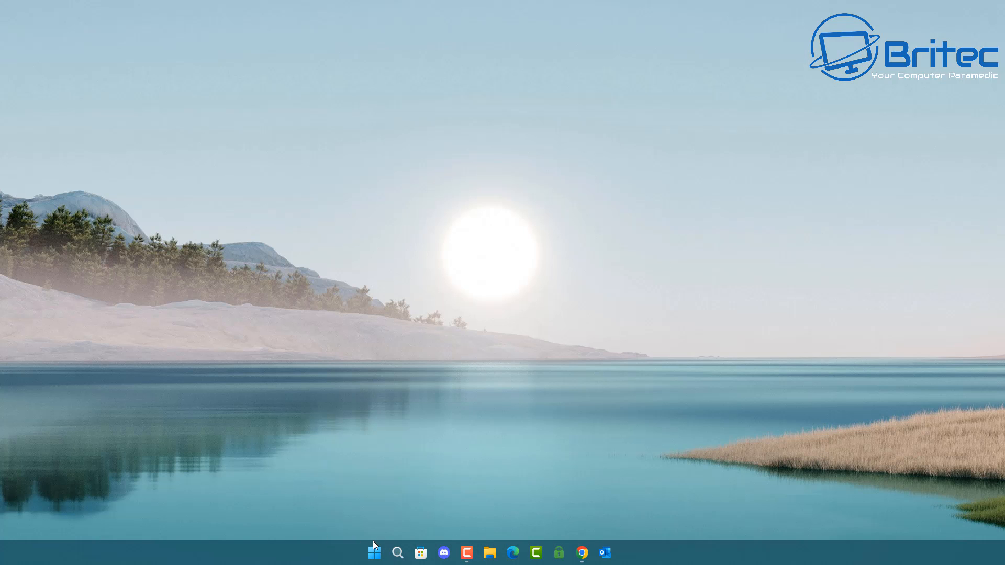
pyautogui.moveTo(375, 553)
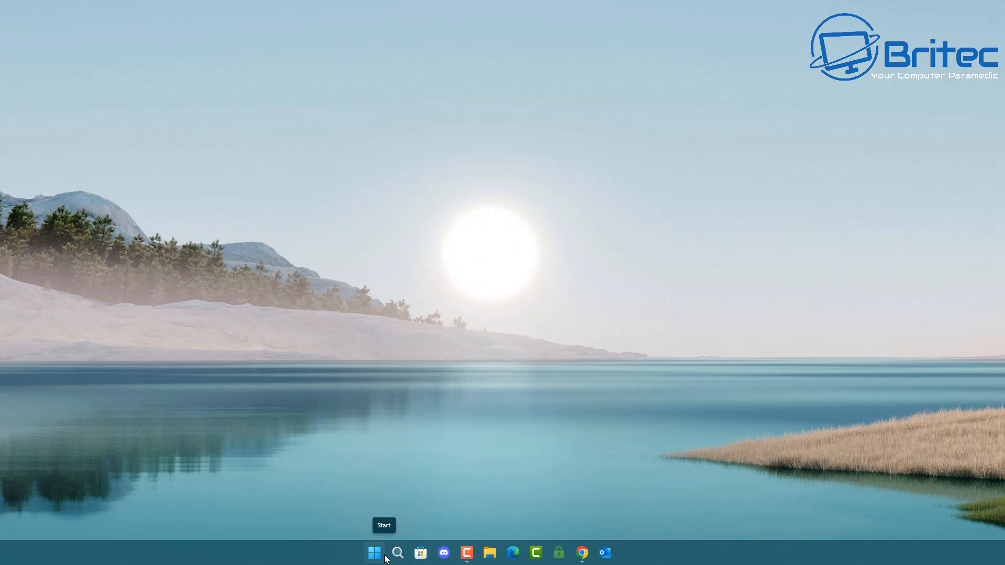
# Launch Registry Editor from Start by searching 'regedit'.
pyautogui.click(375, 553)
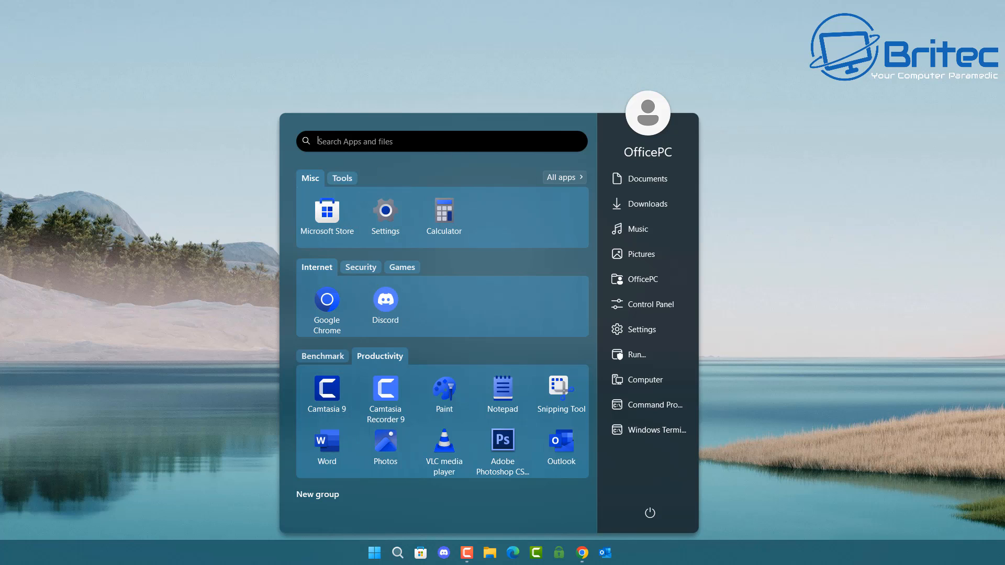
pyautogui.write('regedit')
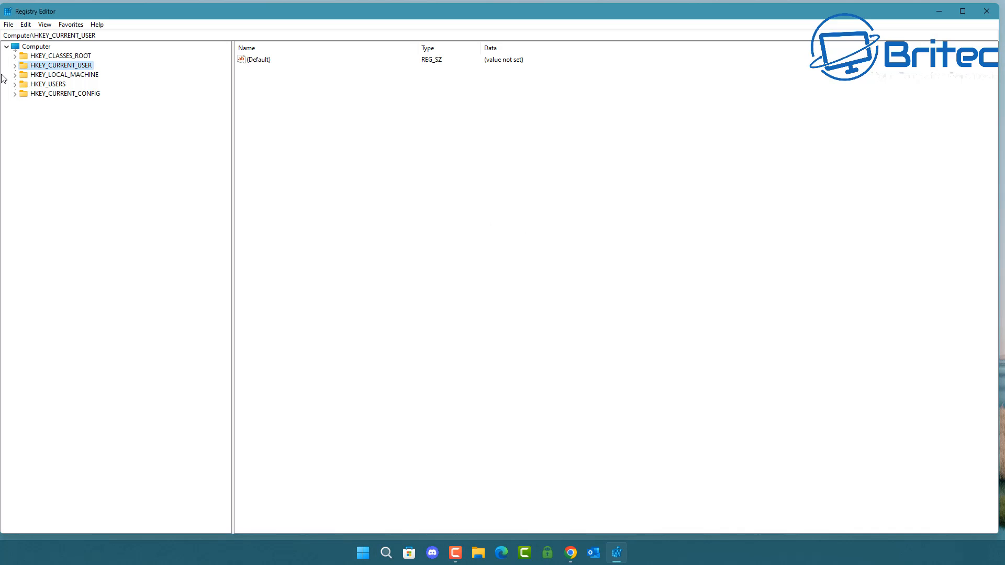
# Navigate to HKEY_CURRENT_USER\Software\Microsoft\input\Settings in the key tree.
pyautogui.click(15, 65)
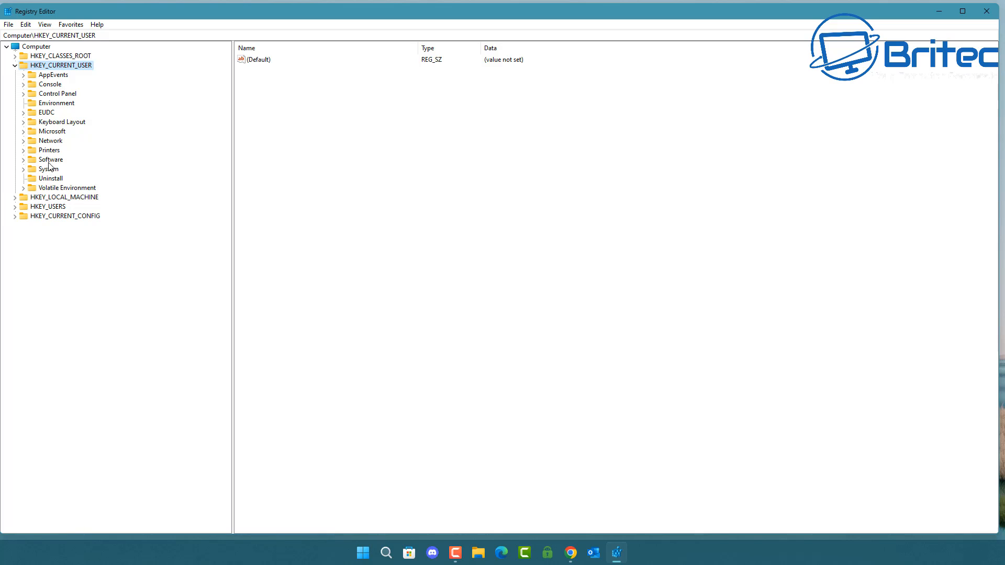
pyautogui.doubleClick(52, 159)
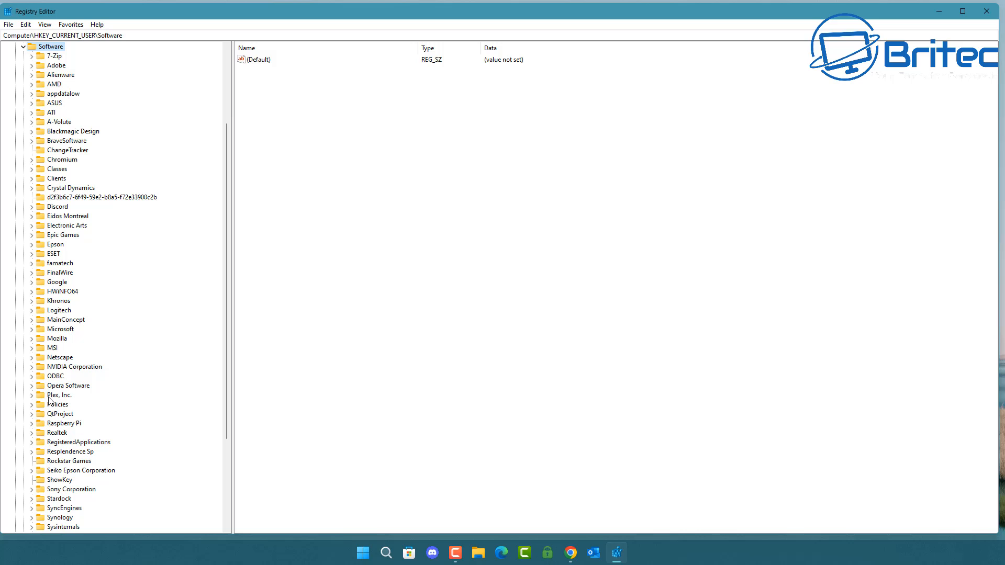
pyautogui.click(60, 329)
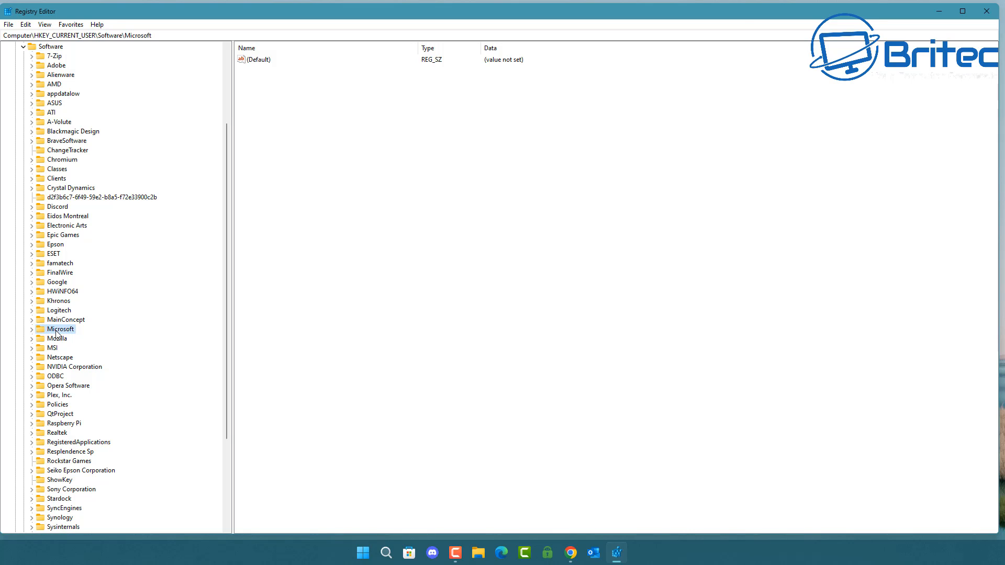
pyautogui.click(31, 328)
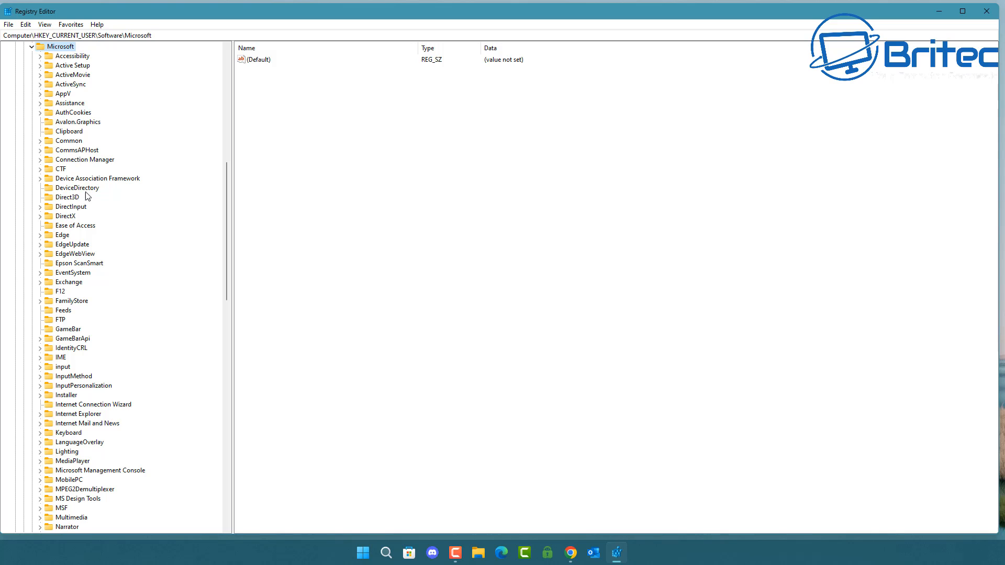
pyautogui.click(63, 367)
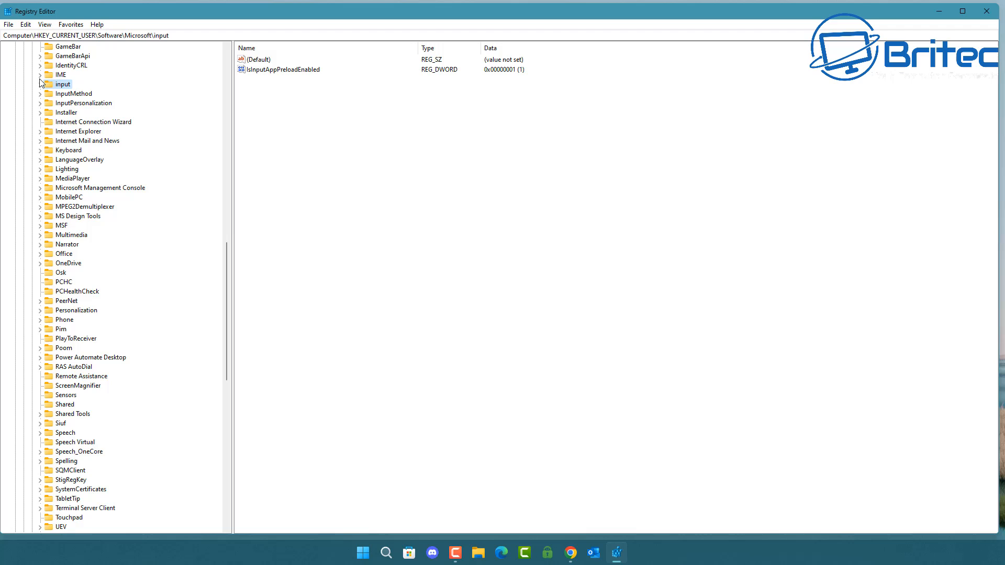
pyautogui.click(40, 83)
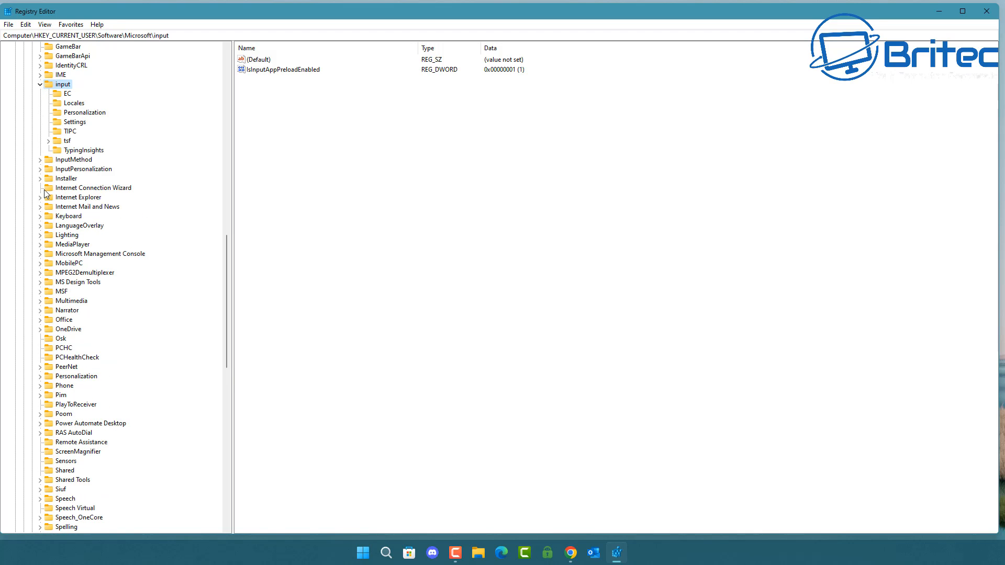
pyautogui.moveTo(72, 128)
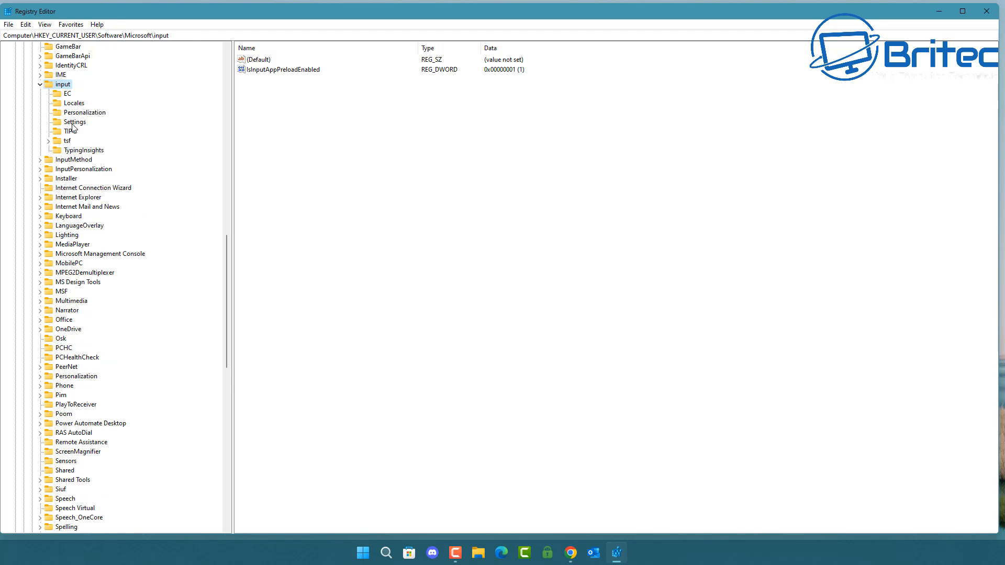
pyautogui.click(74, 121)
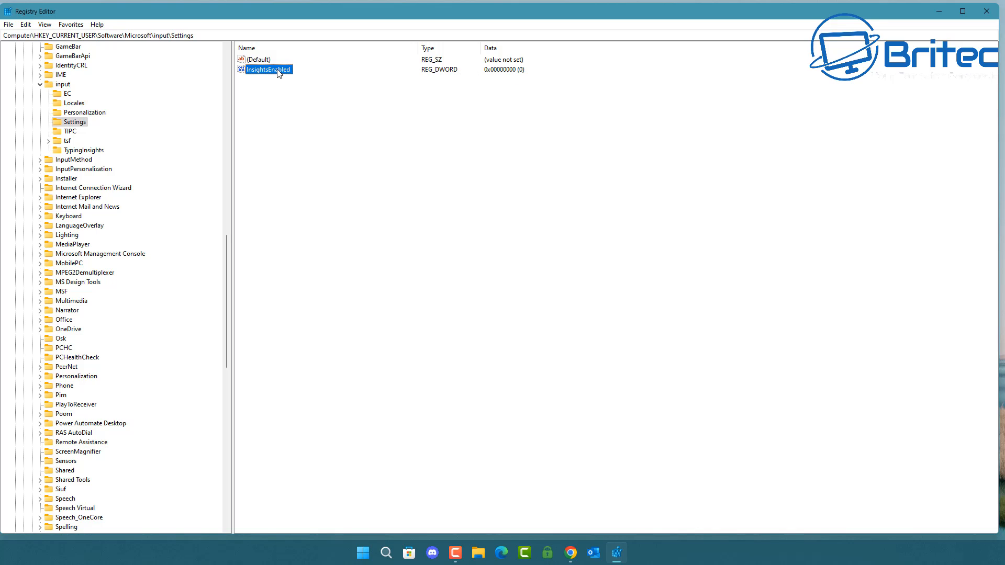
# Inspect the InsightsEnabled value, which reads 0.
pyautogui.doubleClick(268, 69)
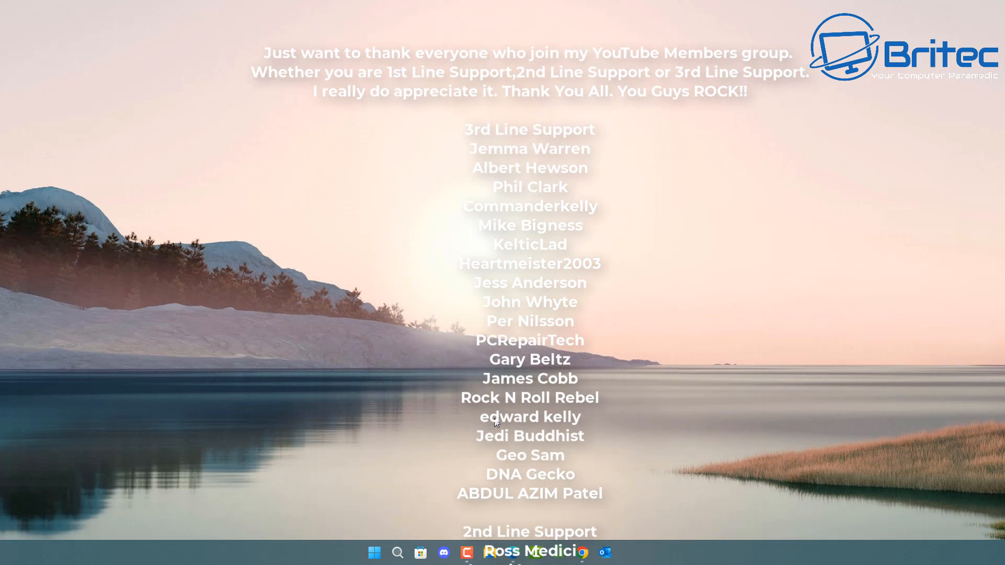
pyautogui.scroll(-3)
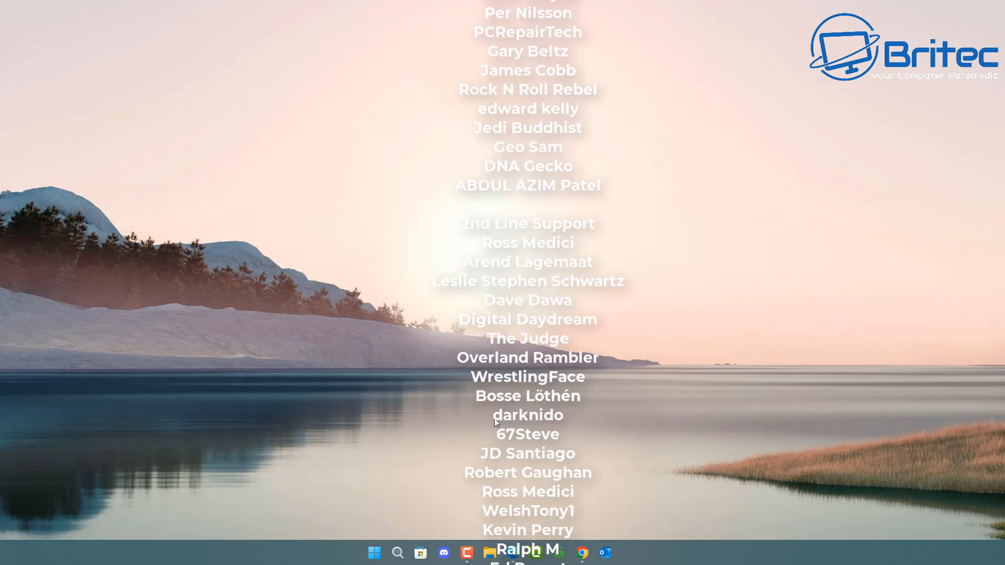